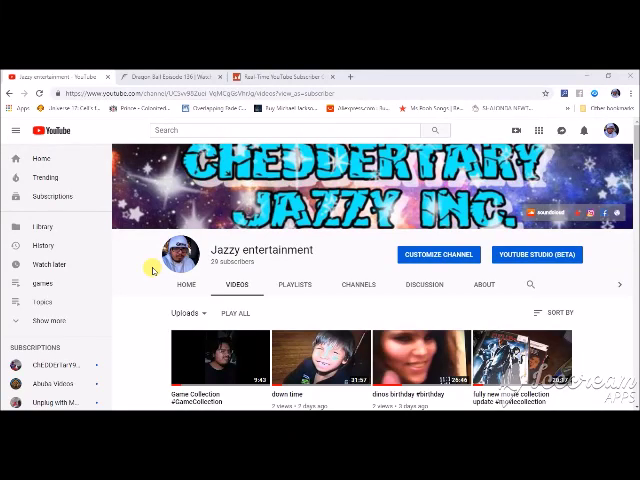
mouse_move(152, 272)
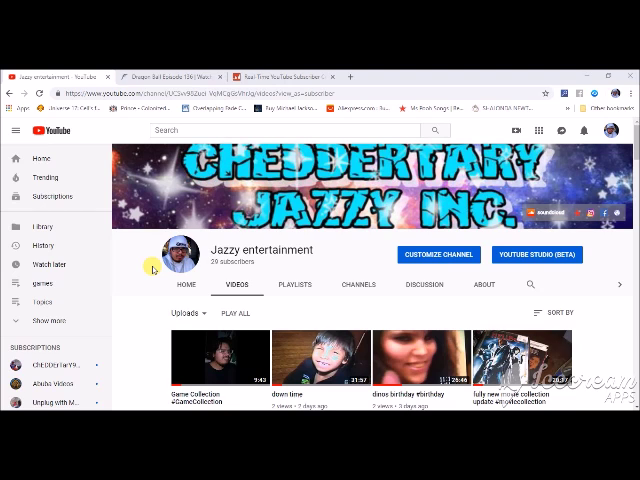
Step: Scroll the channel's Videos tab past the banner to the next rows of uploads
scroll(down, 3)
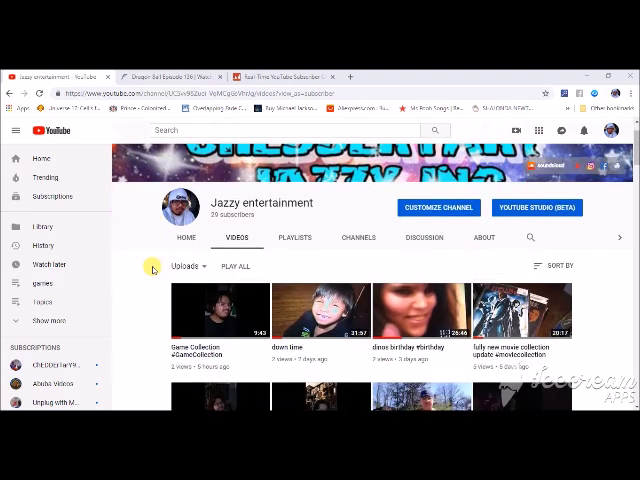
scroll(down, 3)
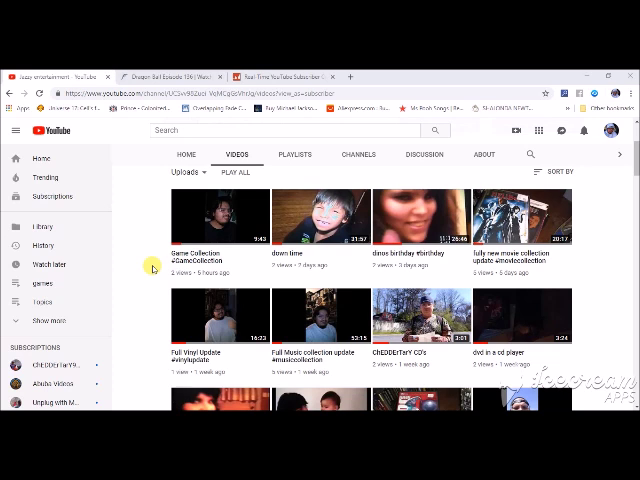
mouse_move(164, 266)
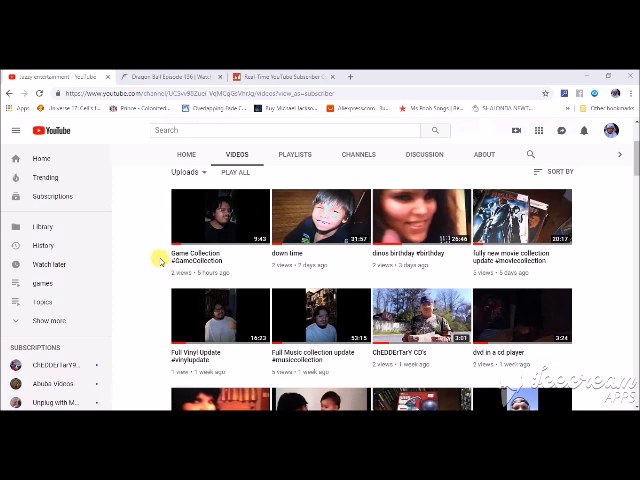
mouse_move(328, 276)
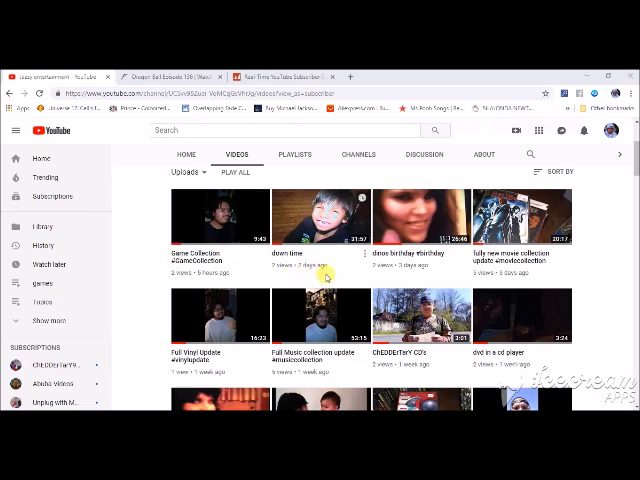
mouse_move(368, 270)
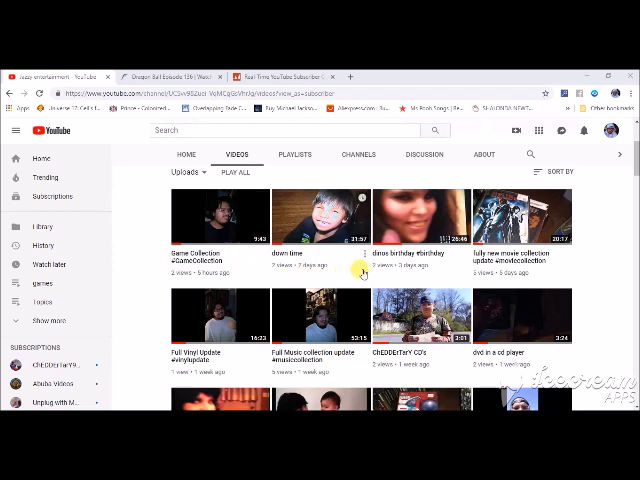
mouse_move(354, 276)
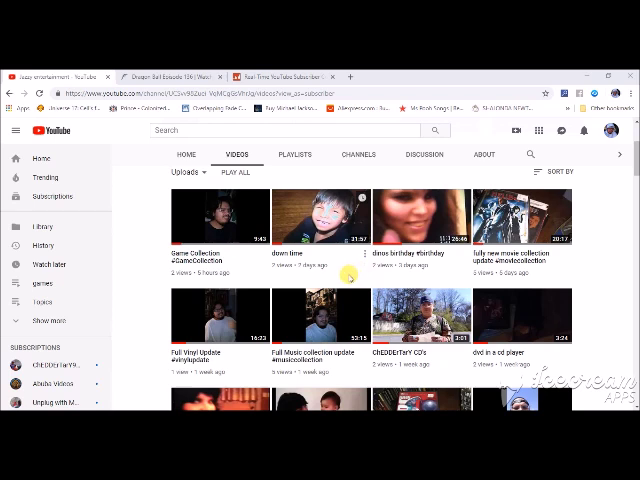
mouse_move(348, 276)
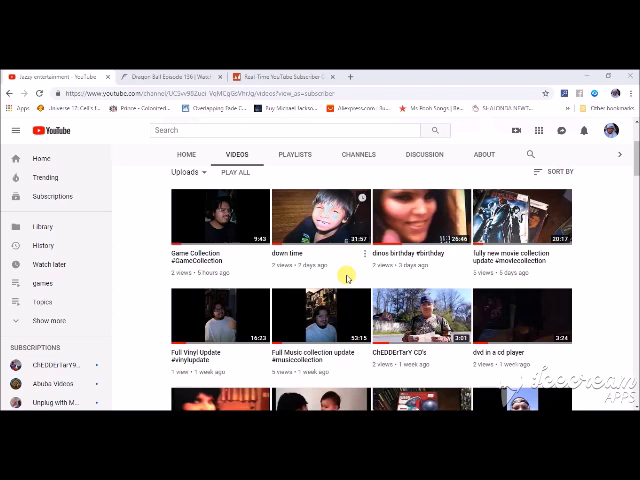
mouse_move(420, 278)
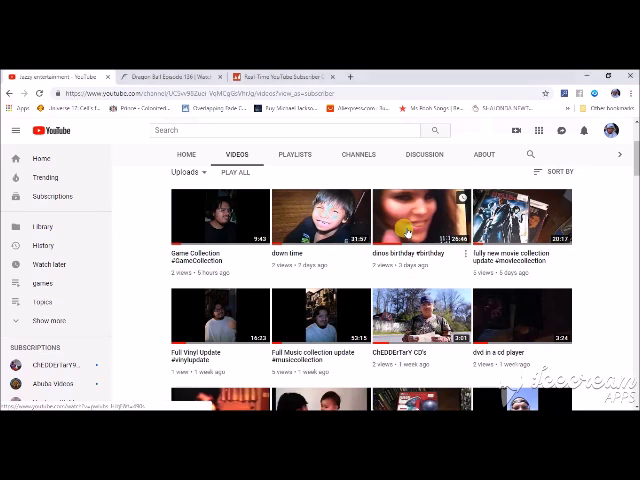
click(420, 216)
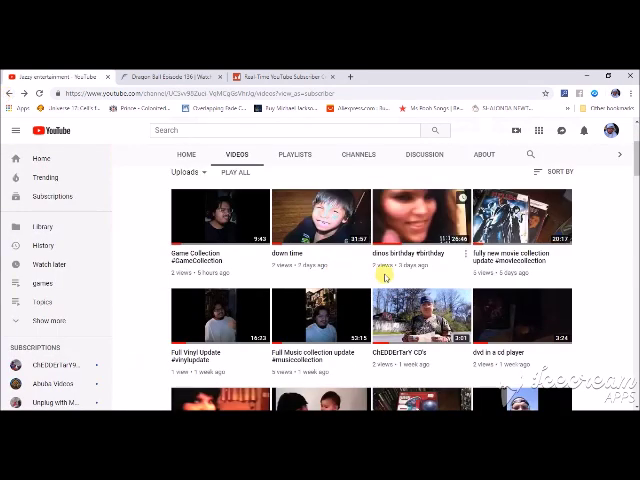
mouse_move(240, 244)
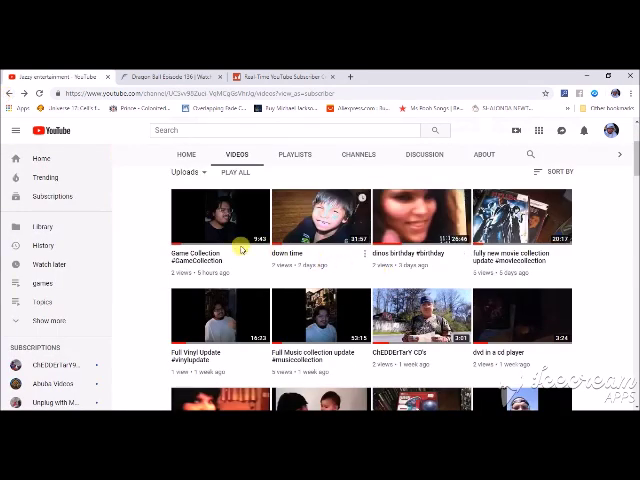
scroll(down, 3)
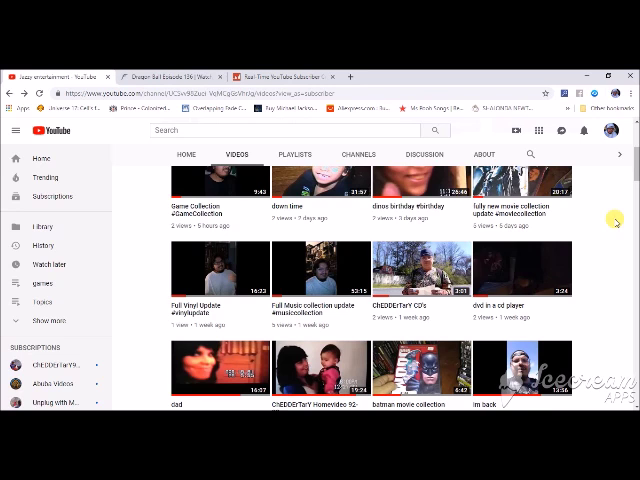
mouse_move(138, 264)
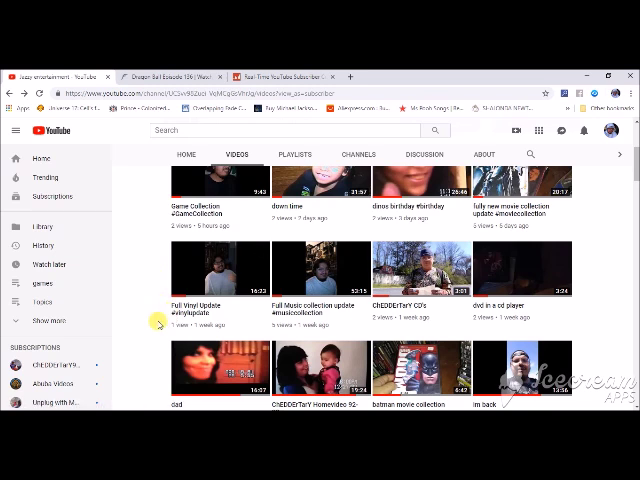
mouse_move(196, 320)
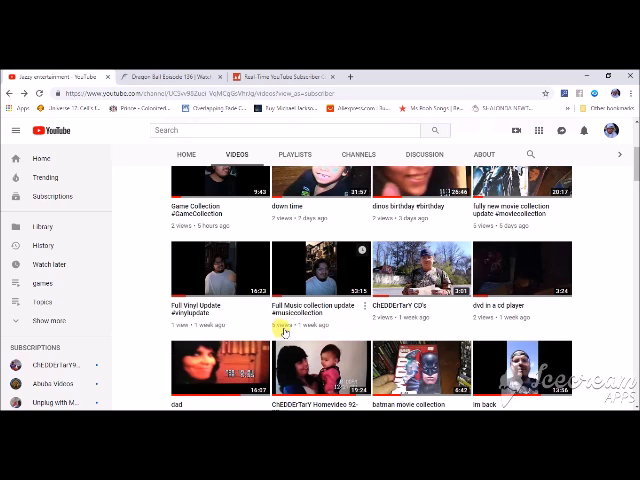
mouse_move(388, 328)
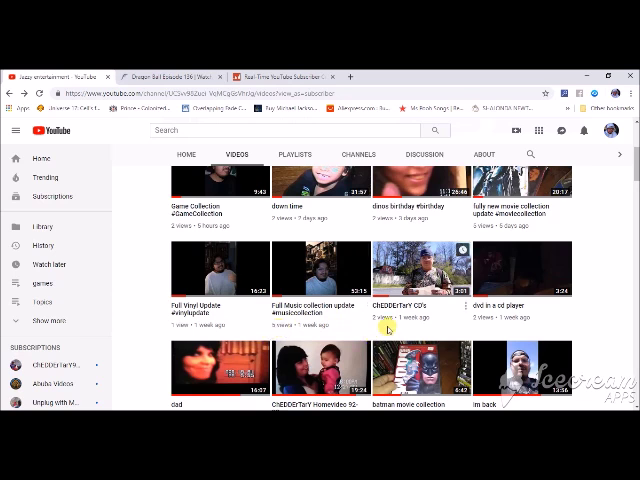
mouse_move(400, 324)
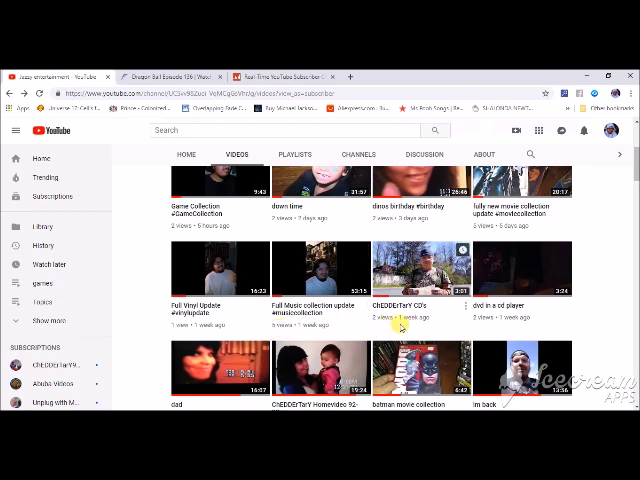
mouse_move(484, 314)
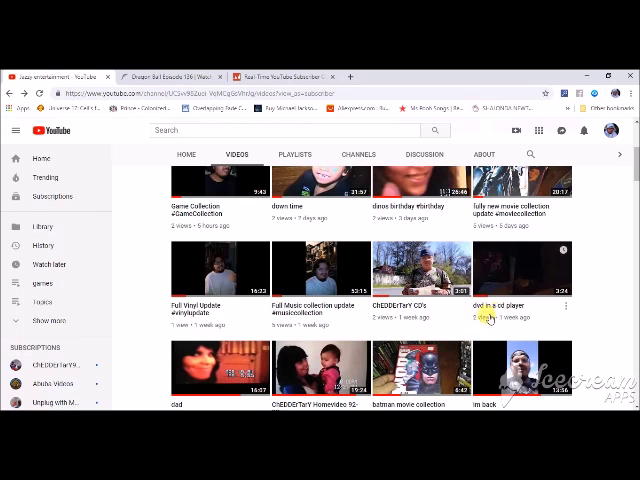
mouse_move(160, 316)
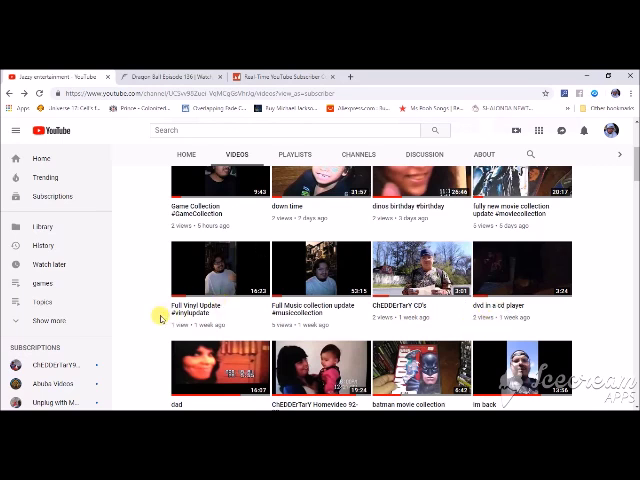
Step: Scroll down the Videos tab to older uploads such as live streams and Facebook page videos
scroll(down, 3)
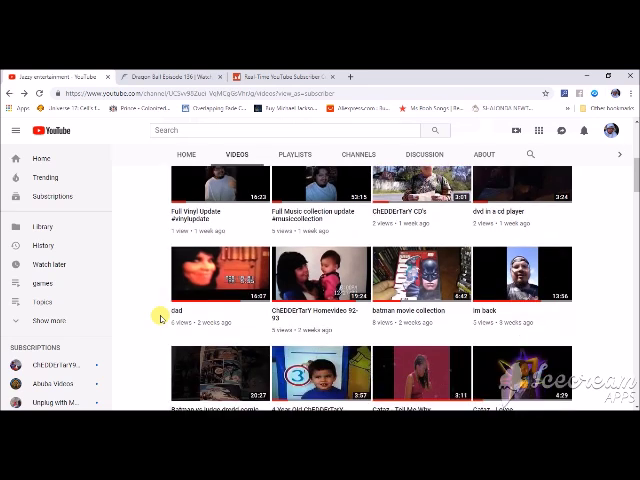
mouse_move(252, 324)
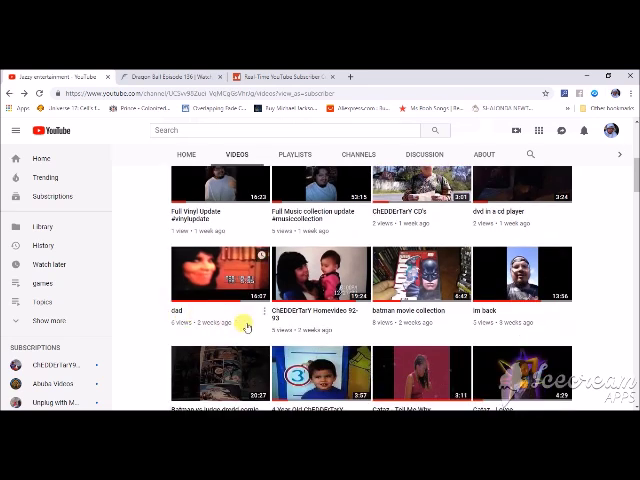
mouse_move(342, 330)
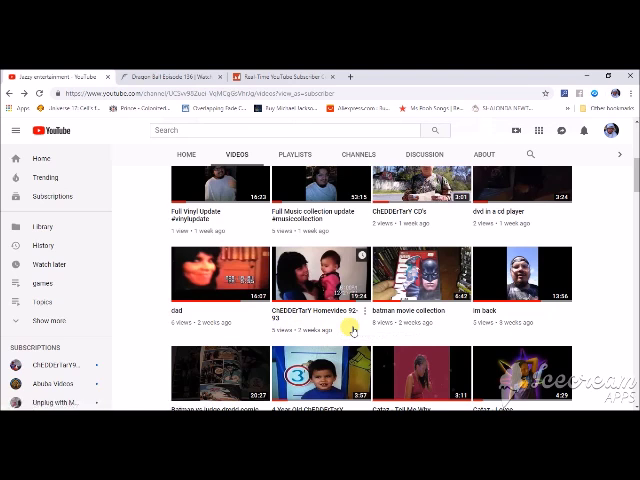
mouse_move(428, 336)
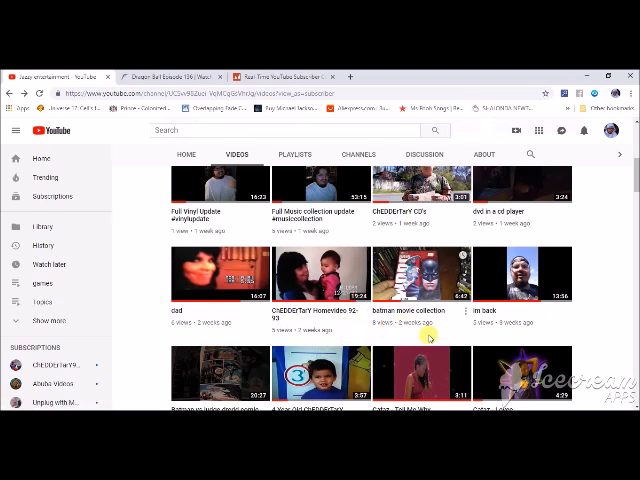
mouse_move(446, 330)
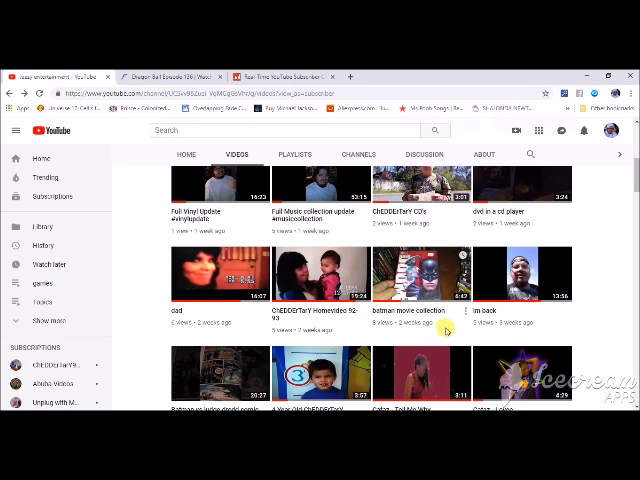
mouse_move(344, 328)
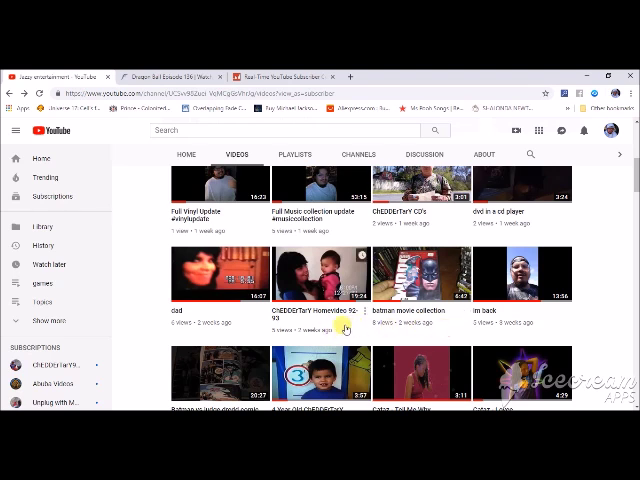
mouse_move(452, 334)
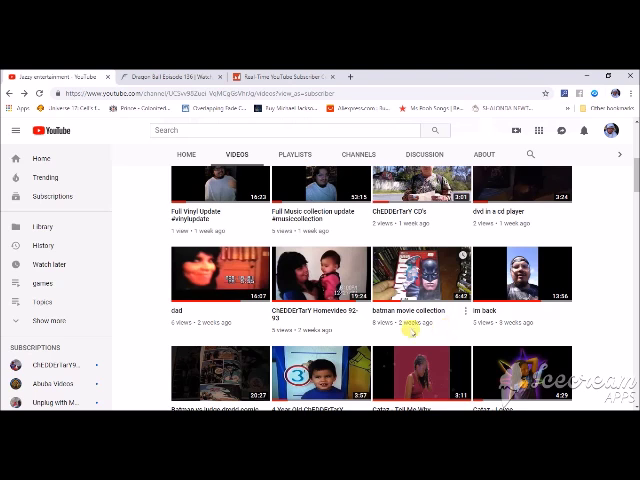
mouse_move(184, 322)
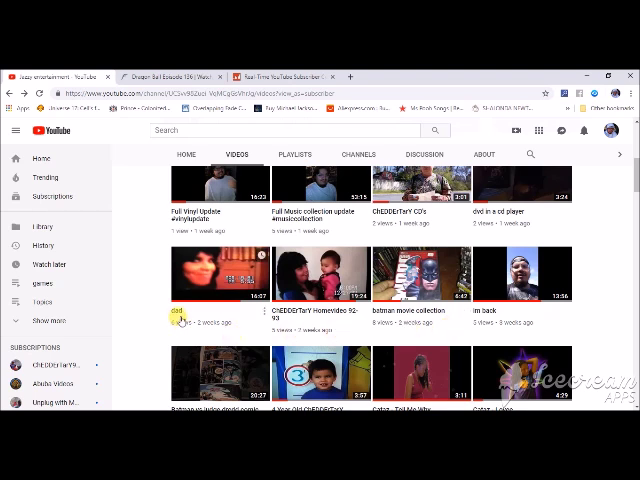
scroll(down, 3)
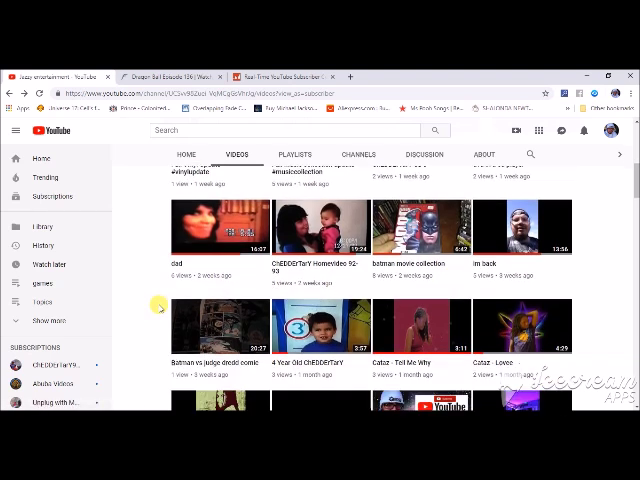
scroll(down, 3)
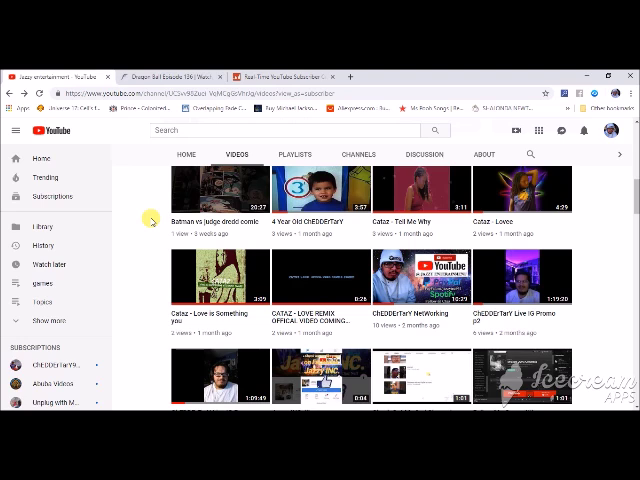
scroll(down, 3)
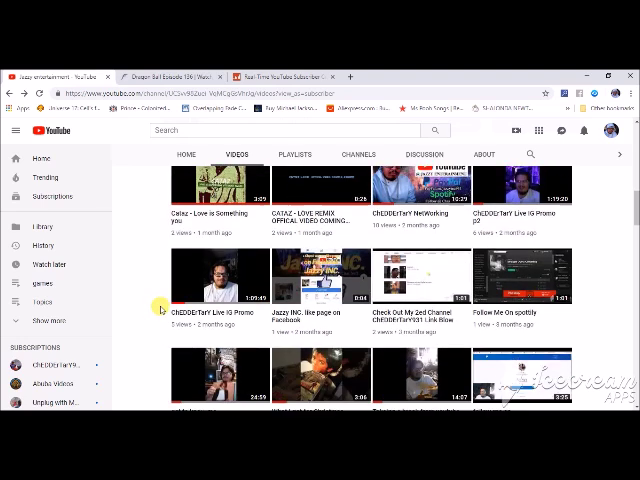
scroll(down, 3)
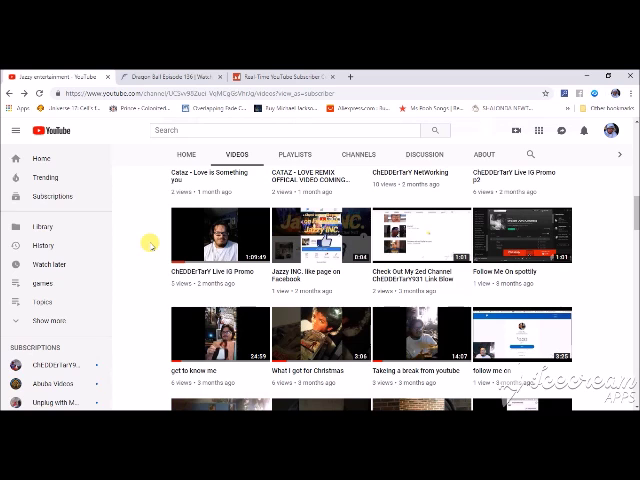
Step: Scroll the video grid down to months-old uploads like the music videos and song list
scroll(down, 3)
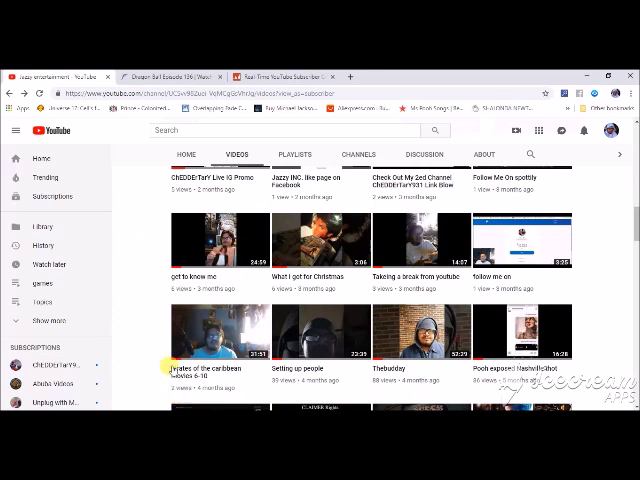
mouse_move(154, 288)
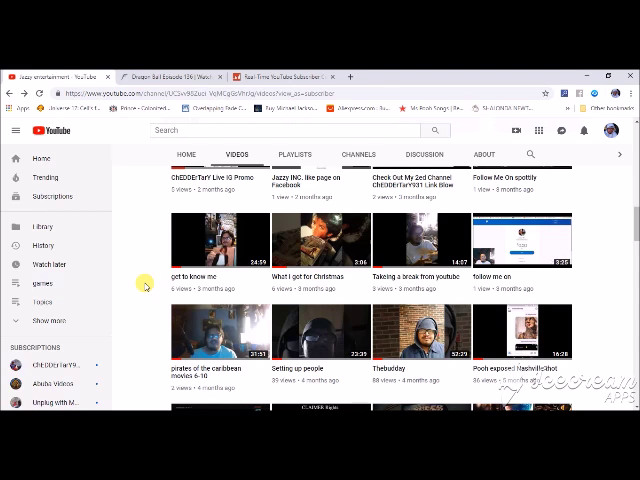
scroll(down, 3)
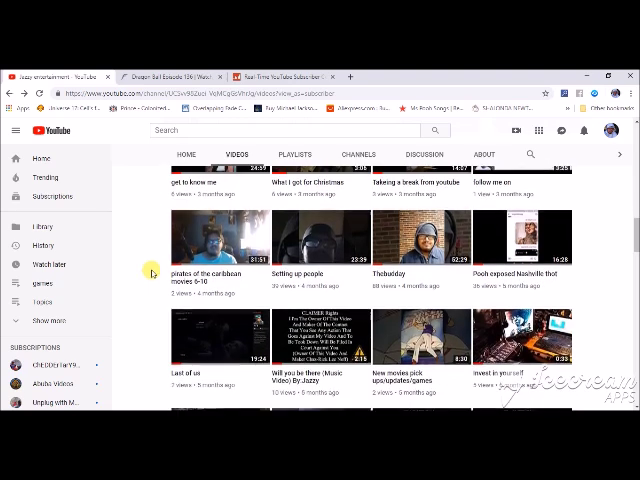
scroll(down, 3)
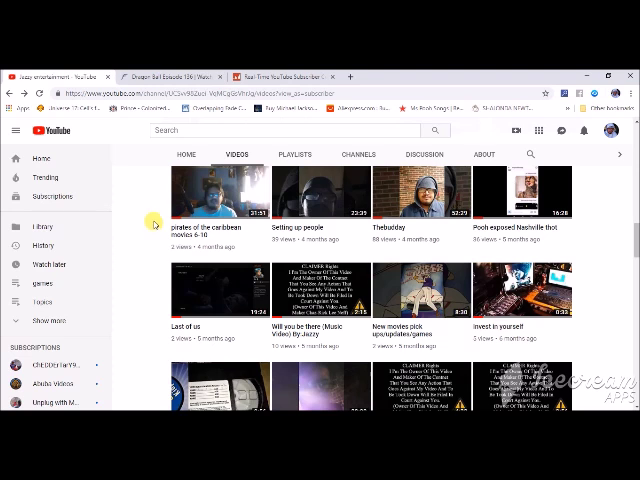
scroll(down, 3)
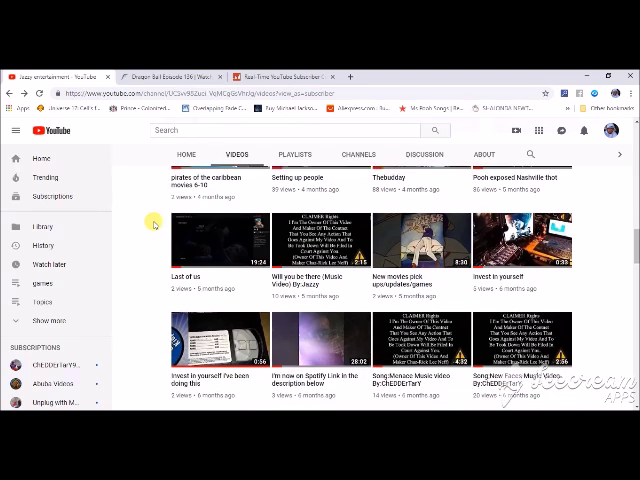
scroll(down, 3)
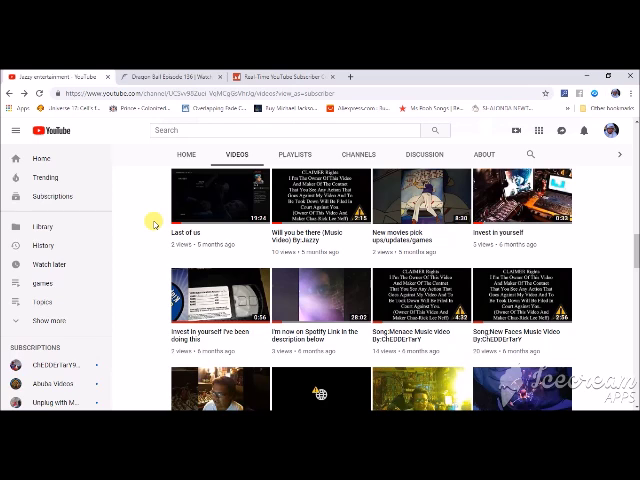
scroll(down, 3)
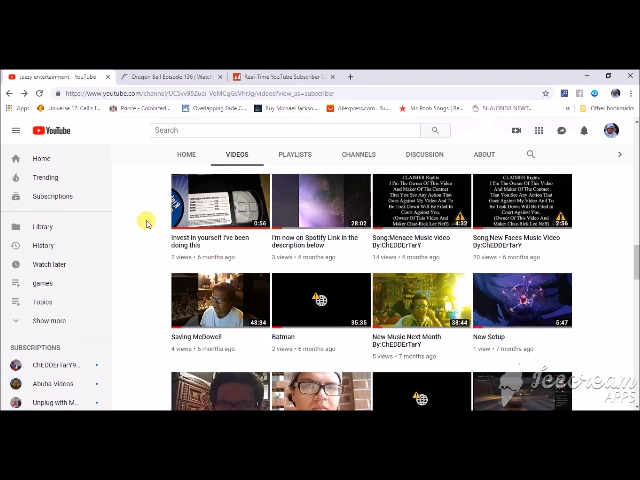
Step: Scroll the Videos tab past the gaming setup and trailer videos
scroll(down, 3)
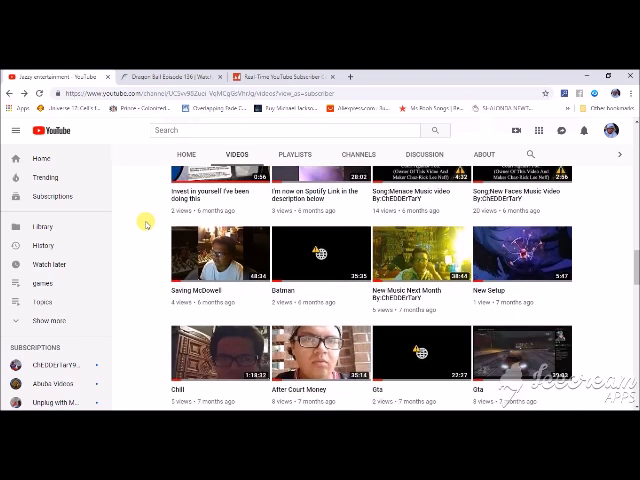
scroll(down, 3)
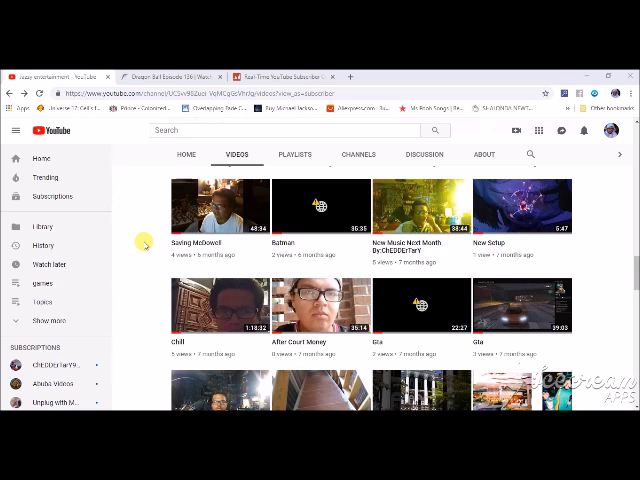
scroll(down, 3)
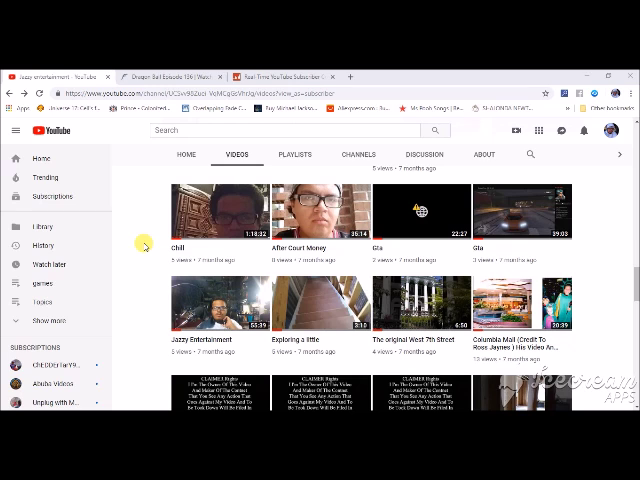
scroll(down, 3)
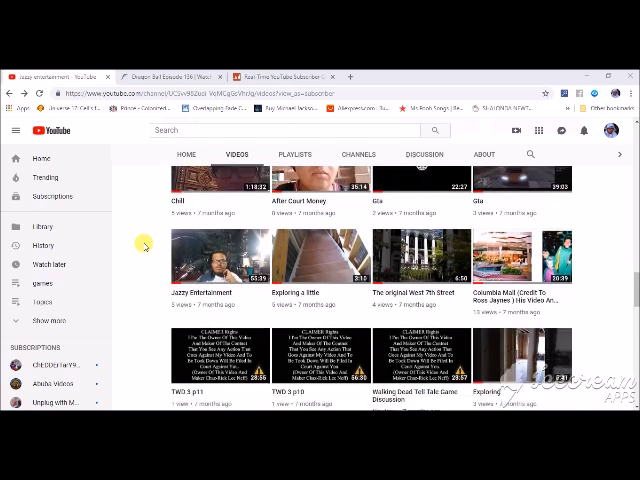
scroll(down, 3)
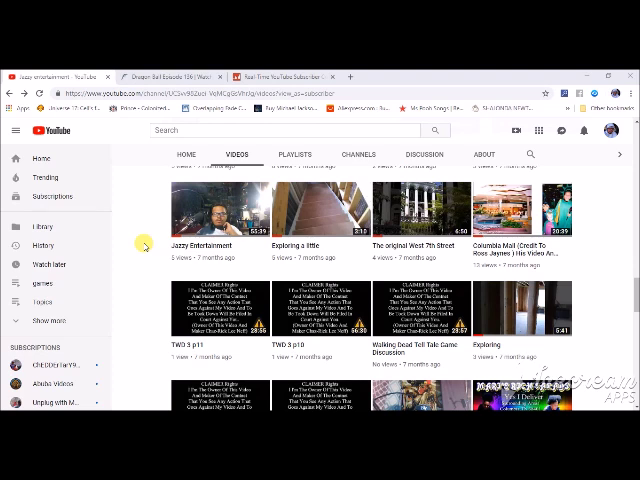
scroll(down, 3)
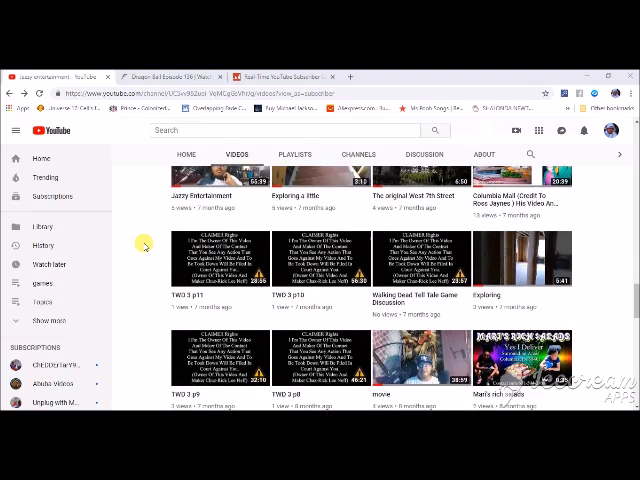
scroll(down, 3)
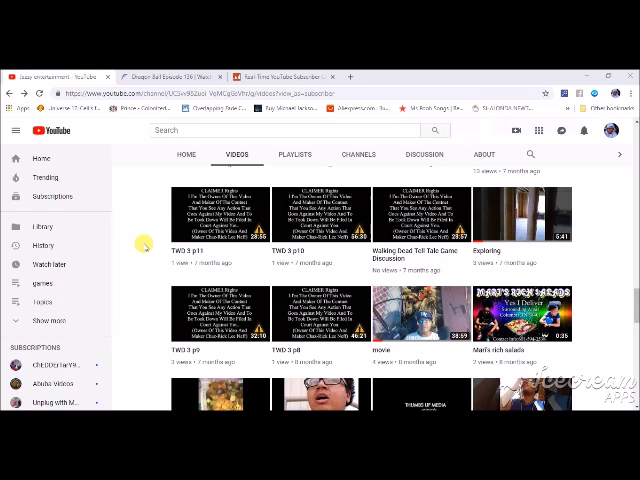
Step: Continue down to the CD and CF card sale videos and mini studio setup uploads
scroll(down, 3)
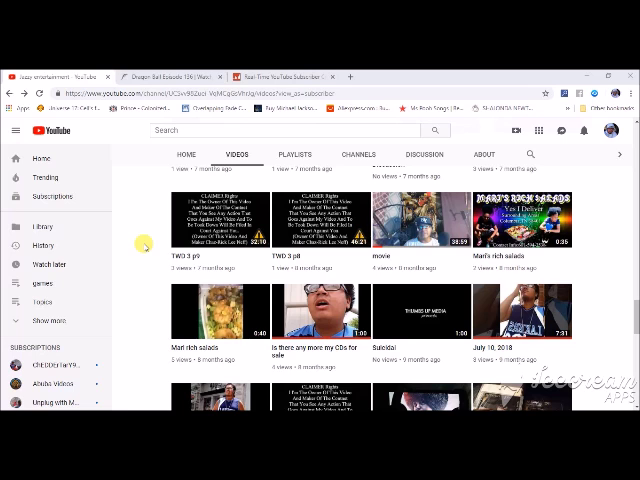
scroll(down, 3)
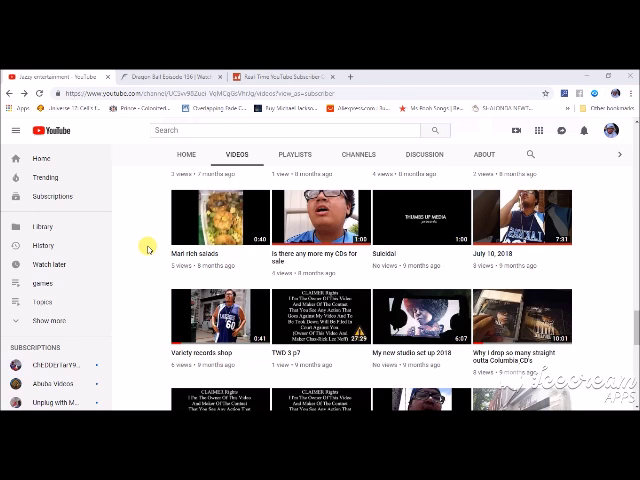
scroll(down, 3)
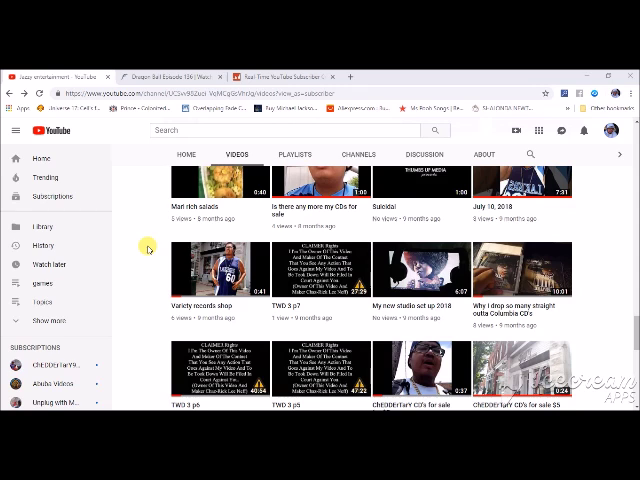
scroll(down, 3)
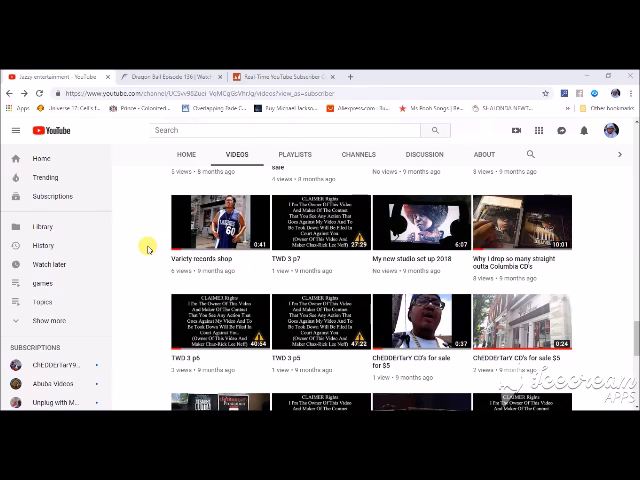
scroll(down, 3)
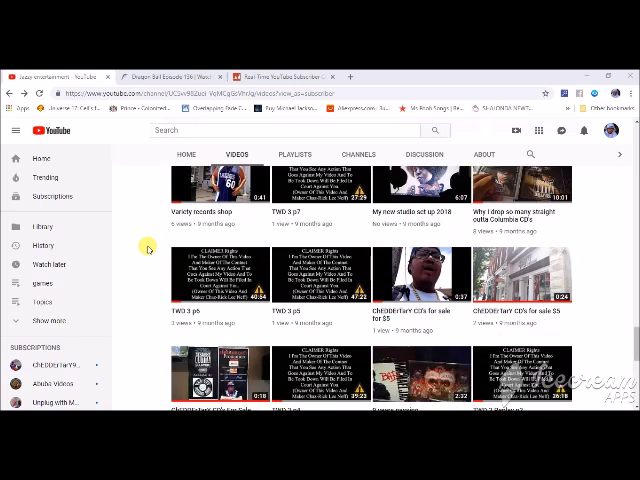
scroll(down, 3)
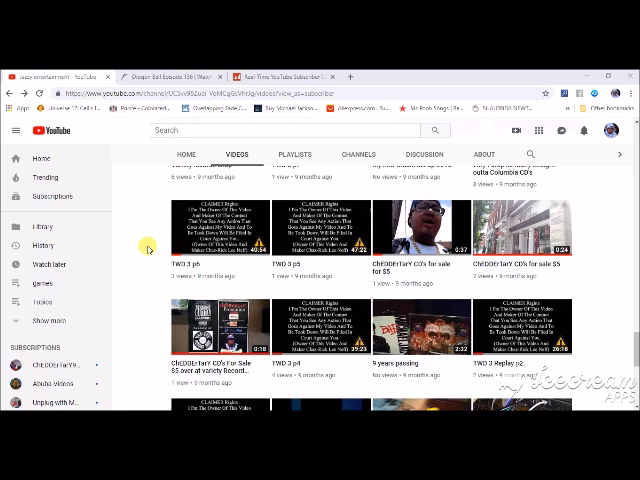
scroll(down, 3)
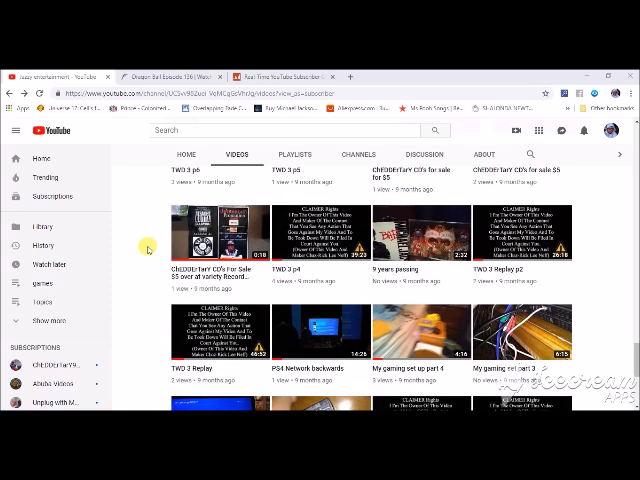
Step: Scroll further down until the PS4 network, gaming setup parts and Live PS4 Broadcast videos appear
scroll(down, 3)
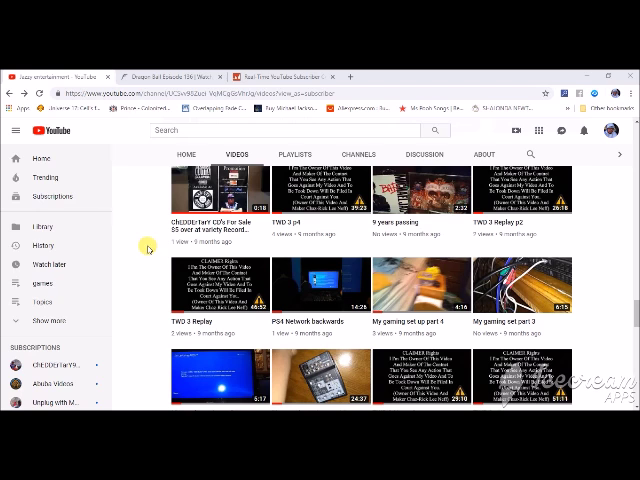
scroll(down, 3)
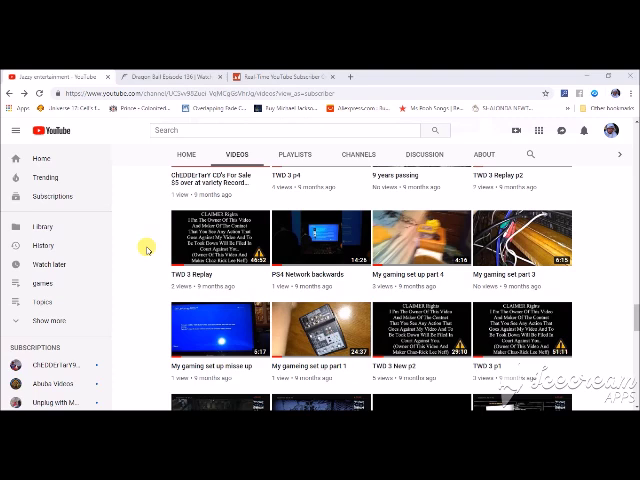
scroll(down, 3)
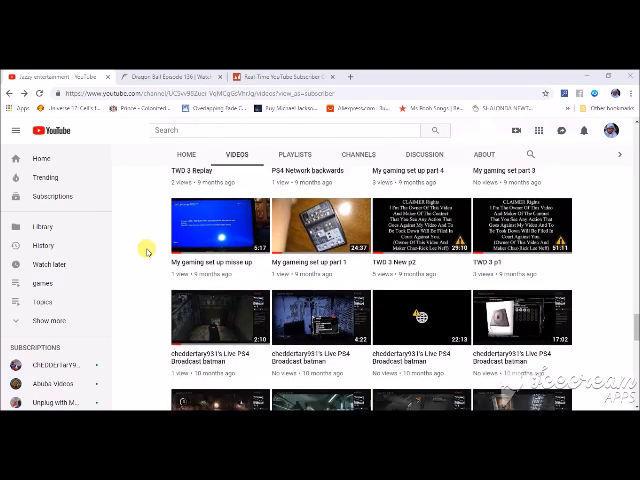
scroll(down, 3)
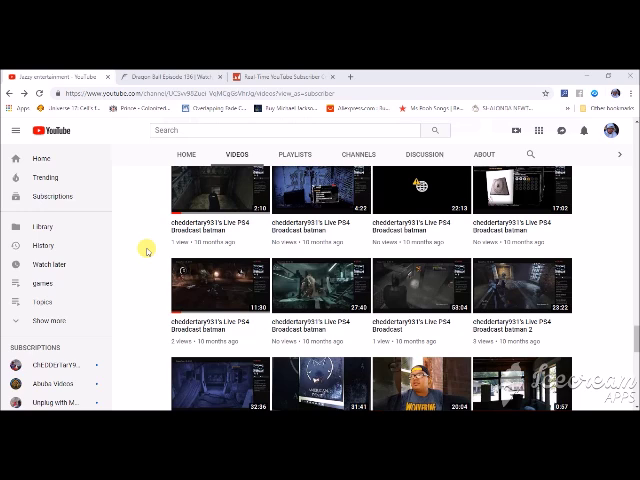
scroll(down, 3)
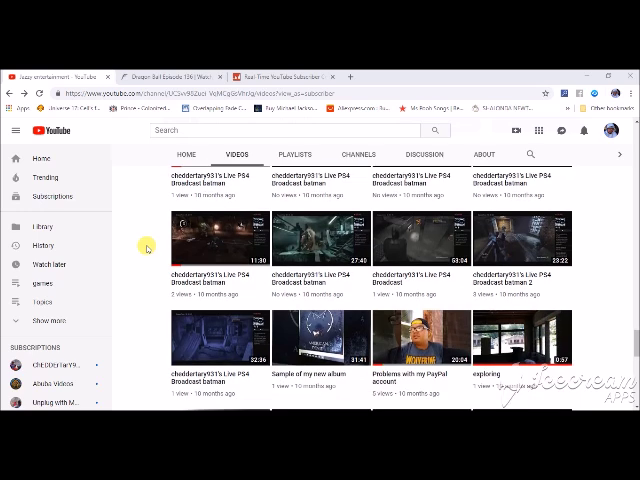
scroll(down, 3)
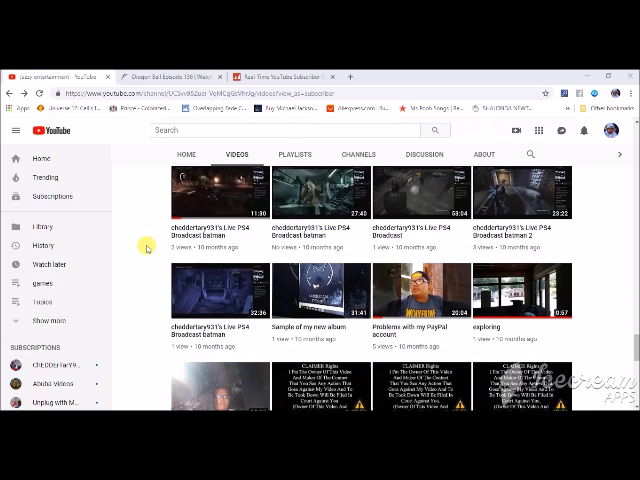
scroll(down, 3)
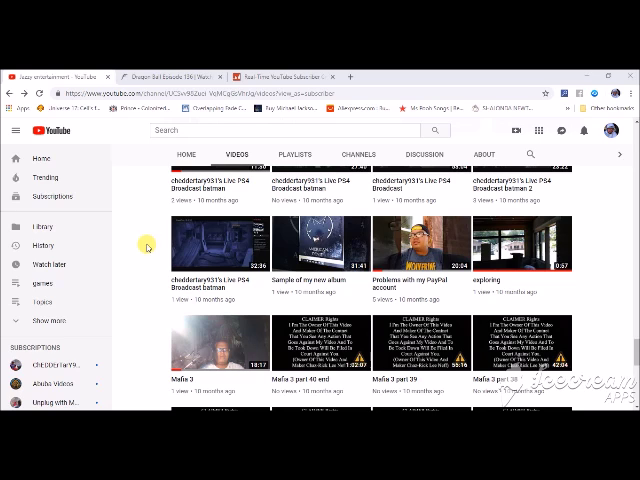
scroll(down, 3)
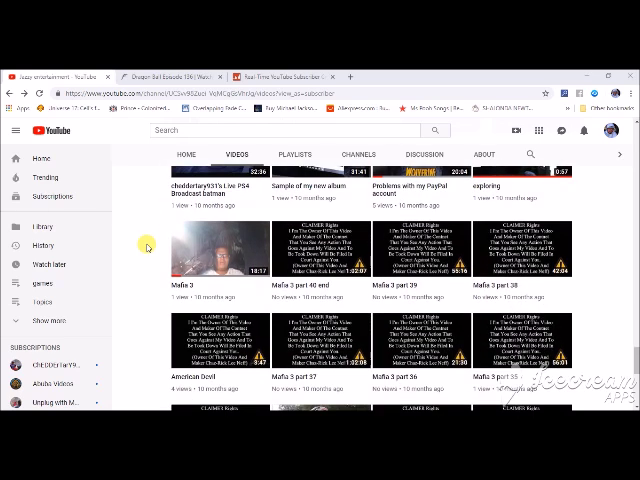
scroll(down, 3)
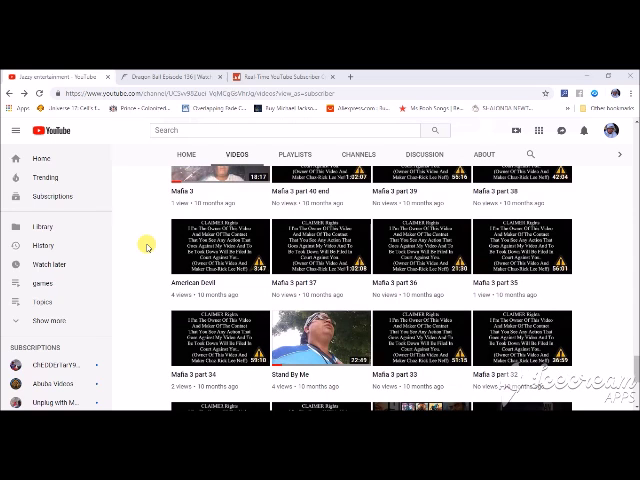
scroll(down, 3)
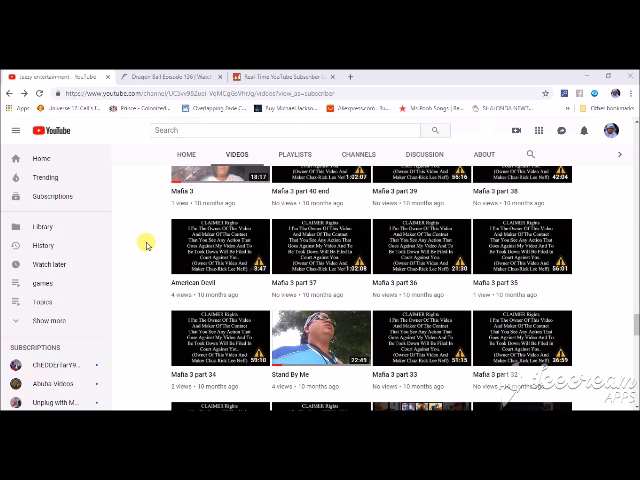
scroll(down, 3)
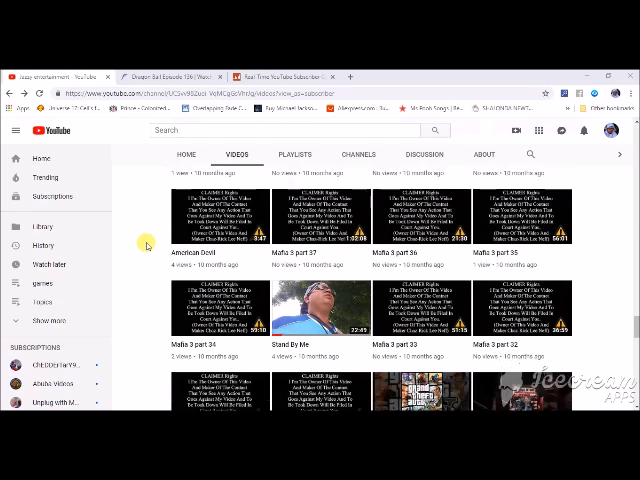
scroll(down, 3)
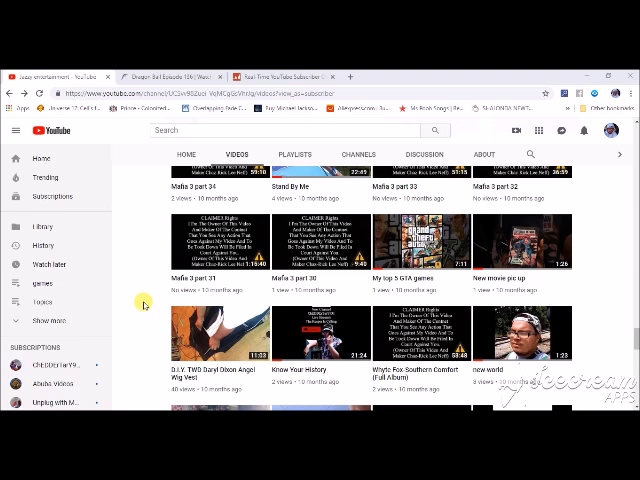
scroll(down, 3)
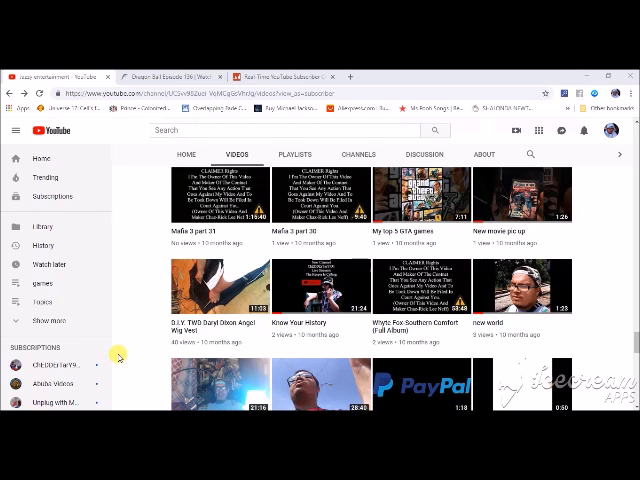
scroll(down, 3)
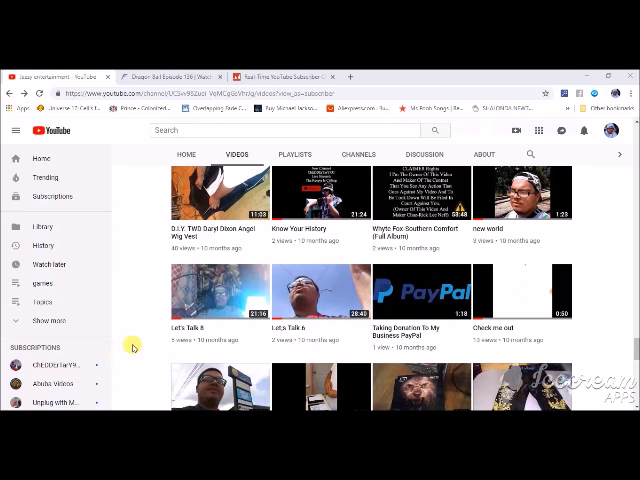
mouse_move(196, 348)
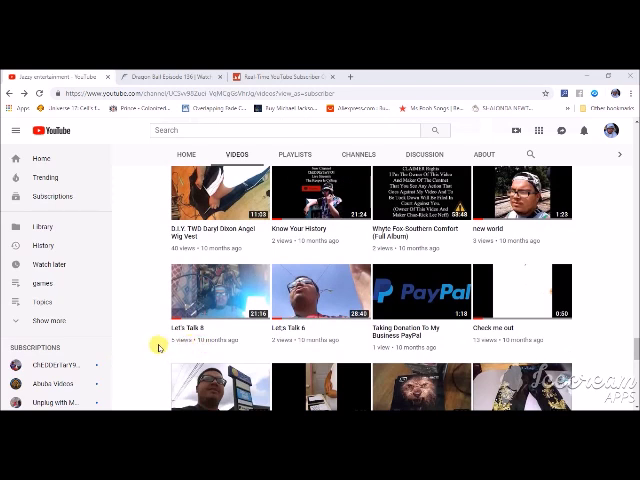
scroll(down, 3)
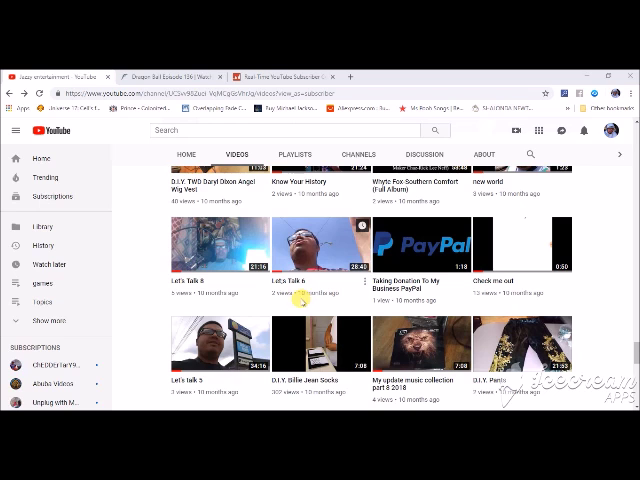
mouse_move(288, 304)
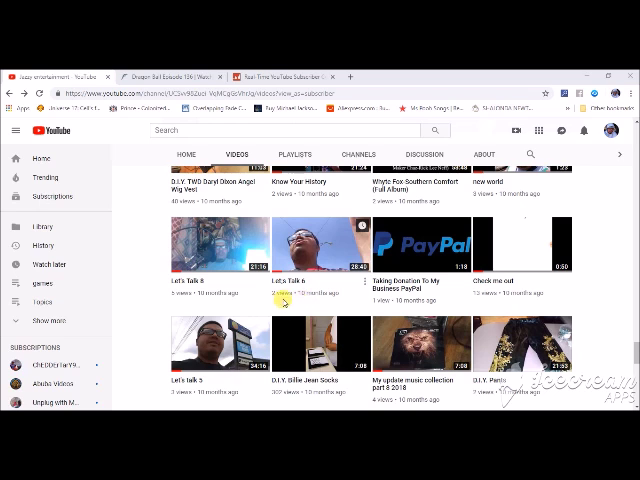
scroll(down, 3)
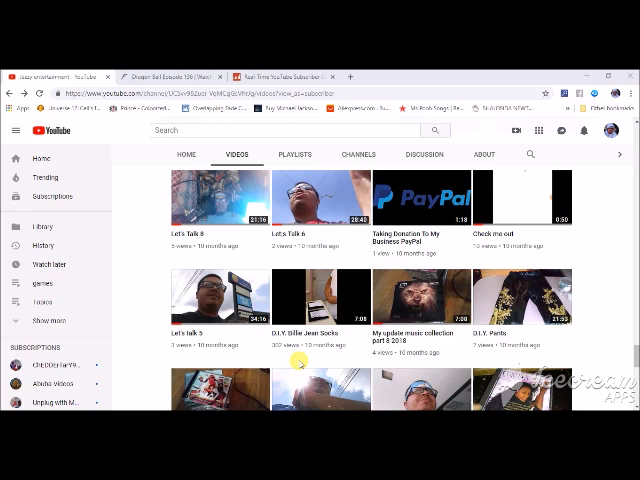
mouse_move(306, 364)
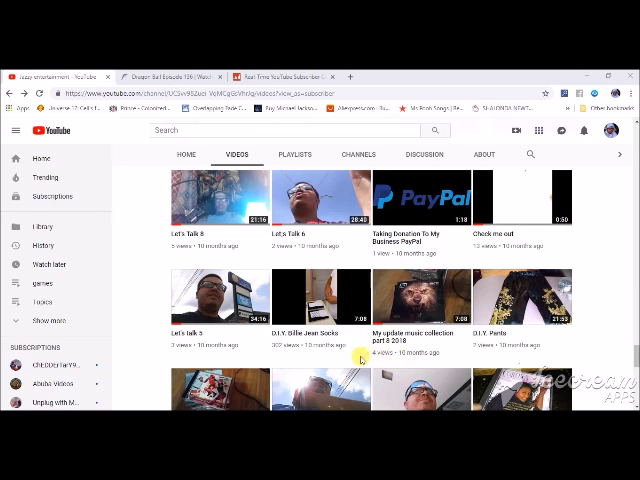
mouse_move(244, 342)
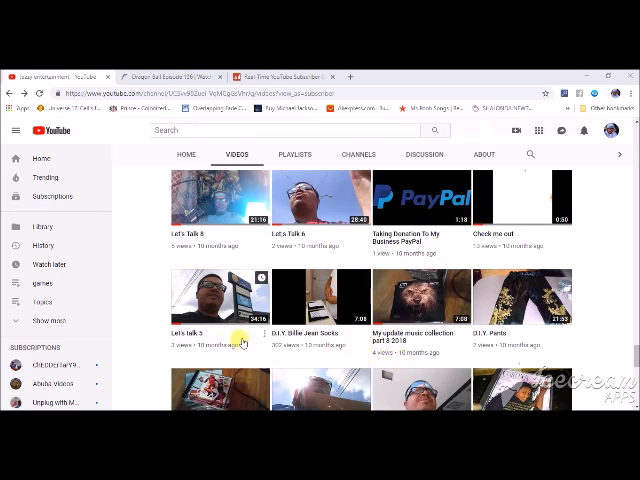
scroll(down, 3)
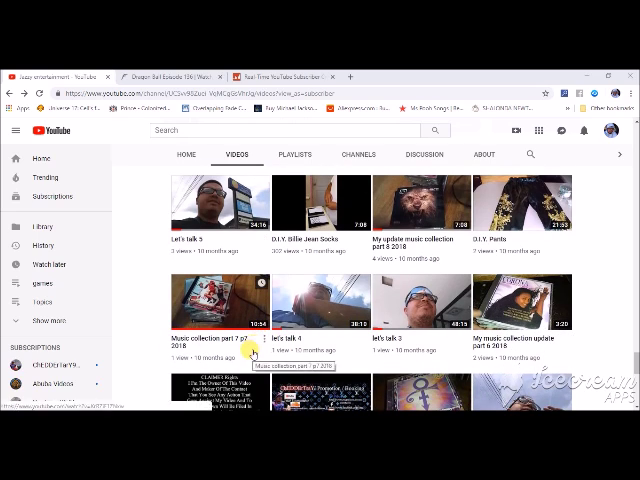
scroll(down, 3)
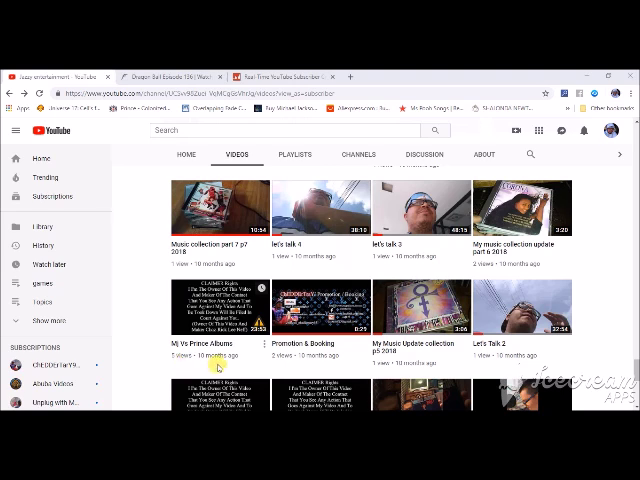
scroll(down, 3)
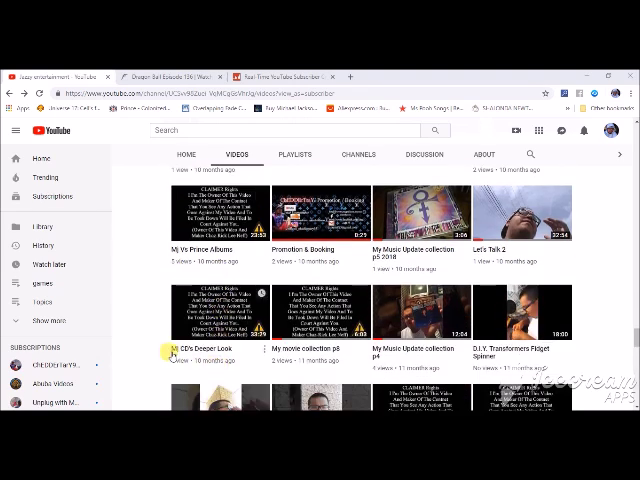
scroll(down, 3)
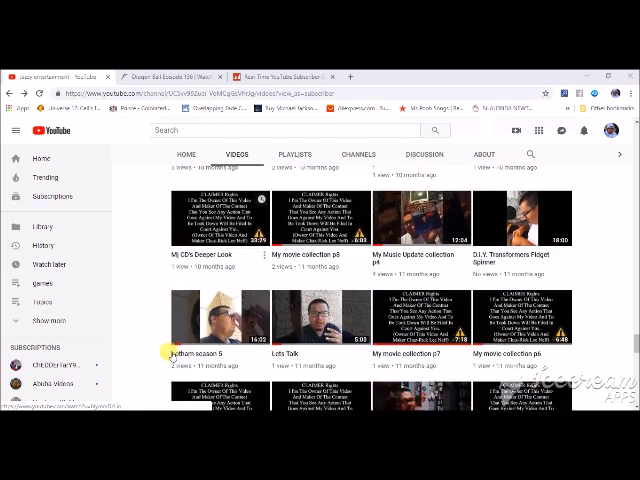
scroll(down, 3)
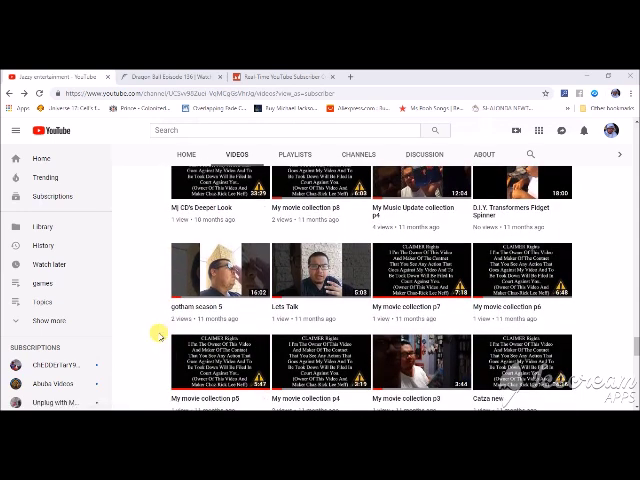
scroll(down, 3)
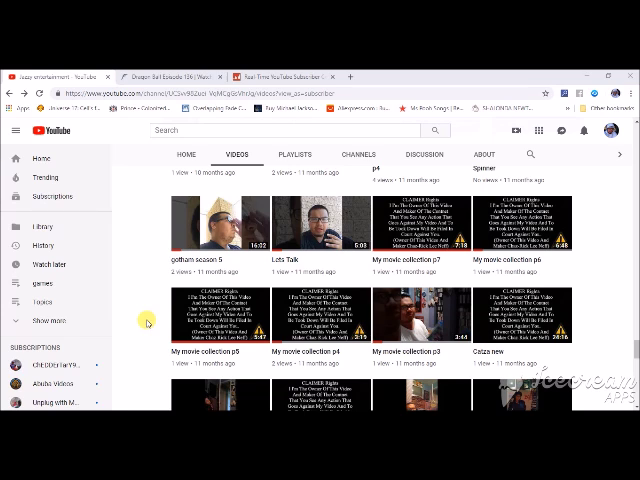
scroll(down, 3)
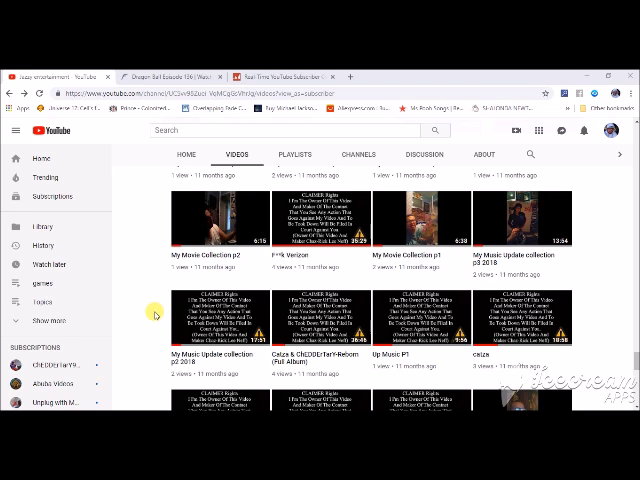
scroll(down, 3)
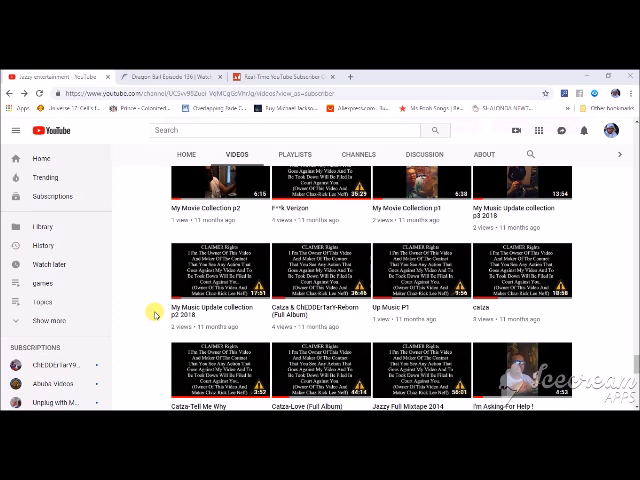
scroll(down, 3)
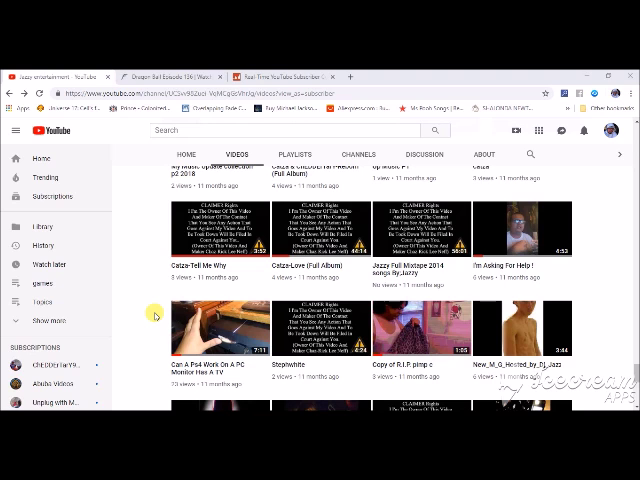
scroll(down, 3)
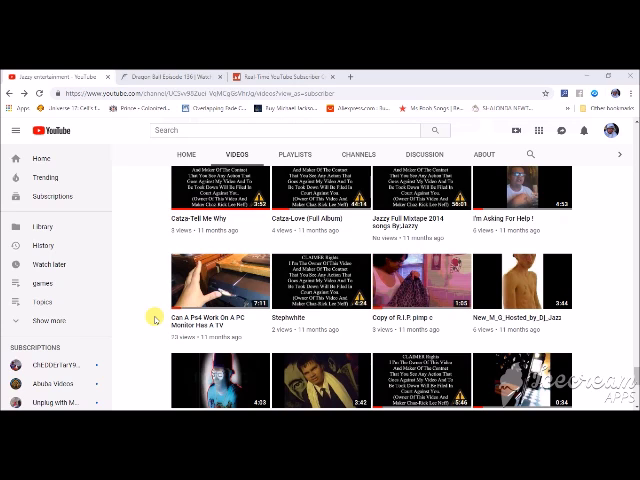
scroll(down, 3)
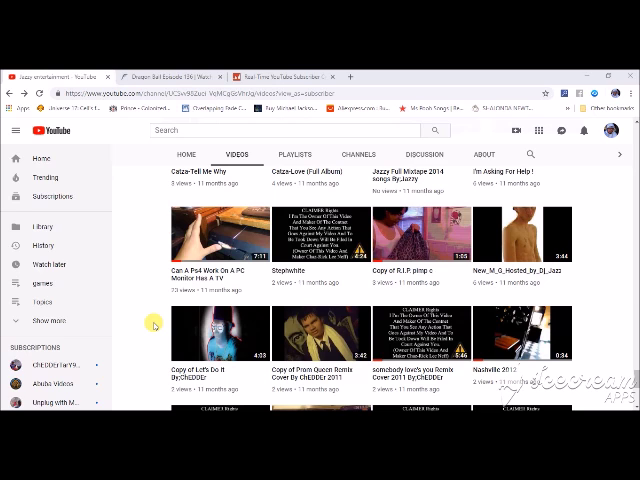
scroll(down, 3)
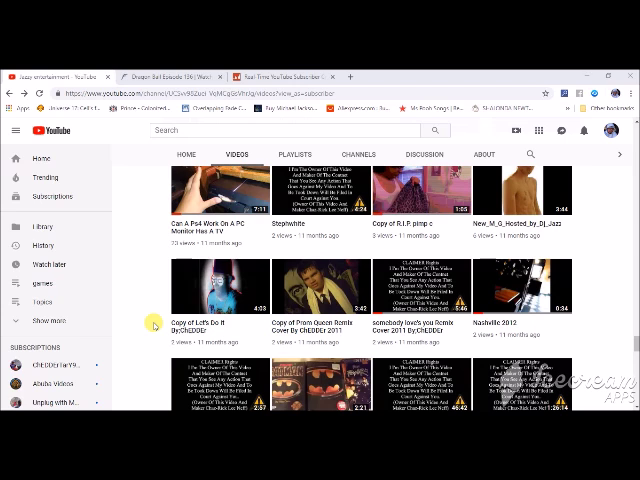
Step: Scroll the Videos tab past the Mafia 3 part videos
scroll(down, 3)
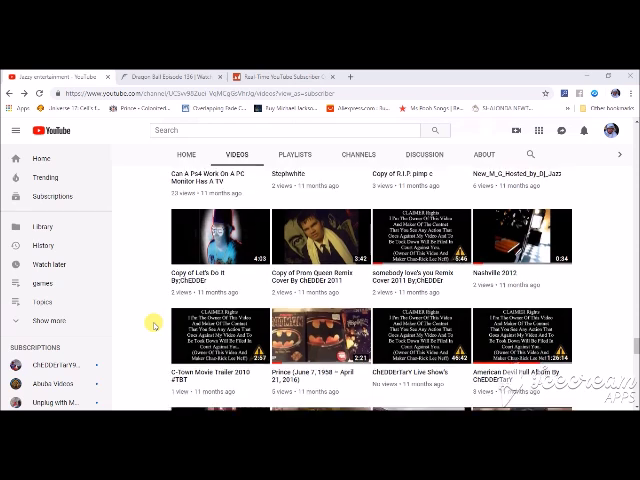
scroll(down, 3)
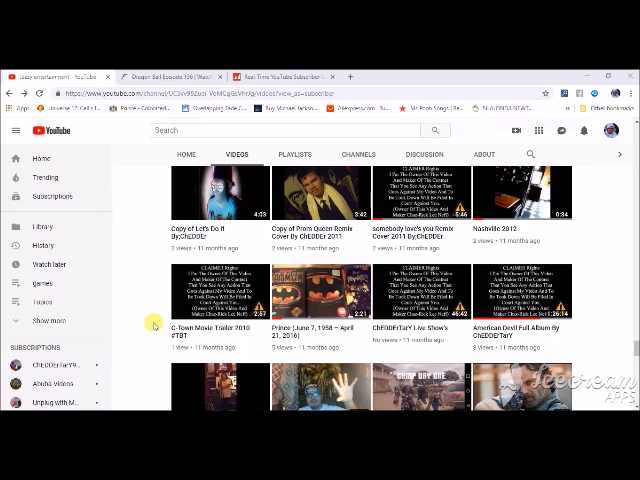
scroll(down, 3)
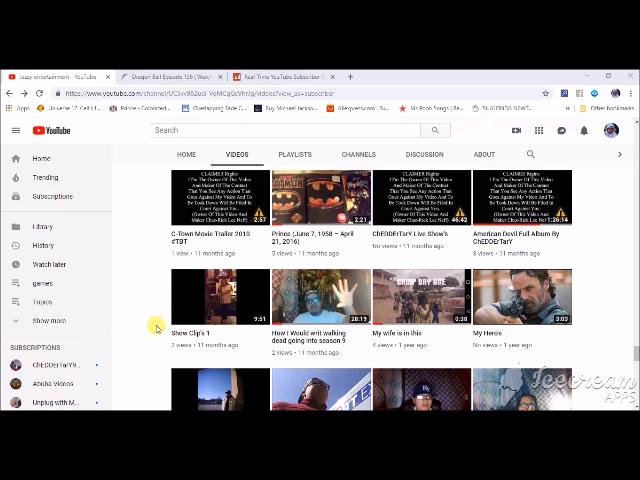
scroll(down, 3)
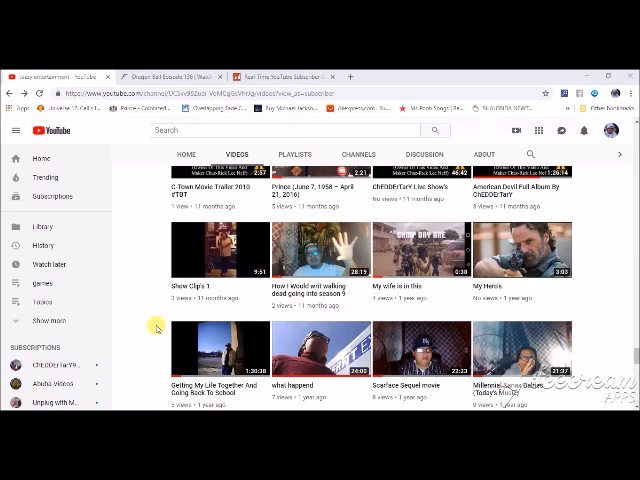
scroll(down, 3)
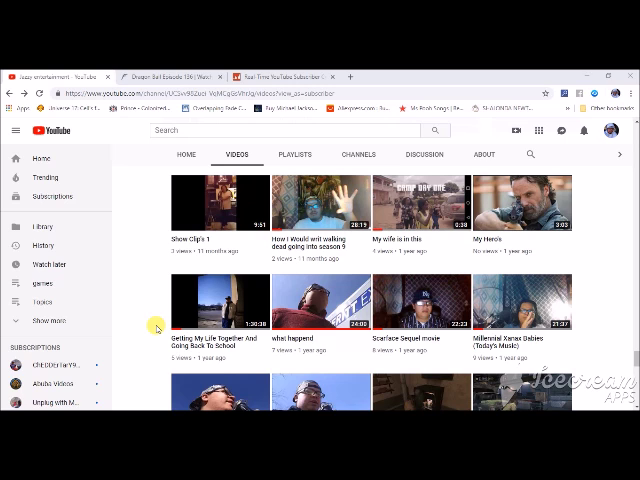
scroll(down, 3)
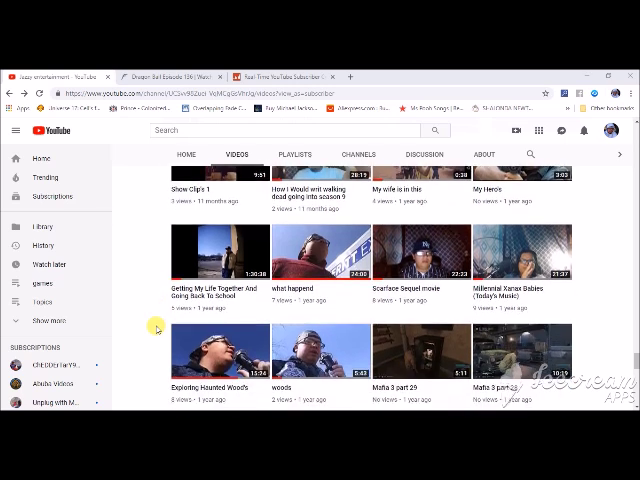
Step: Continue down to the Song Just a Dream remix and older mixtape uploads
scroll(down, 3)
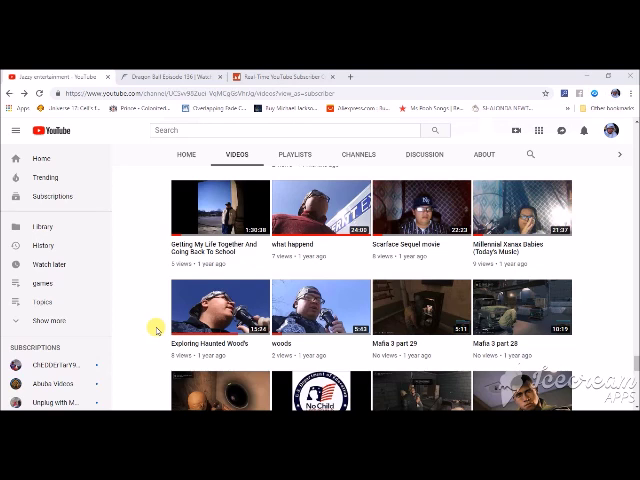
scroll(down, 3)
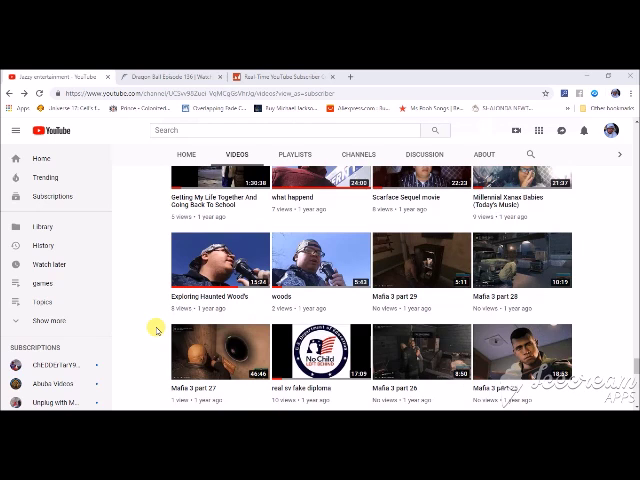
scroll(down, 3)
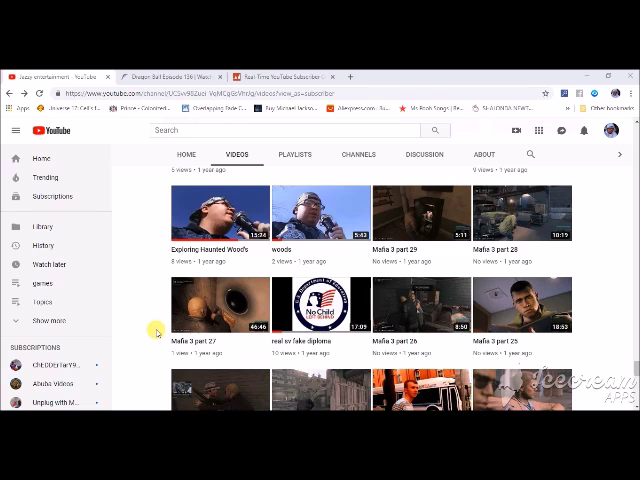
scroll(down, 3)
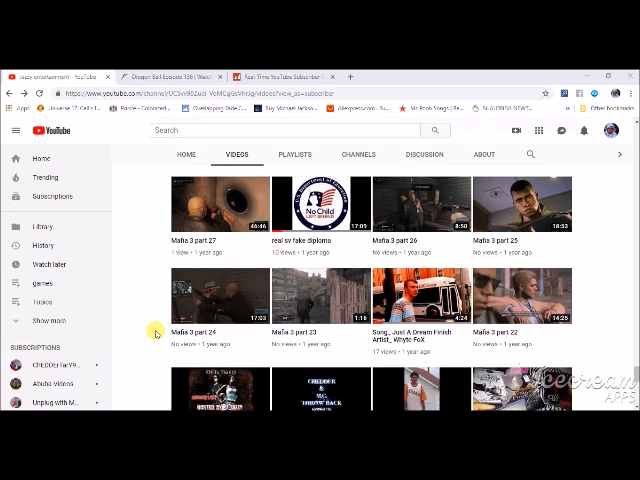
scroll(down, 3)
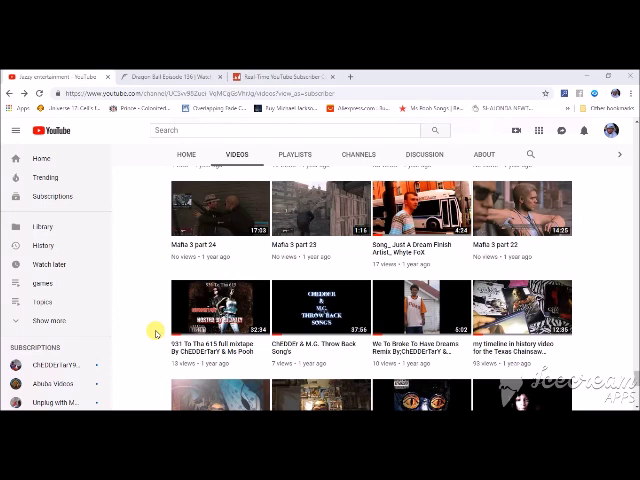
Step: Scroll down to the full album, live album and compilation mixtape uploads
scroll(down, 3)
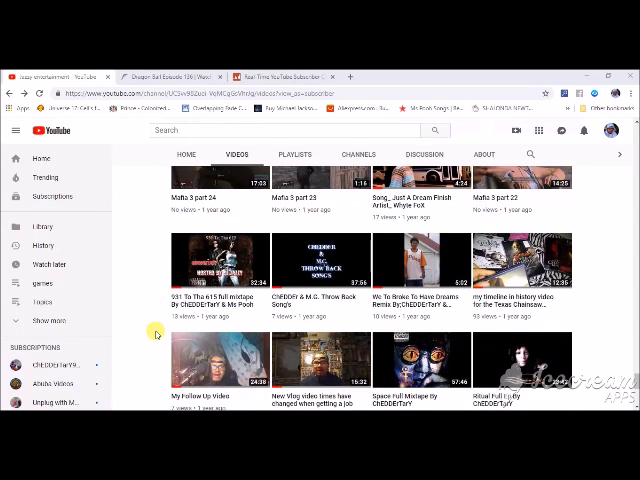
scroll(down, 3)
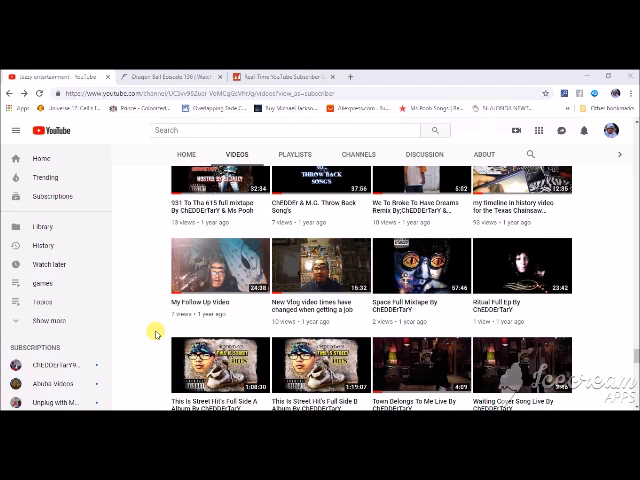
scroll(down, 3)
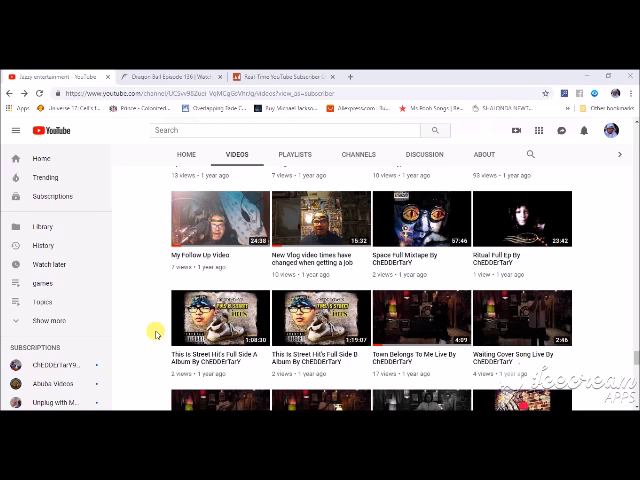
scroll(down, 3)
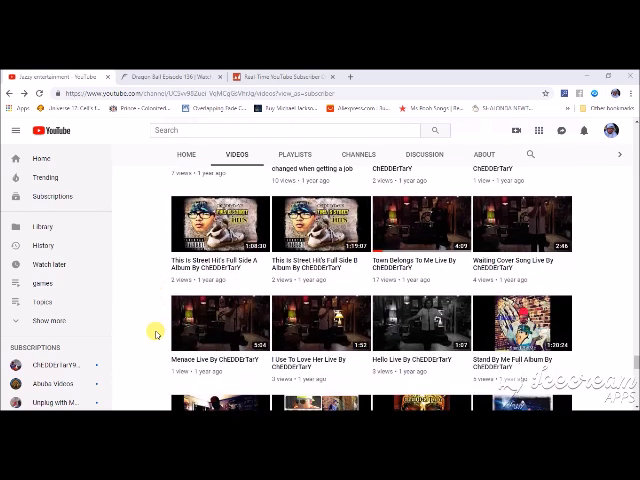
mouse_move(146, 330)
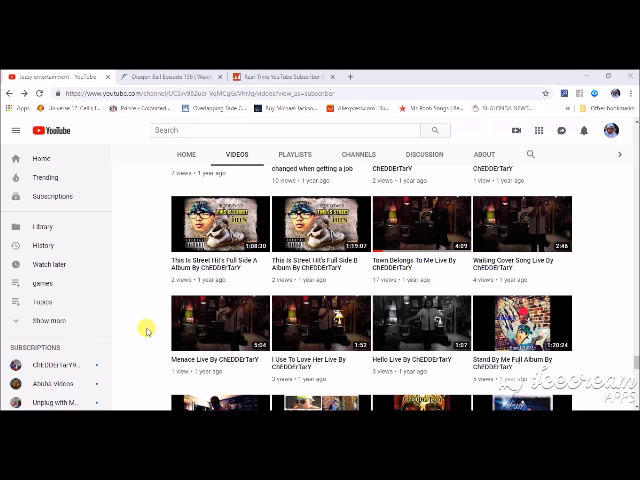
scroll(down, 3)
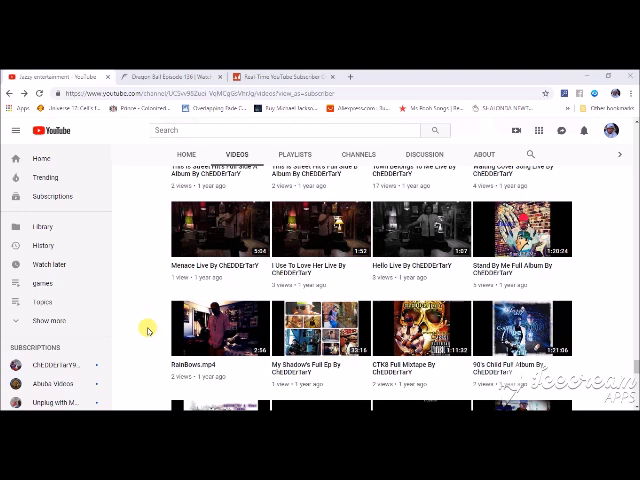
scroll(down, 3)
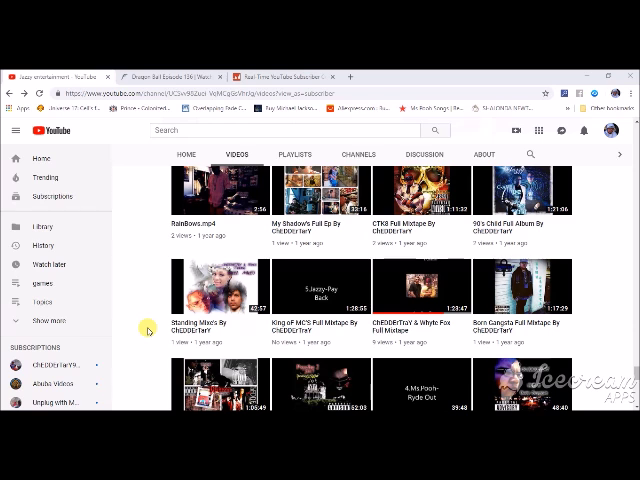
scroll(down, 3)
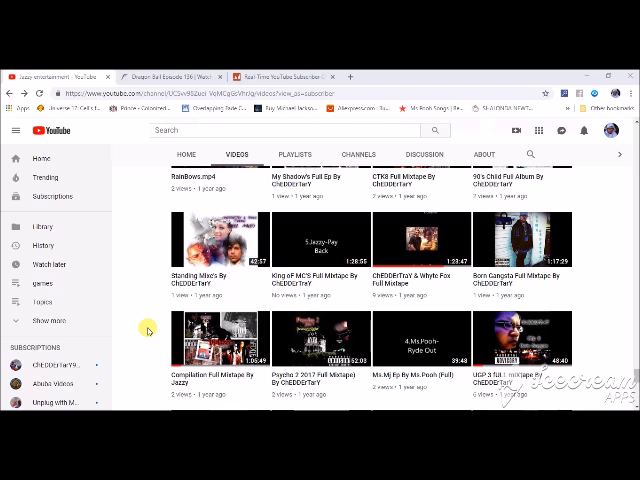
Step: Scroll past the mixtapes to documentaries like The Original 50 Cent, Mafia 2 and The Hoarder
scroll(down, 3)
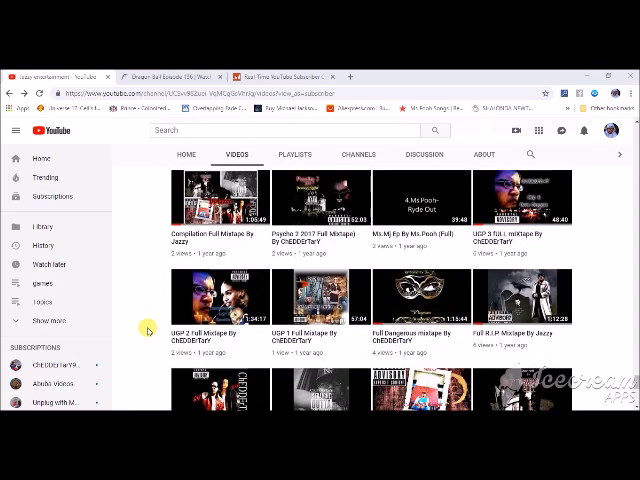
scroll(down, 3)
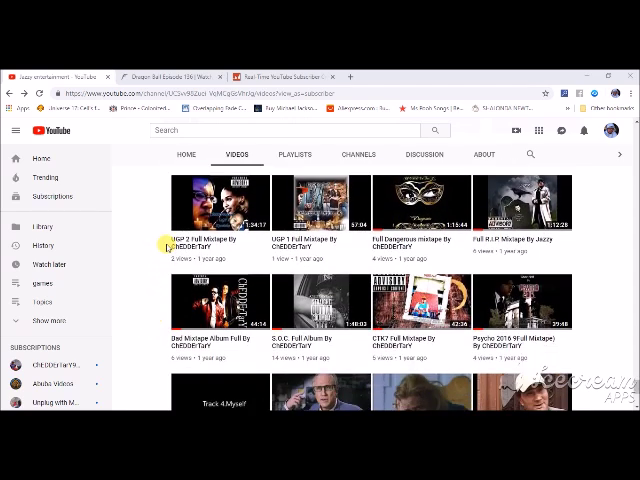
mouse_move(156, 240)
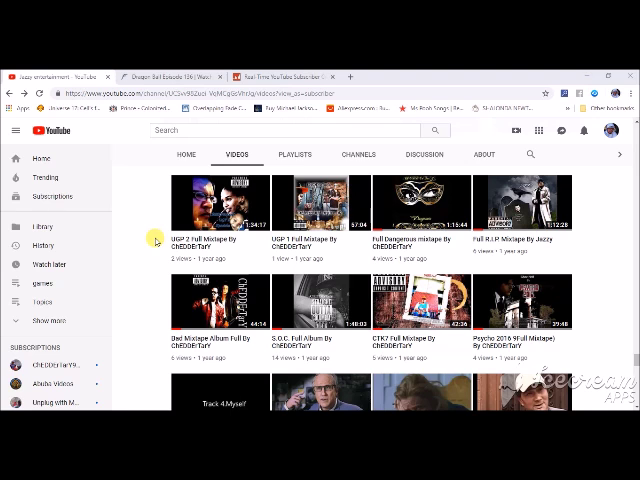
scroll(down, 3)
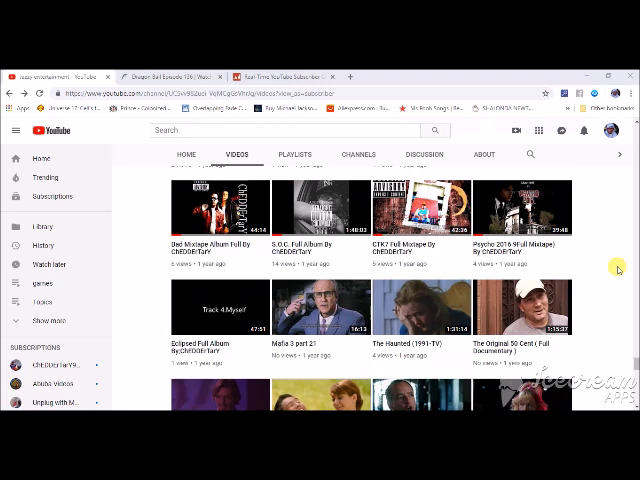
mouse_move(612, 276)
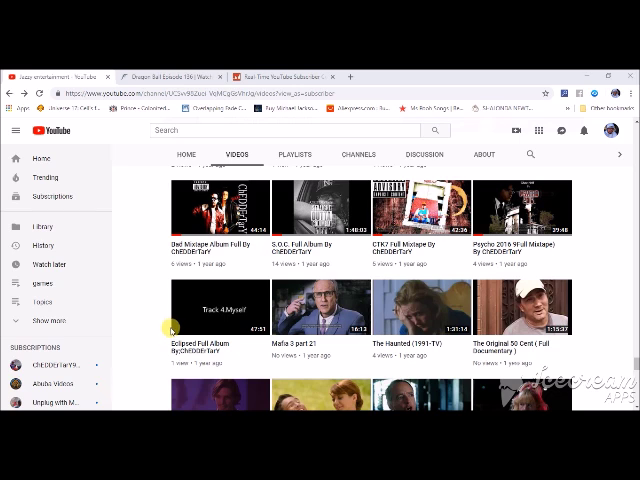
scroll(down, 3)
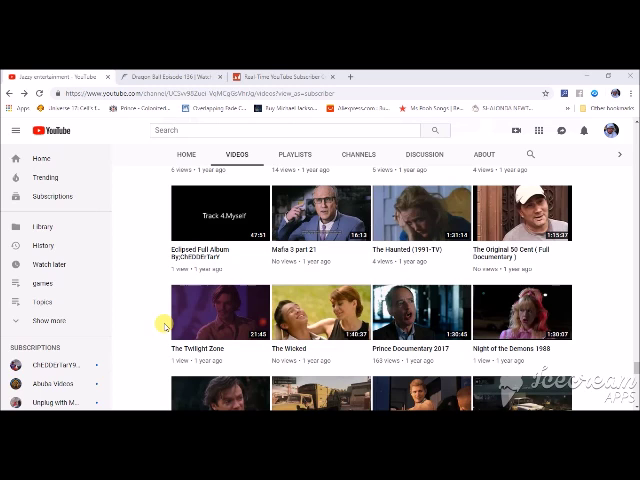
Step: Scroll down to the Mafia 2 parts, Phonic Advertisement albums, Love and Chocolate Rain uploads
scroll(down, 3)
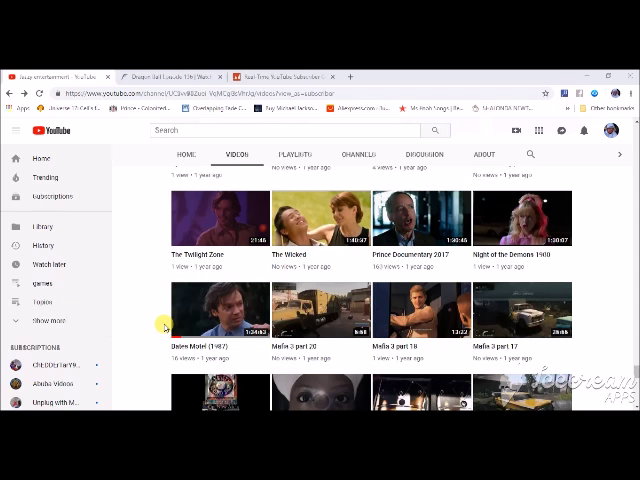
scroll(down, 3)
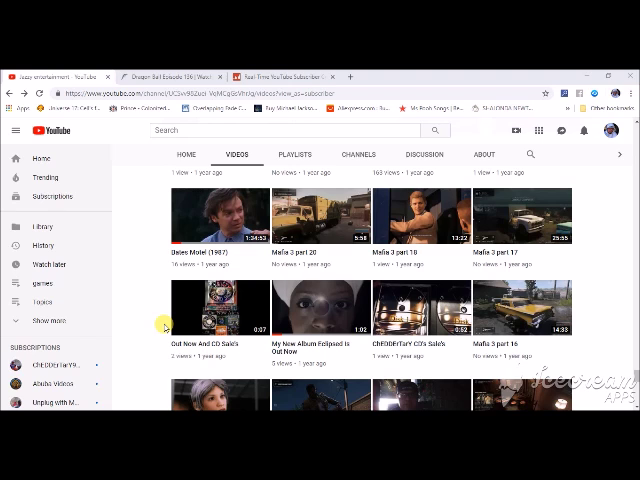
scroll(down, 3)
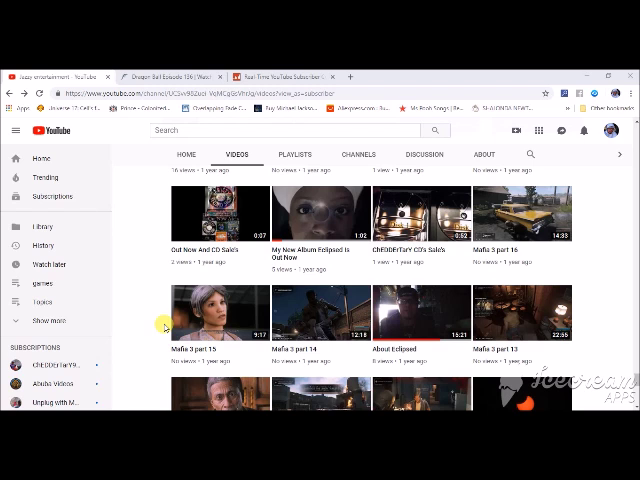
scroll(down, 3)
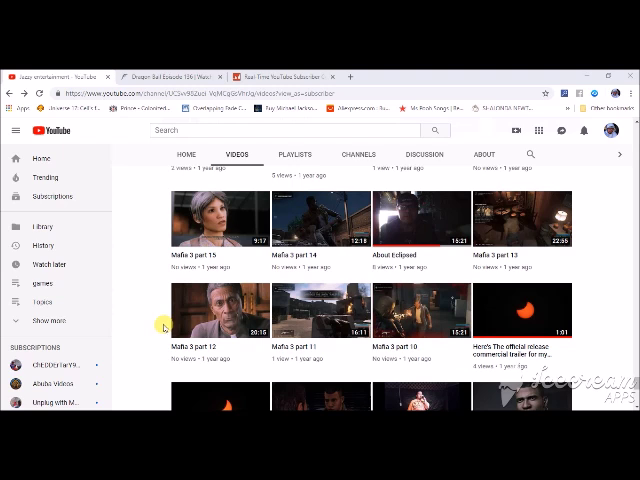
scroll(down, 3)
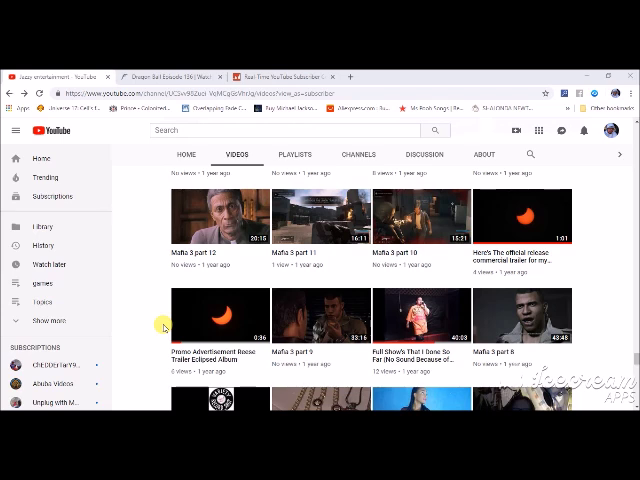
mouse_move(150, 344)
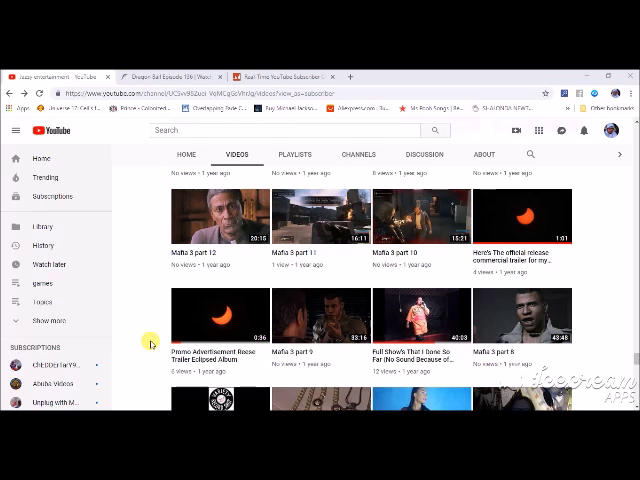
scroll(down, 3)
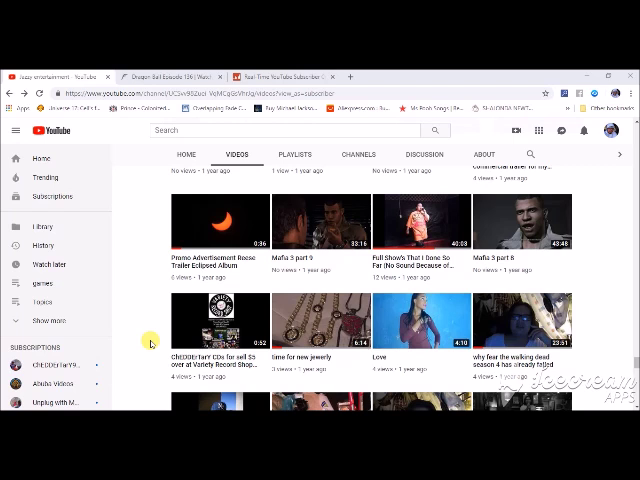
Step: Scroll down to the live broadcasts, Mafia 1 parts, disney interview and DayzTrash uploads
scroll(down, 3)
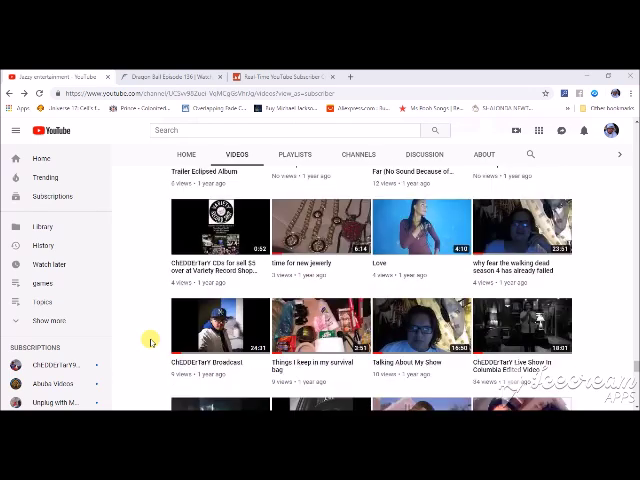
scroll(down, 3)
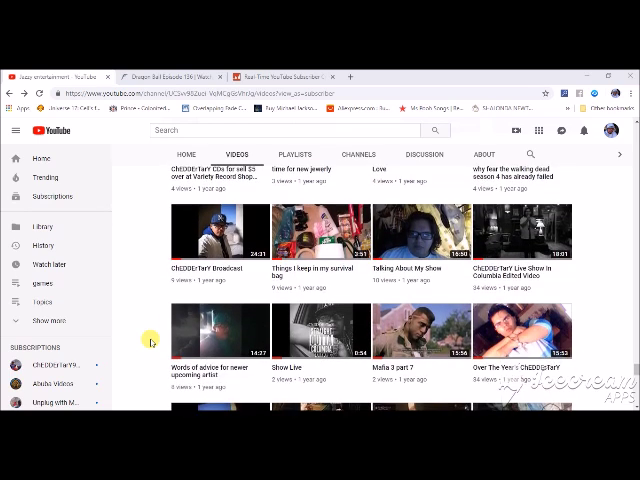
scroll(down, 3)
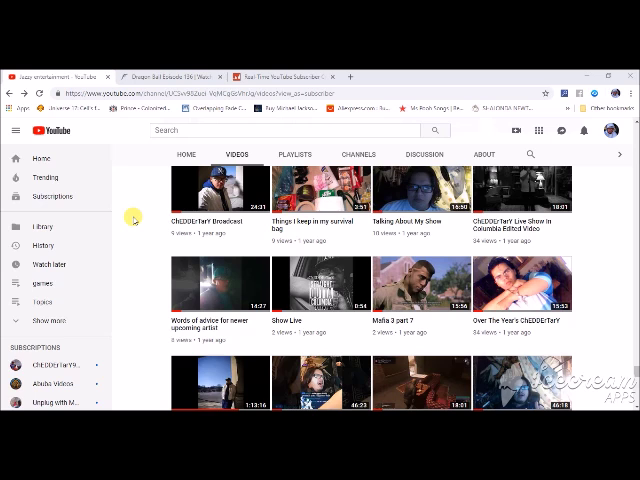
mouse_move(150, 264)
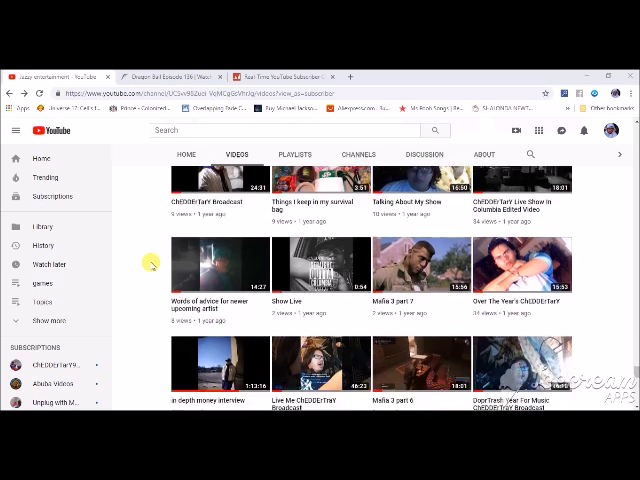
scroll(down, 3)
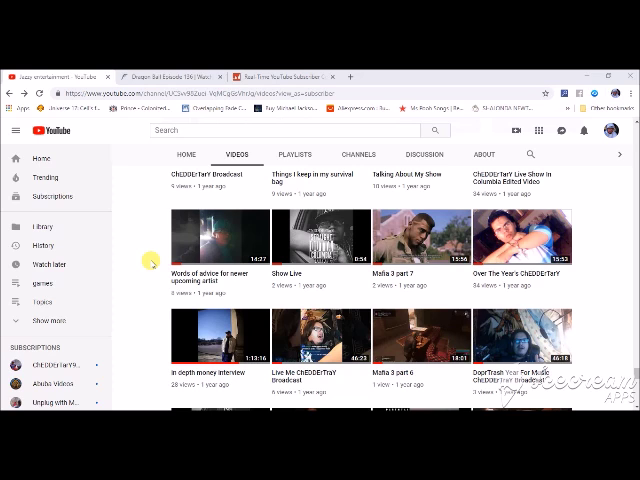
mouse_move(148, 266)
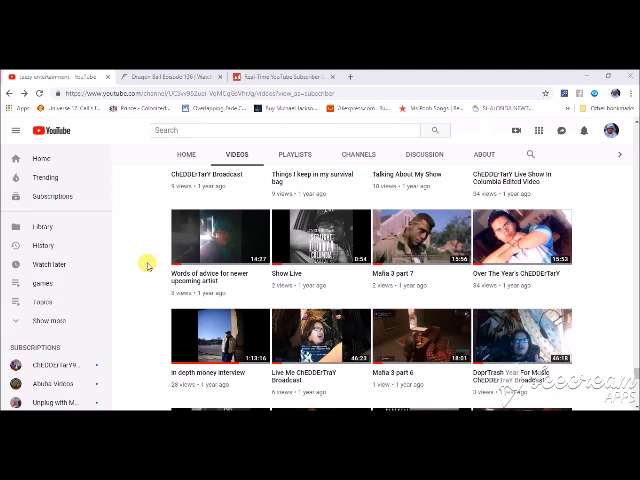
scroll(down, 3)
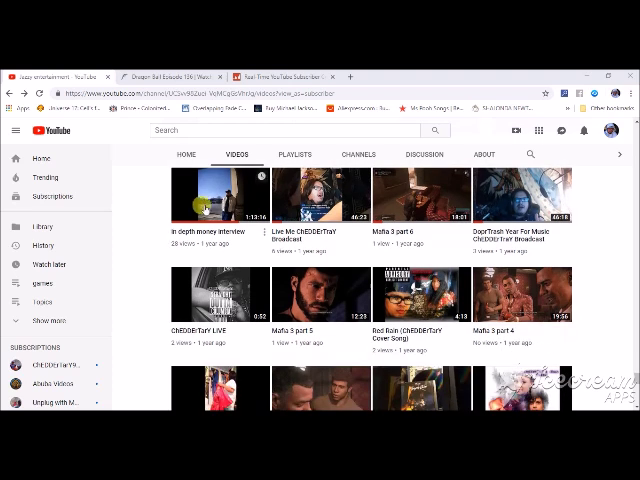
mouse_move(160, 216)
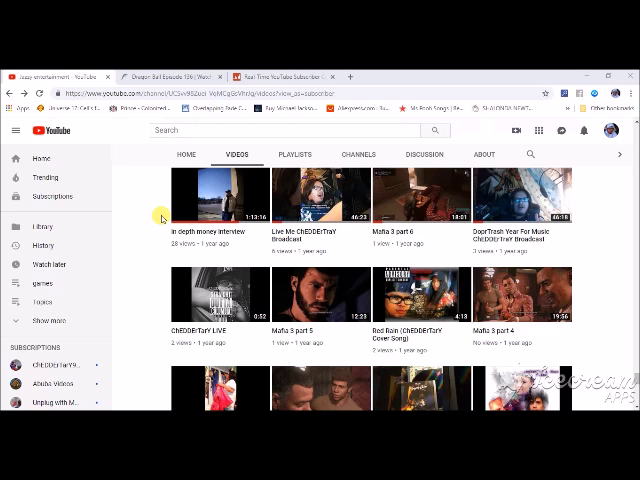
mouse_move(144, 286)
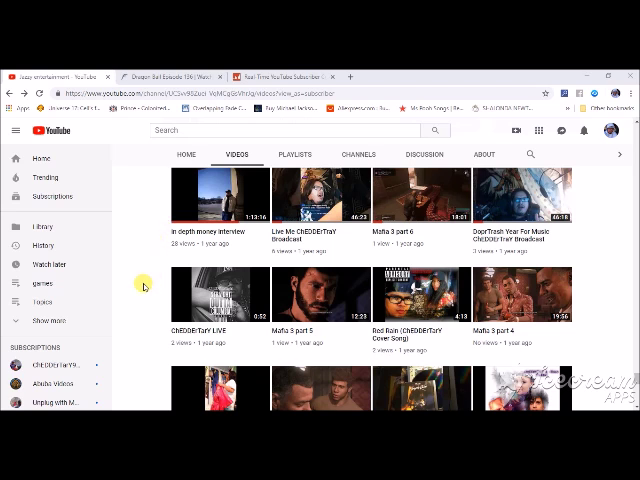
Step: Scroll the Videos tab to the Mafia 1 parts 3-4 and the Red Bone cover song
scroll(down, 3)
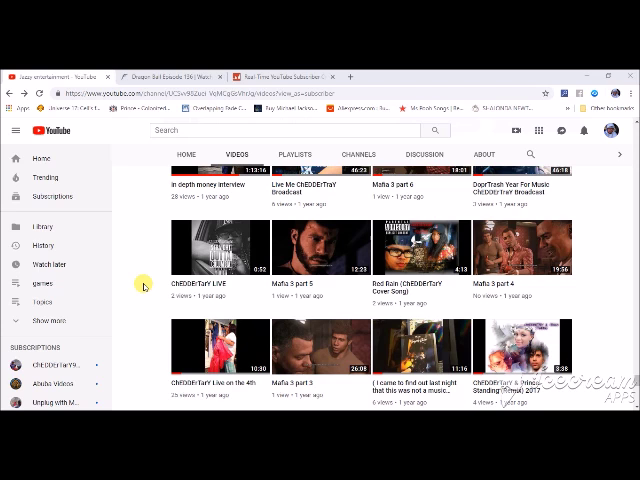
mouse_move(150, 292)
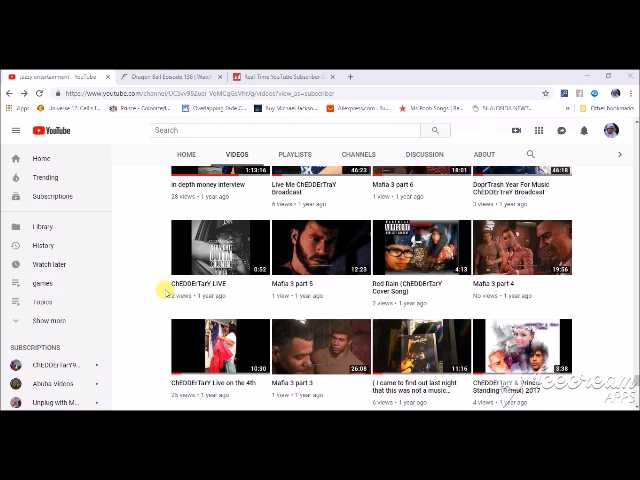
scroll(down, 3)
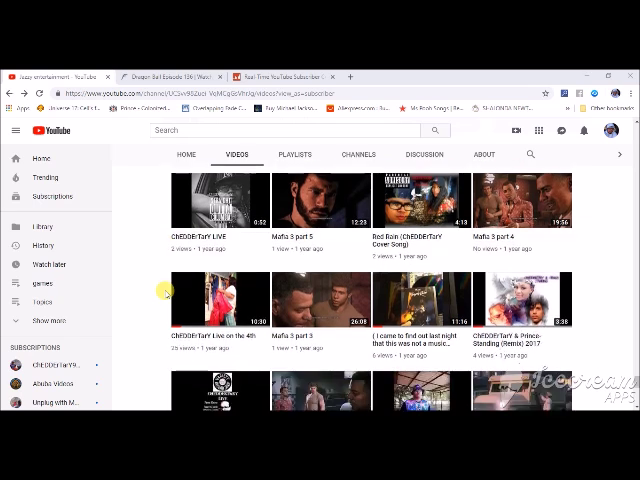
mouse_move(144, 304)
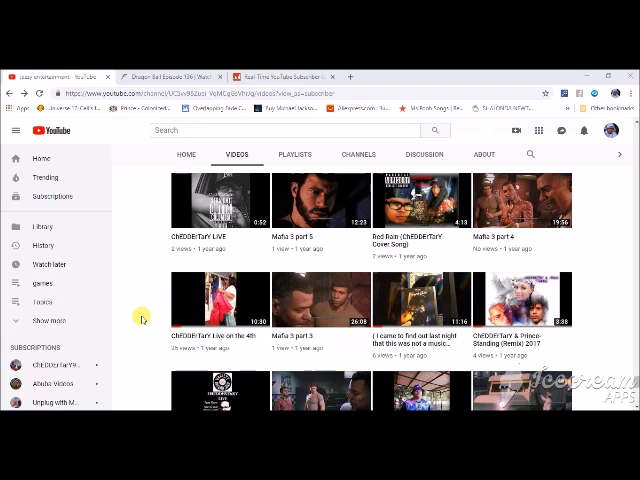
Step: Scroll down the uploads to the Batman Telltale episodes, Arkham Knight parts and Gunz Punch video
scroll(down, 3)
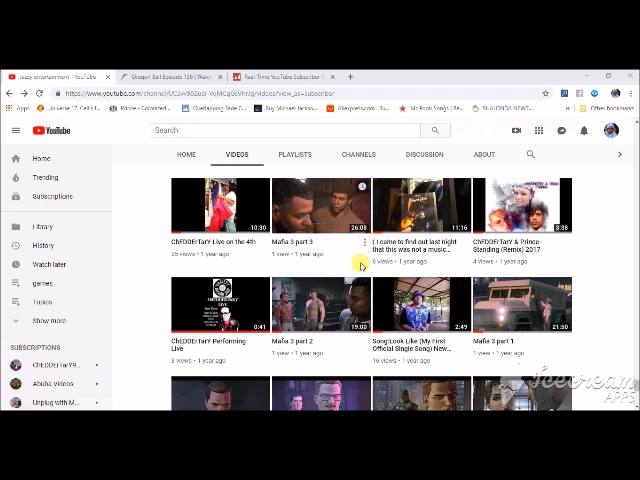
mouse_move(152, 300)
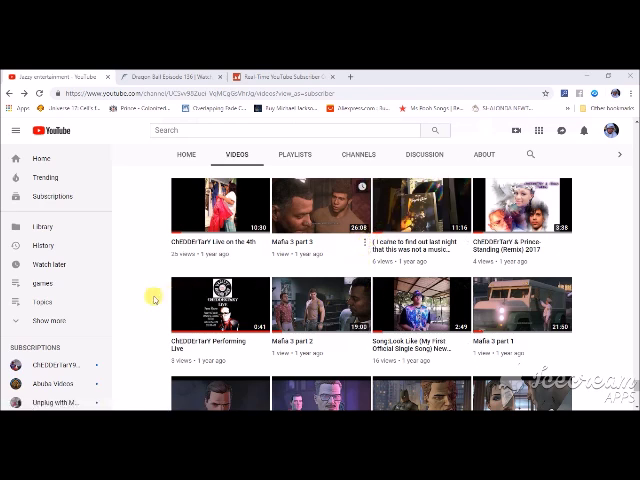
mouse_move(150, 300)
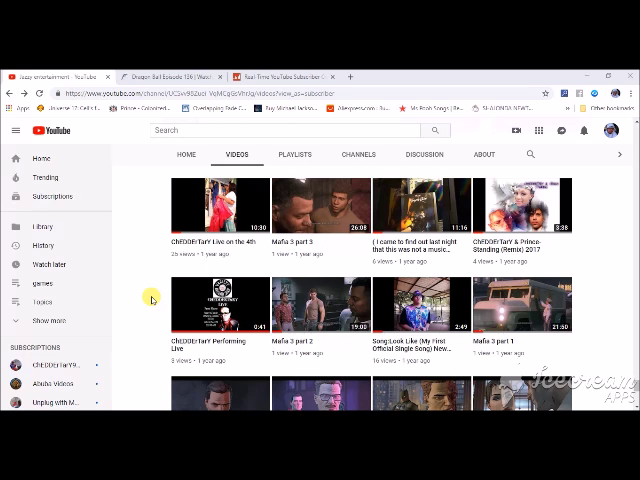
scroll(down, 3)
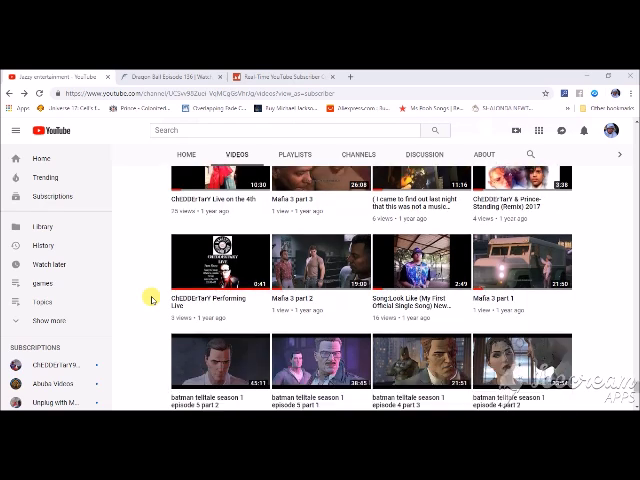
scroll(down, 3)
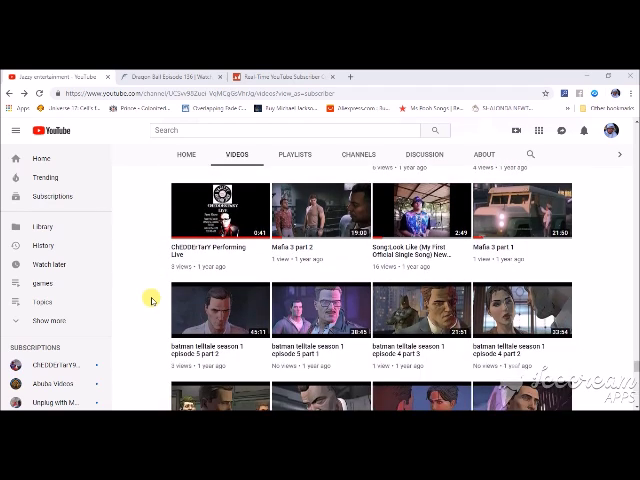
scroll(down, 3)
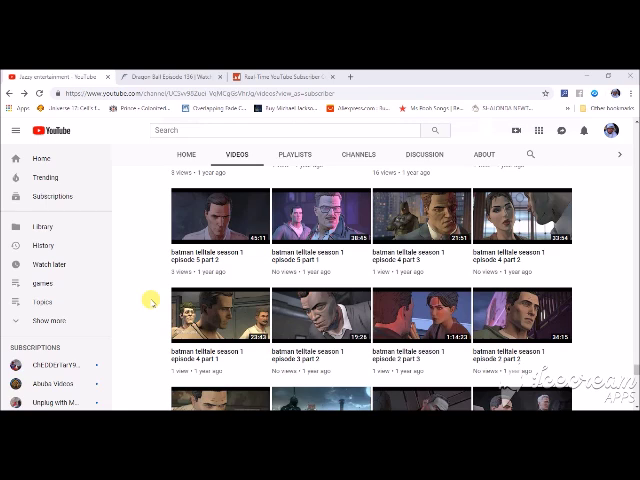
scroll(down, 3)
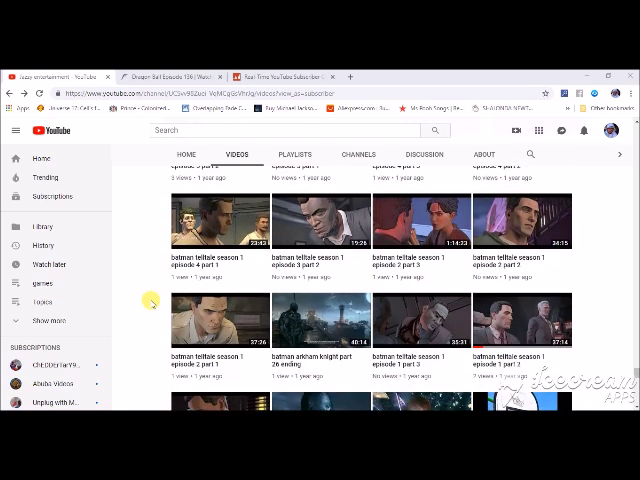
scroll(down, 3)
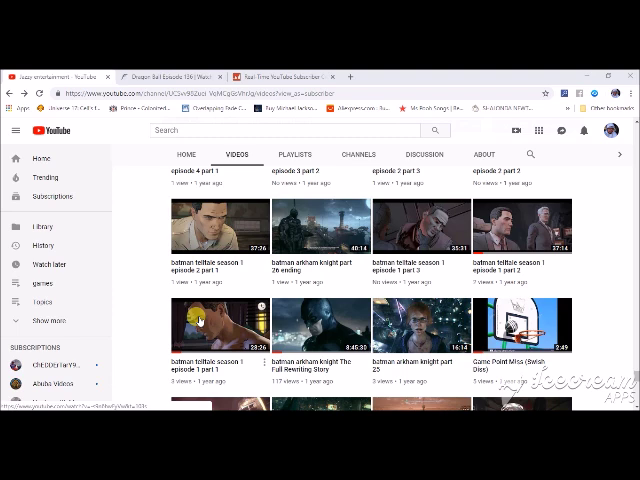
Step: Scroll down the uploads list through the GTA 5 Voice Over parts
scroll(down, 3)
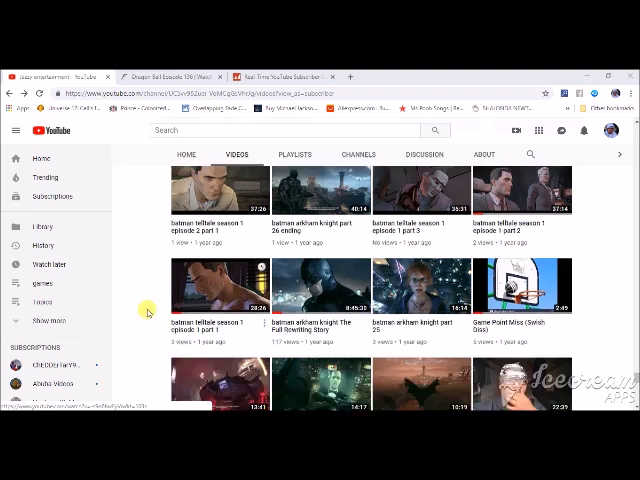
scroll(down, 3)
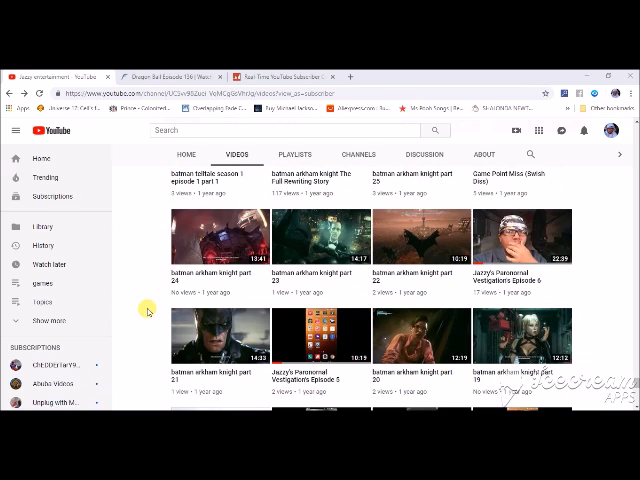
scroll(down, 3)
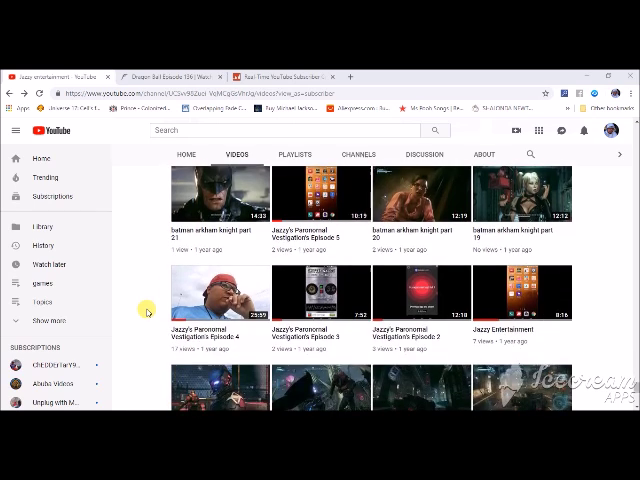
scroll(down, 3)
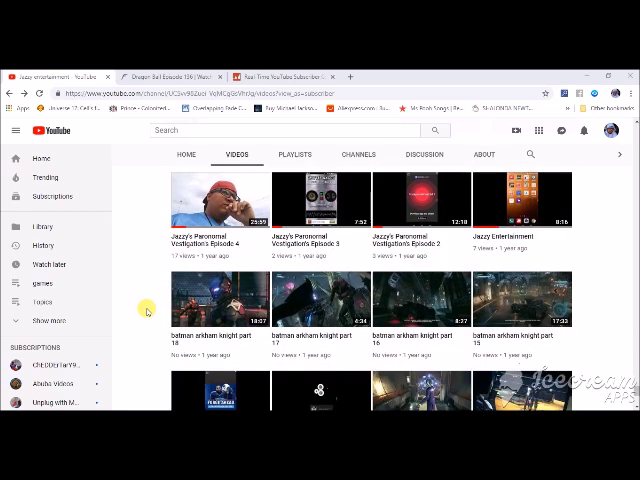
scroll(down, 3)
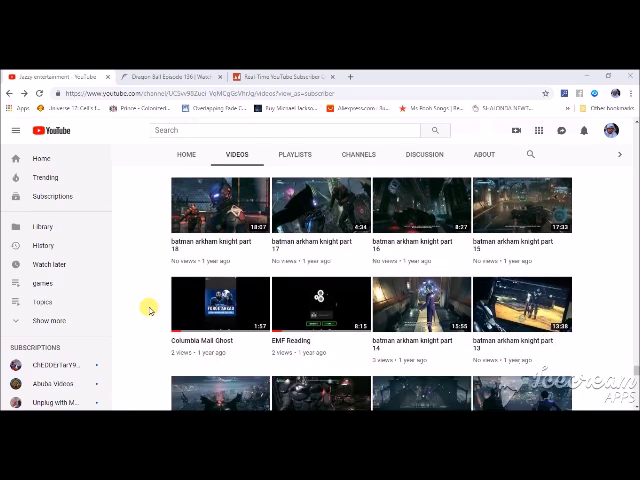
scroll(down, 3)
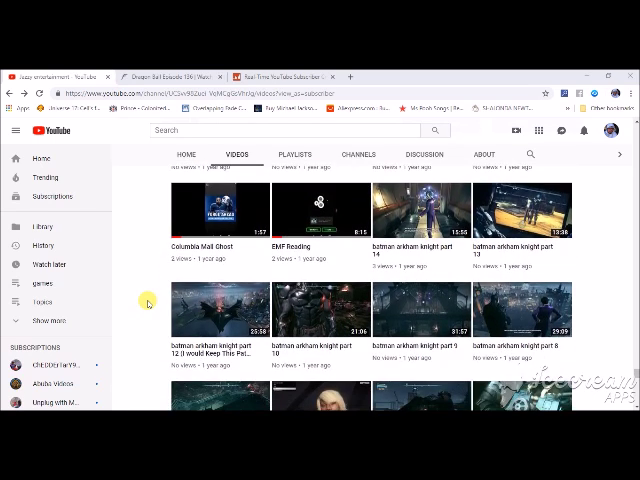
scroll(down, 3)
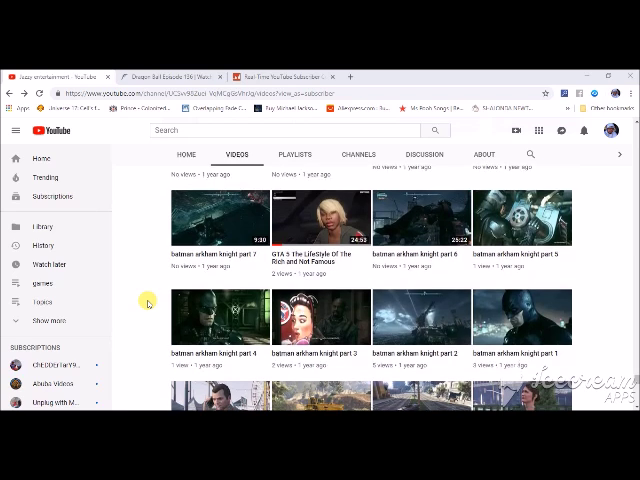
scroll(down, 3)
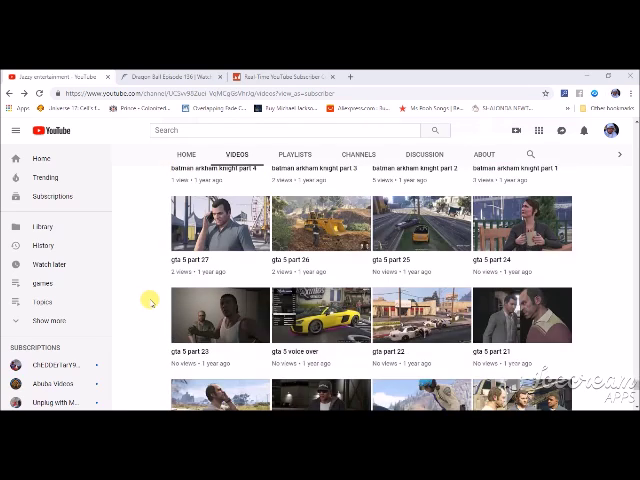
scroll(down, 3)
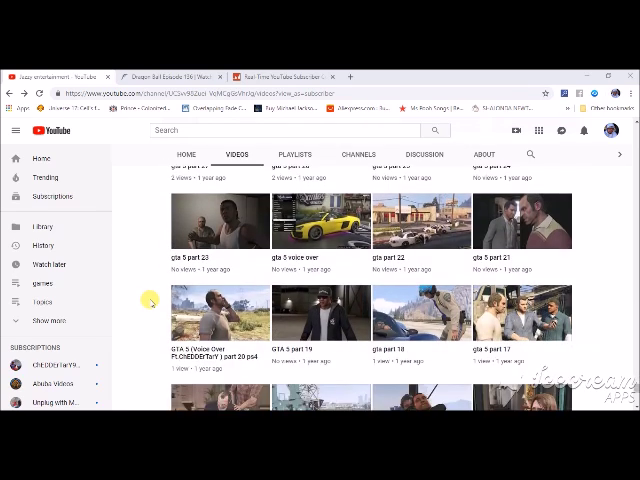
scroll(down, 3)
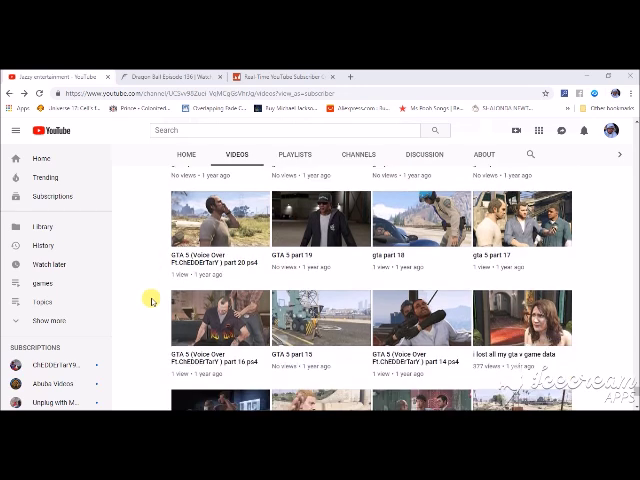
Step: Continue scrolling to the dragon ball xenoverse parts and TWD season 2 episodes
scroll(down, 3)
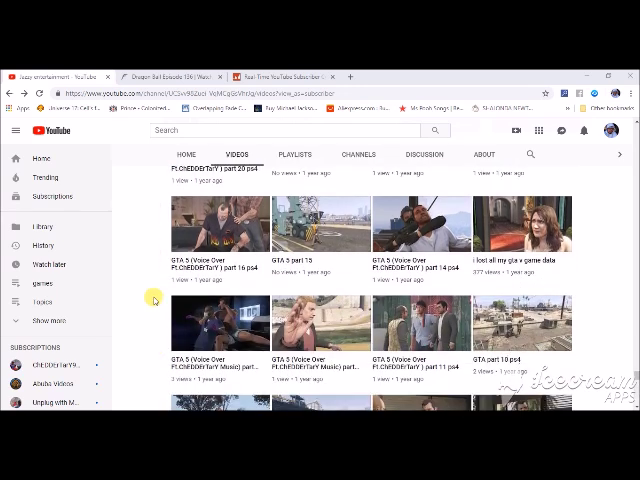
scroll(down, 3)
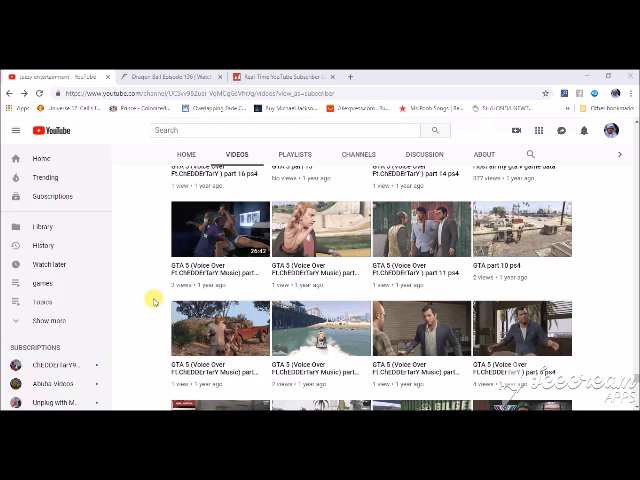
scroll(down, 3)
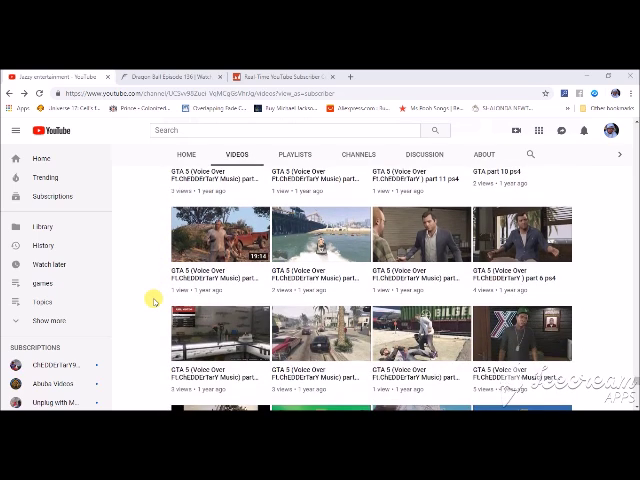
scroll(down, 3)
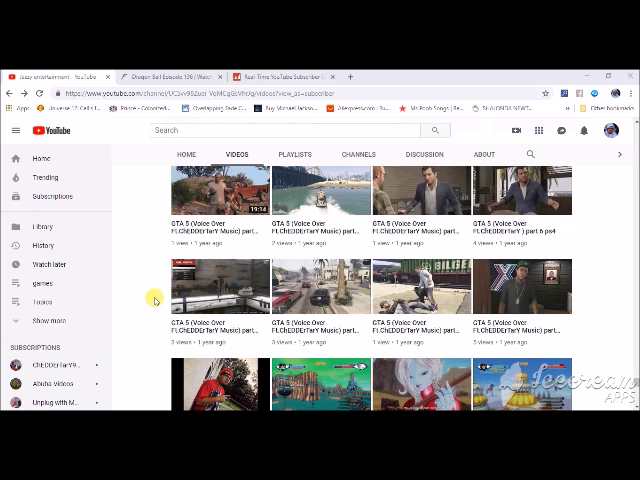
scroll(down, 3)
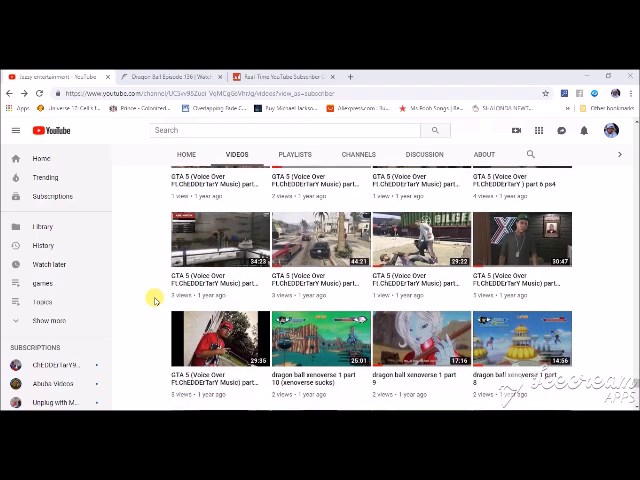
scroll(down, 3)
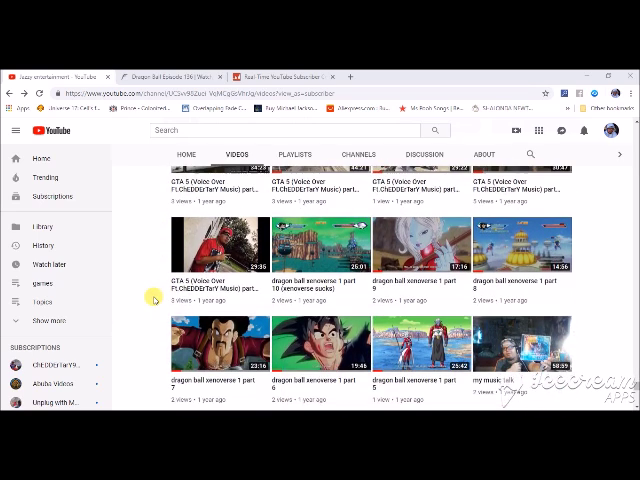
scroll(down, 3)
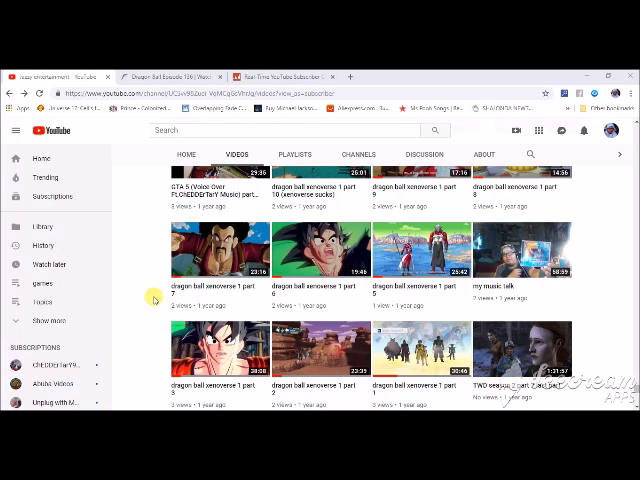
scroll(down, 3)
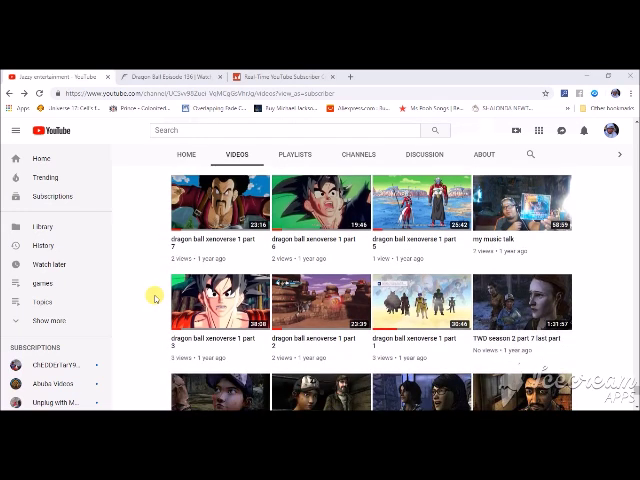
scroll(down, 3)
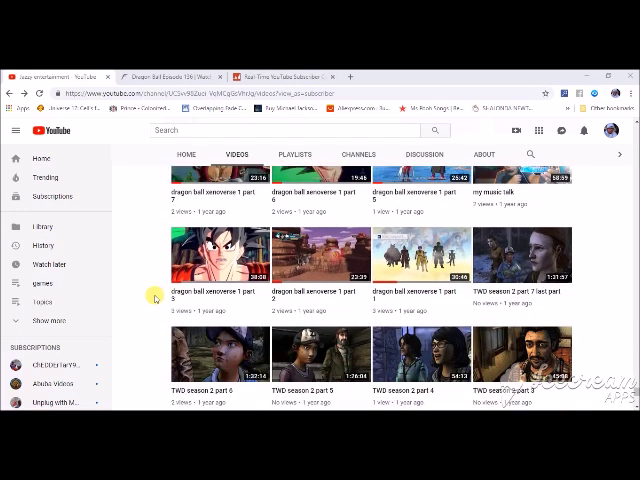
scroll(down, 3)
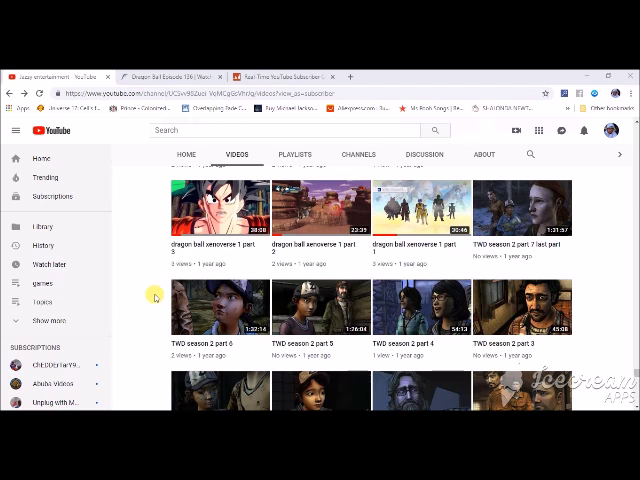
Step: Scroll past TWD, The Last Of Us and Until Dawn parts down to the Life is Strange episodes
scroll(down, 3)
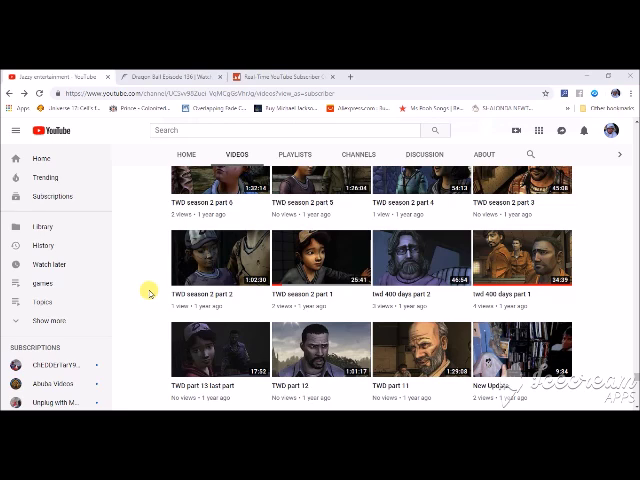
scroll(down, 3)
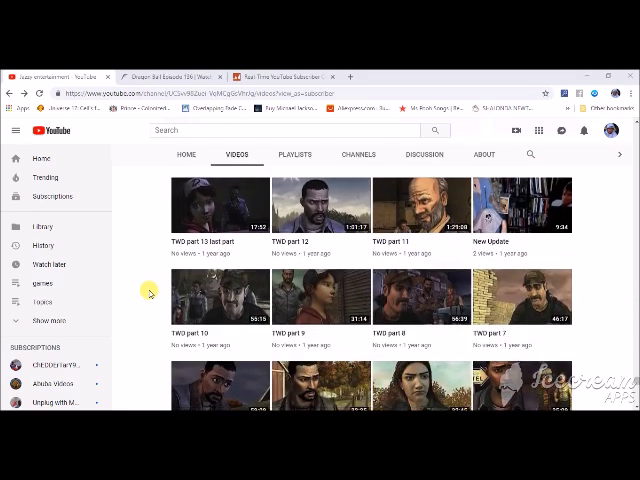
scroll(down, 3)
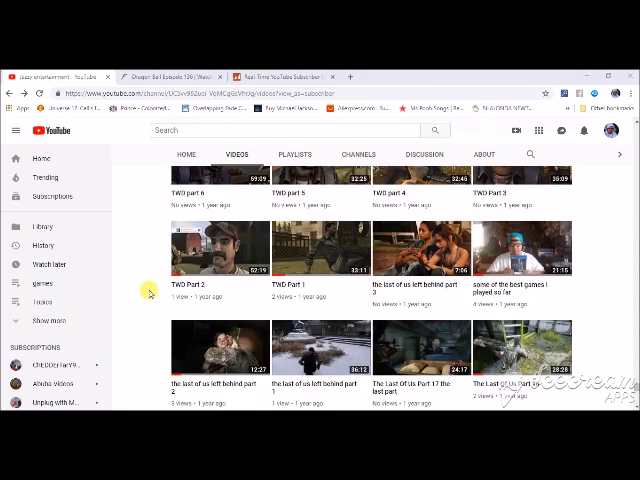
scroll(down, 3)
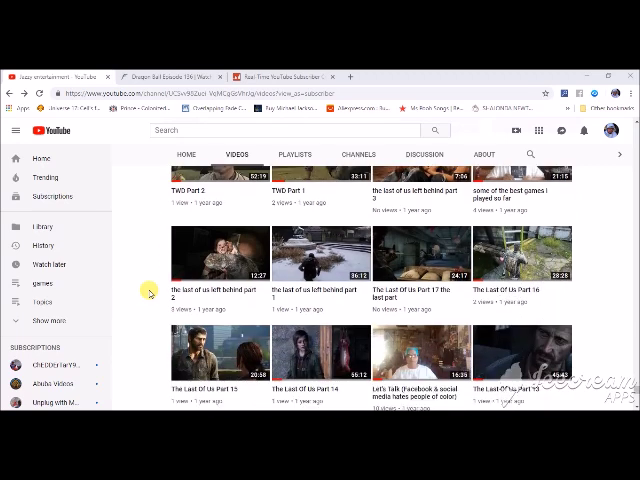
scroll(down, 3)
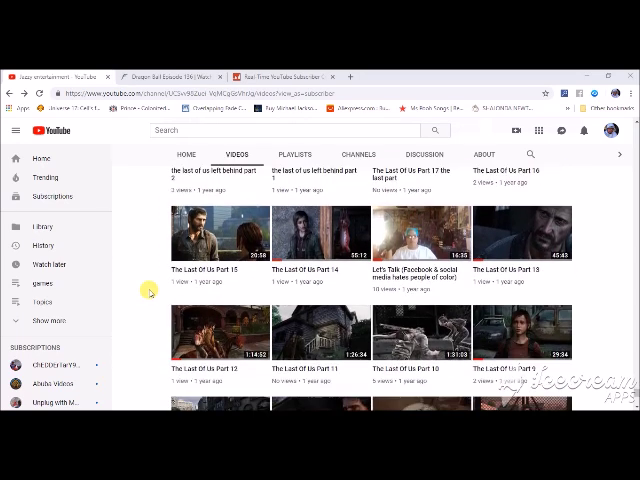
scroll(down, 3)
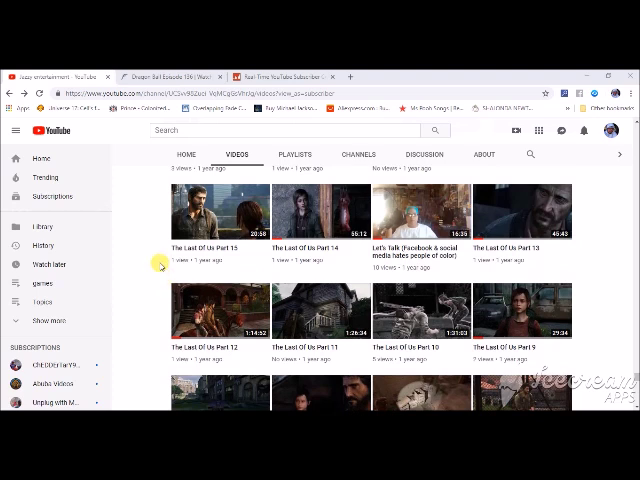
scroll(down, 3)
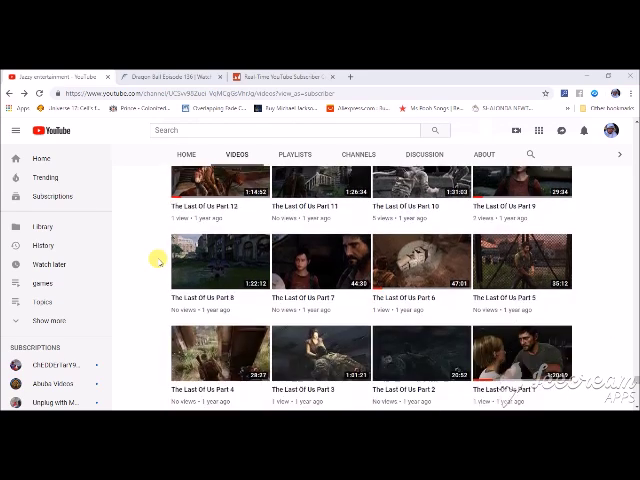
scroll(down, 3)
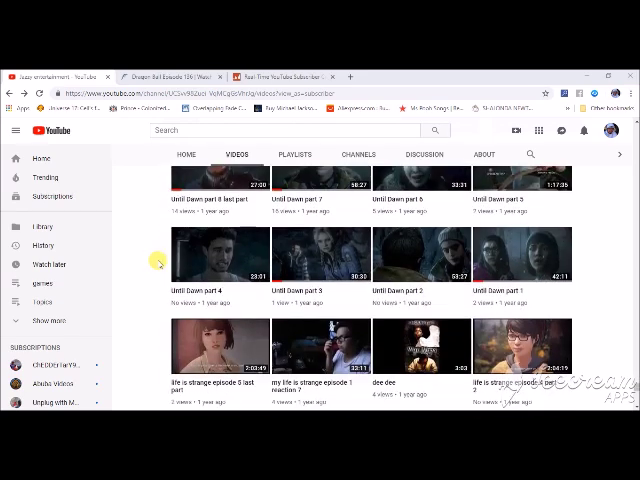
scroll(down, 3)
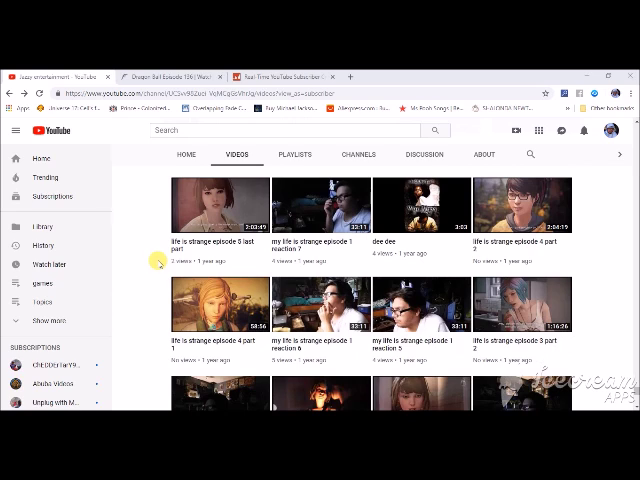
scroll(down, 3)
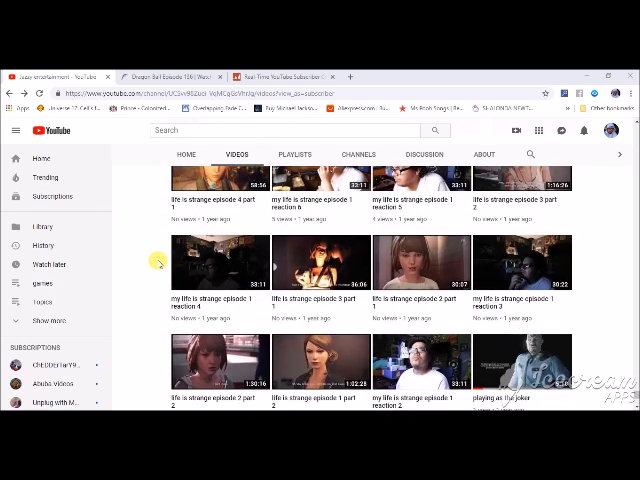
scroll(down, 3)
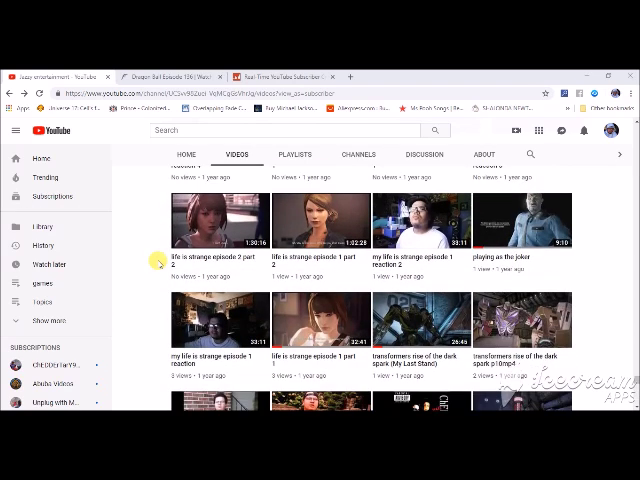
scroll(down, 3)
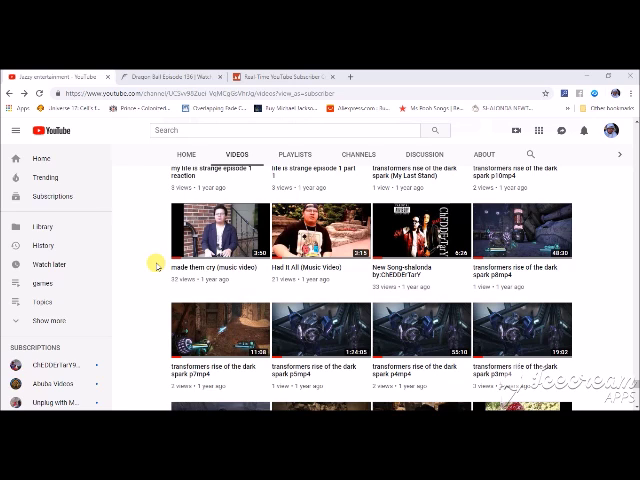
scroll(down, 3)
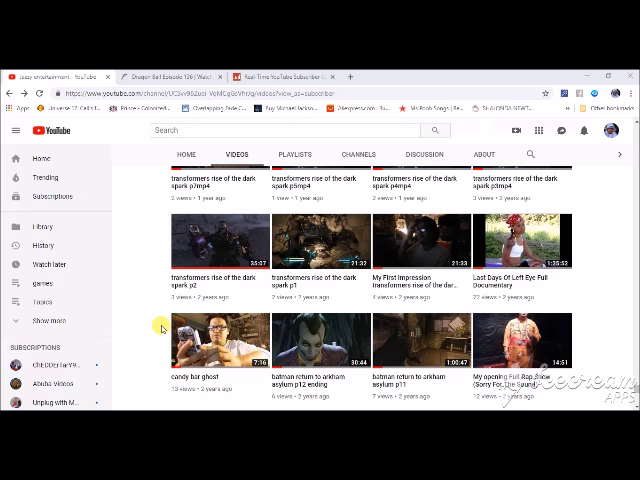
mouse_move(236, 384)
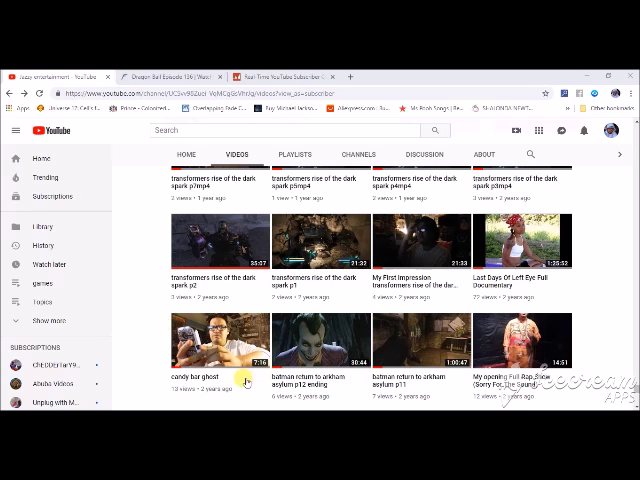
scroll(down, 3)
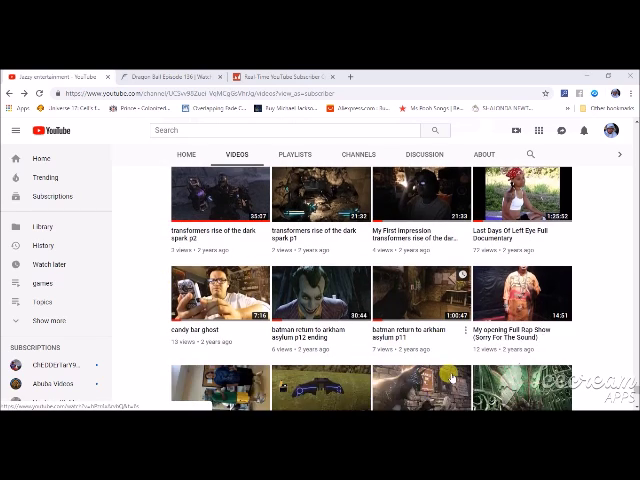
scroll(down, 3)
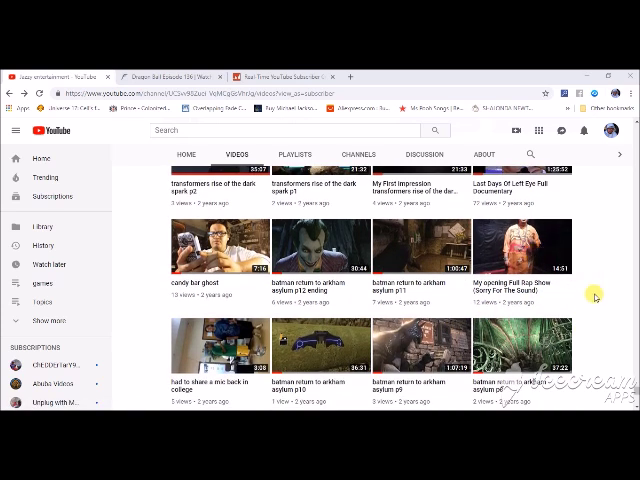
scroll(down, 3)
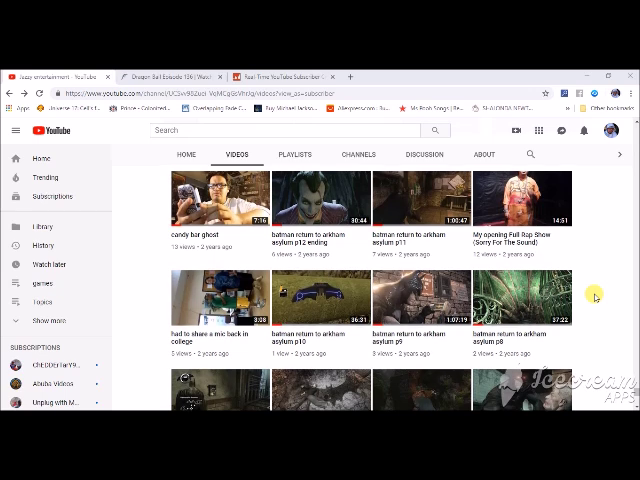
scroll(down, 3)
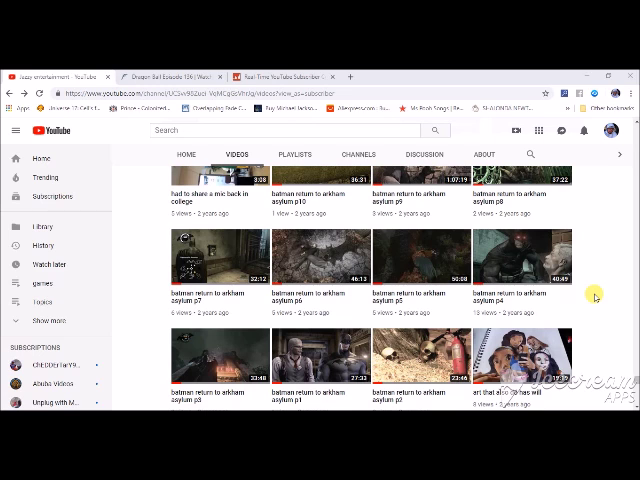
scroll(down, 3)
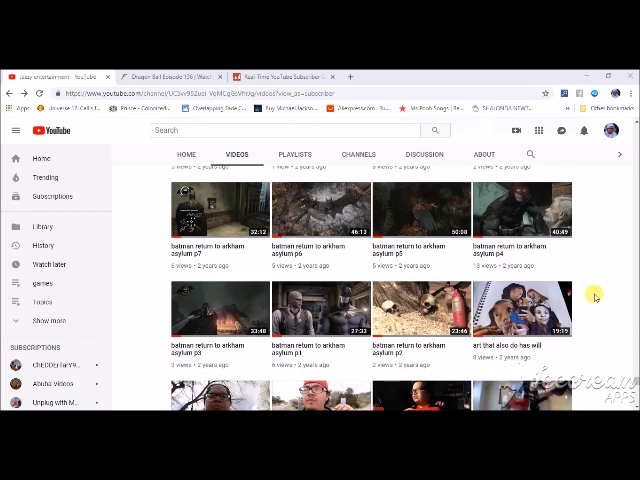
scroll(down, 3)
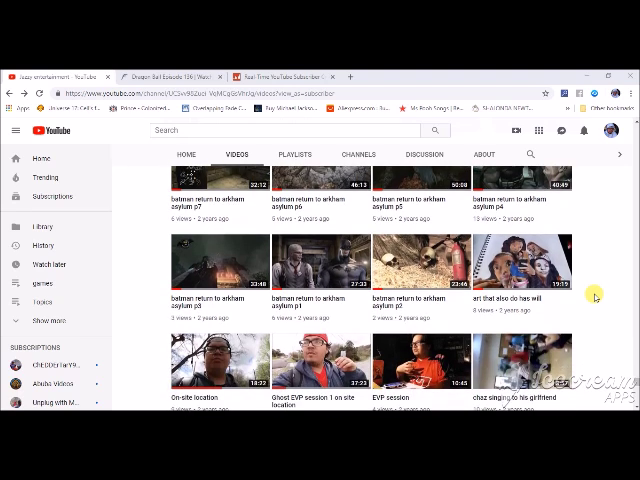
scroll(down, 3)
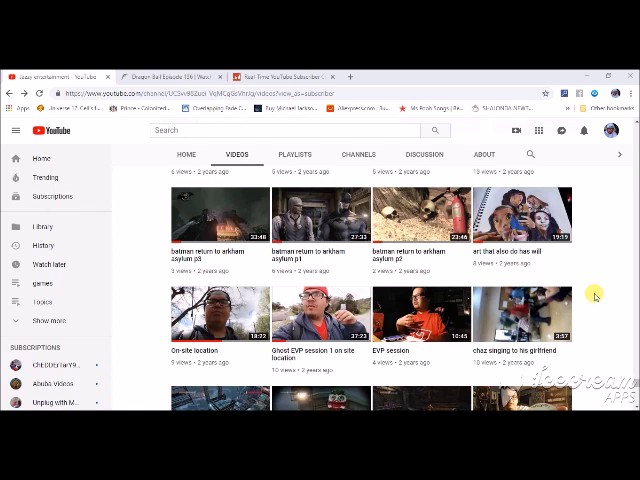
scroll(down, 3)
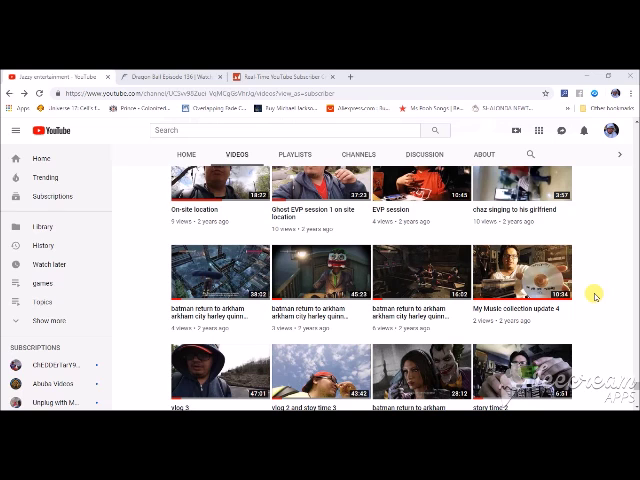
scroll(down, 3)
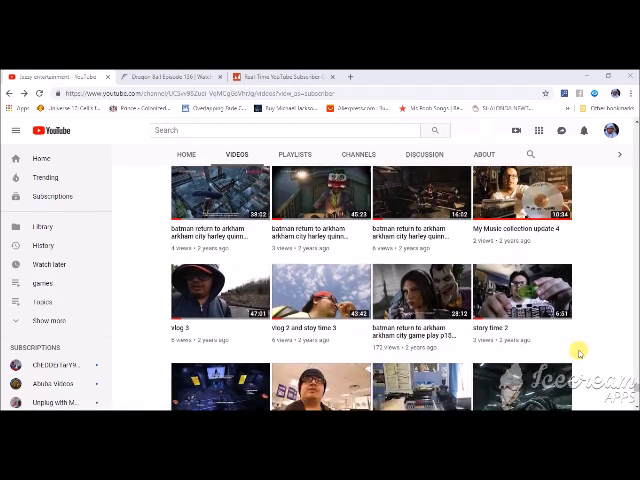
scroll(down, 3)
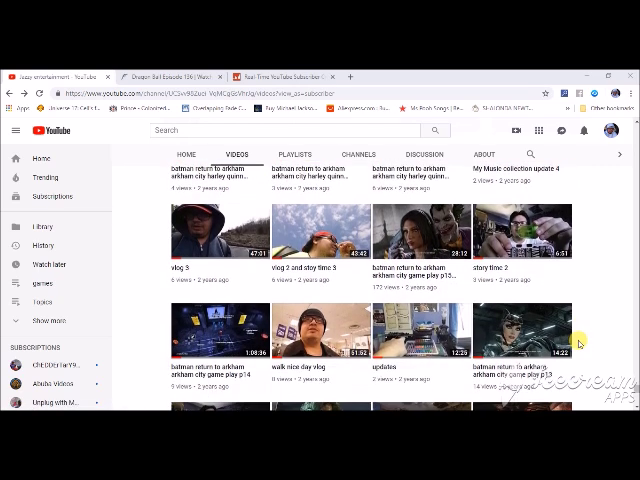
scroll(down, 3)
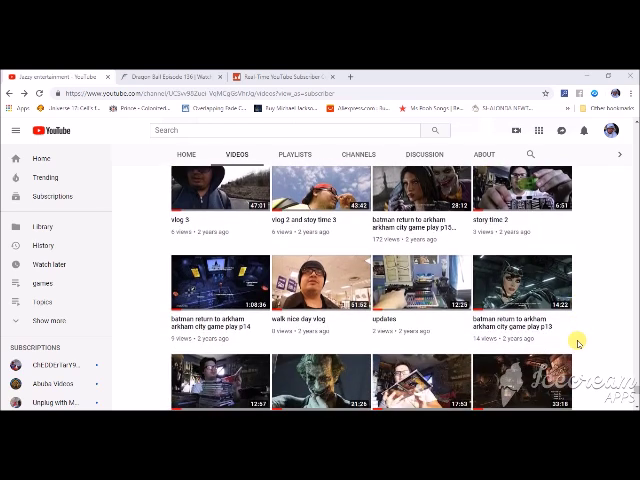
scroll(down, 3)
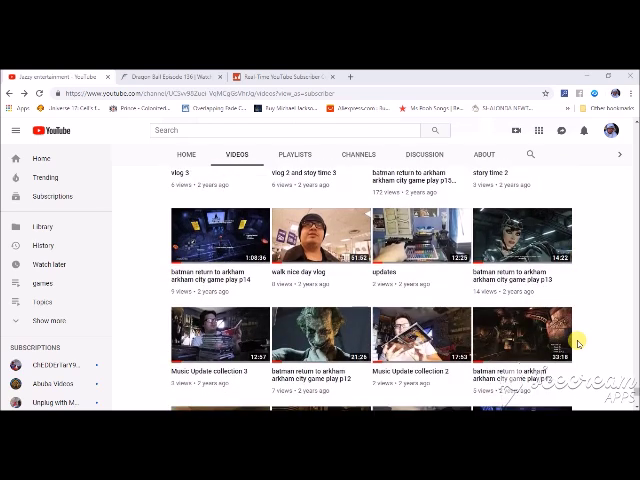
scroll(down, 3)
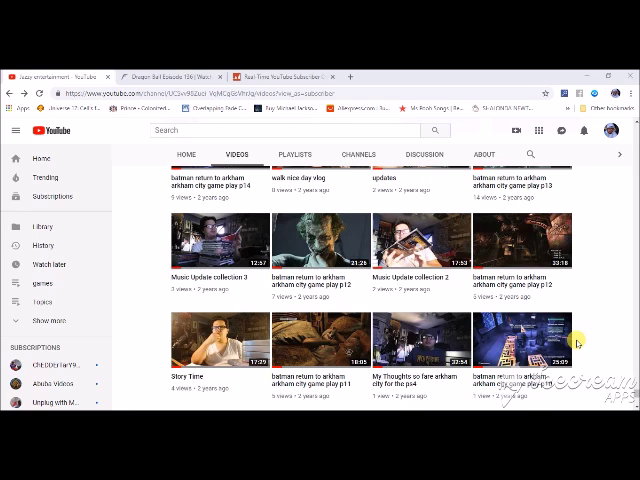
scroll(down, 3)
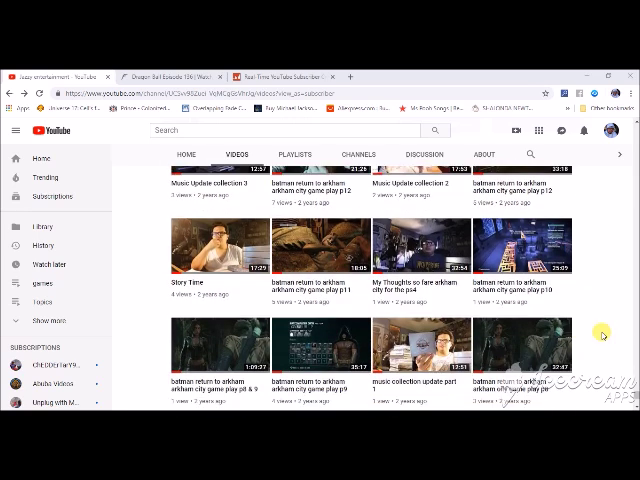
scroll(down, 3)
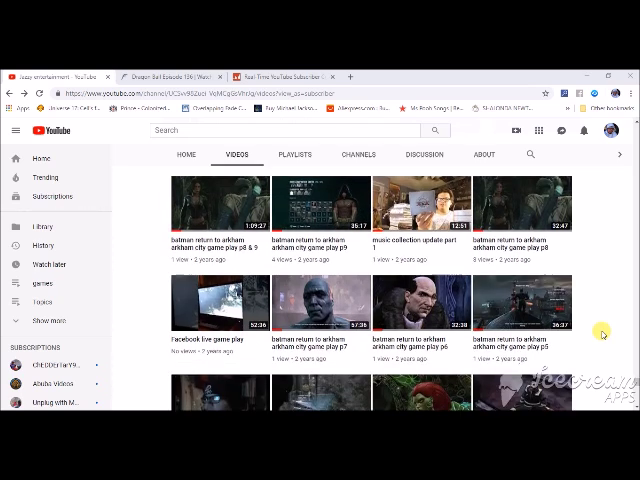
scroll(down, 3)
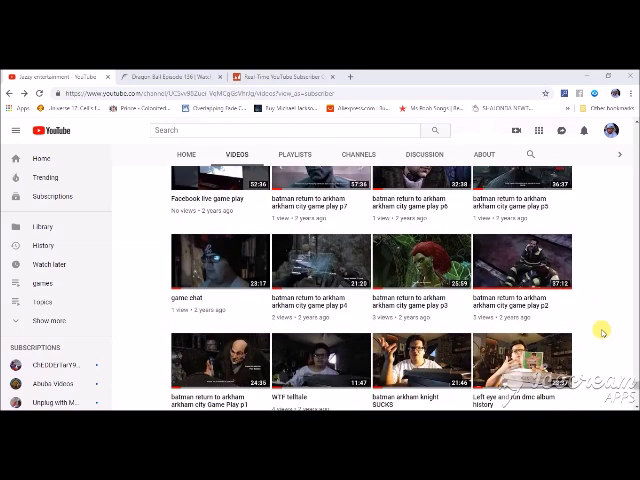
scroll(down, 3)
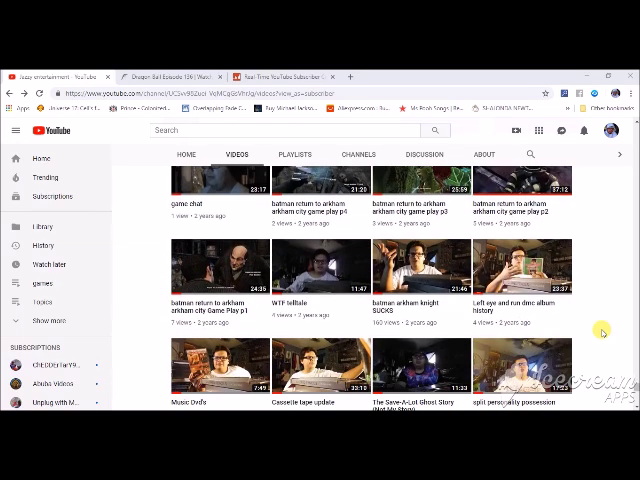
scroll(down, 3)
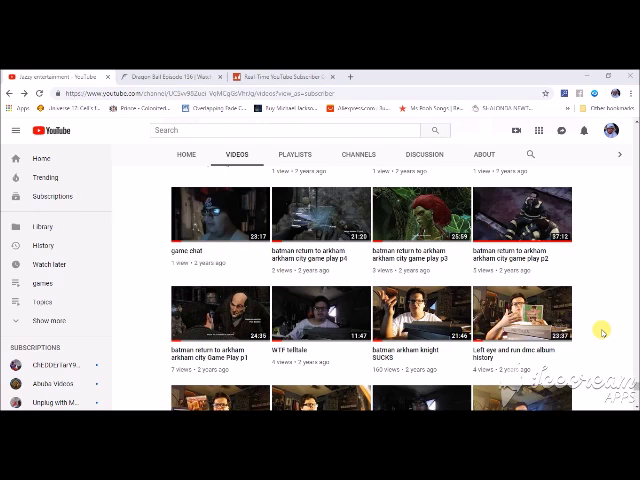
scroll(down, 3)
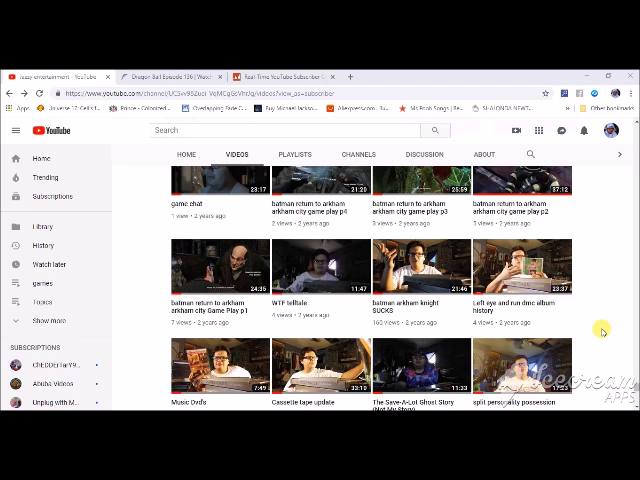
scroll(down, 3)
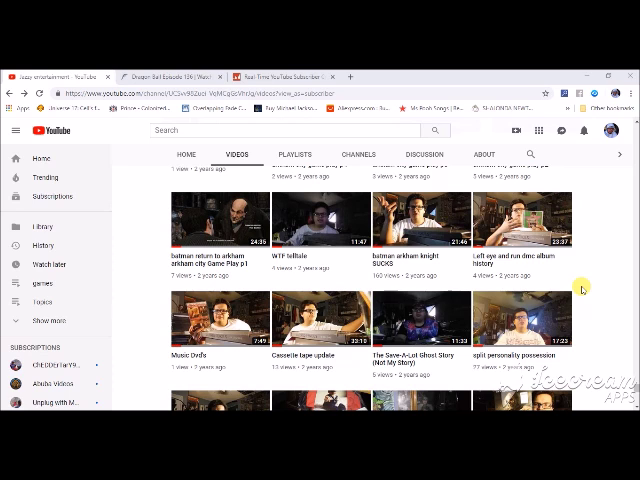
mouse_move(600, 268)
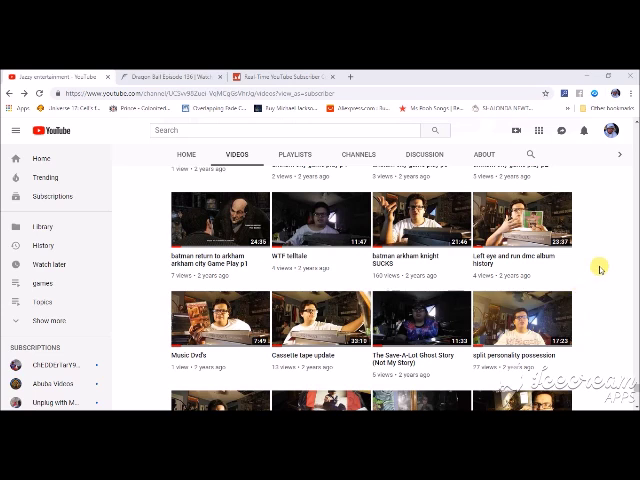
scroll(down, 3)
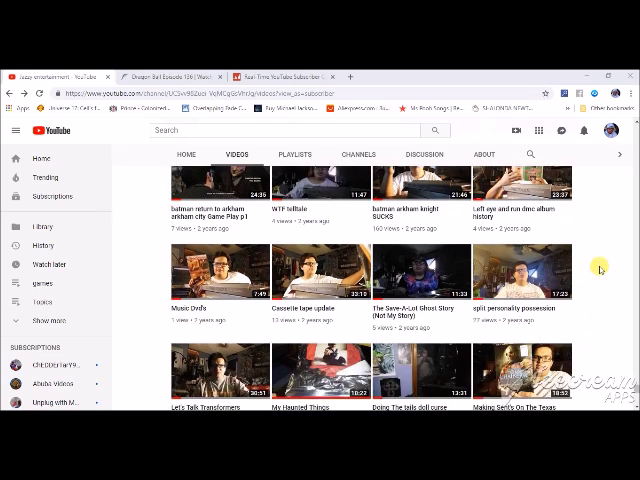
scroll(down, 3)
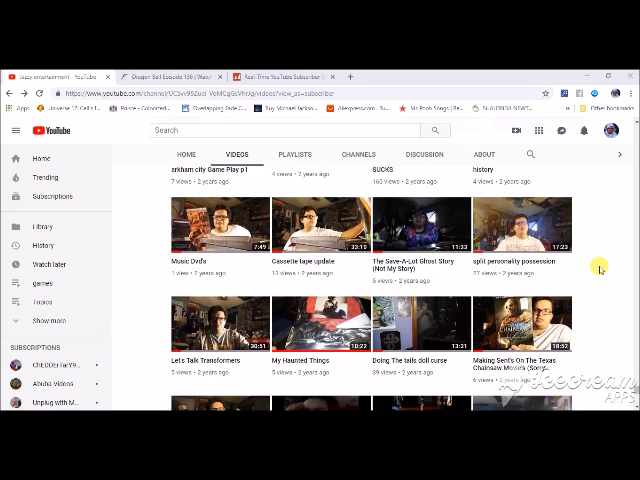
scroll(down, 3)
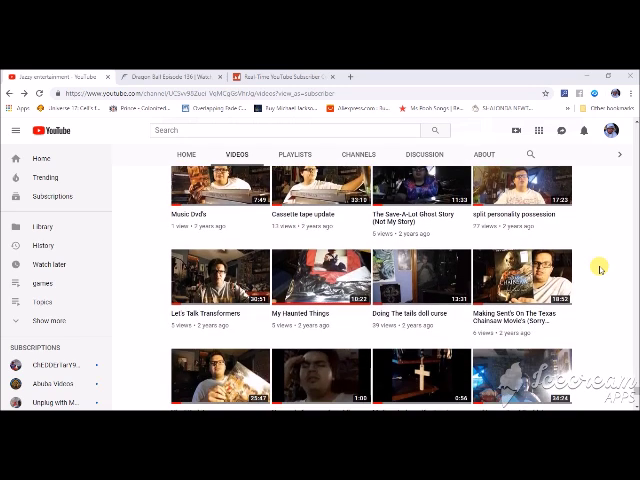
scroll(down, 3)
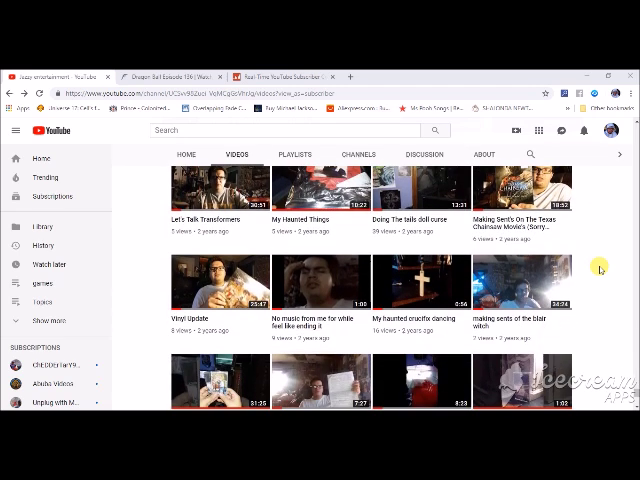
scroll(down, 3)
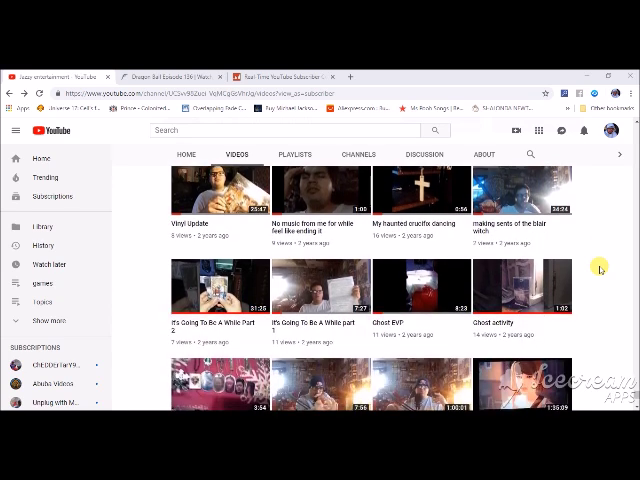
scroll(down, 3)
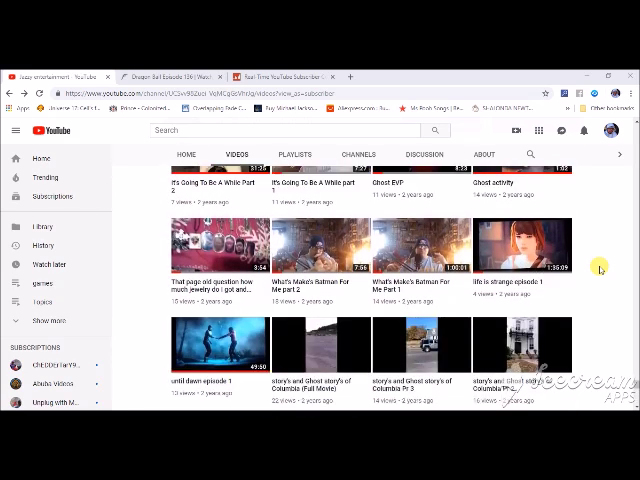
scroll(down, 3)
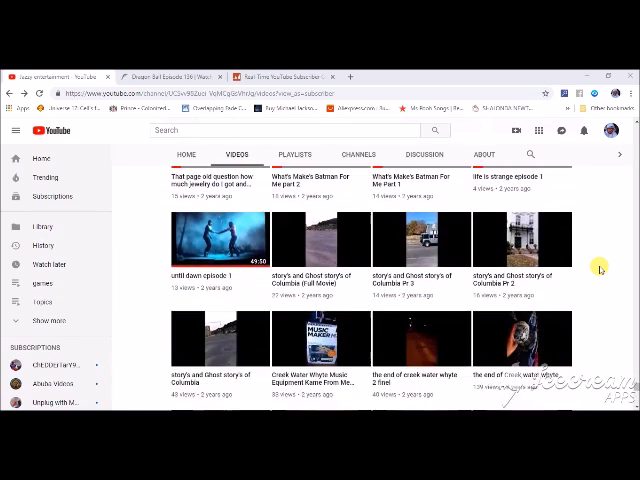
scroll(down, 3)
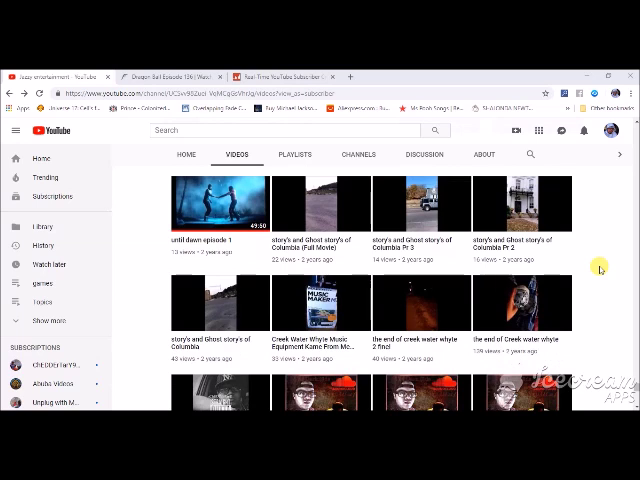
scroll(down, 3)
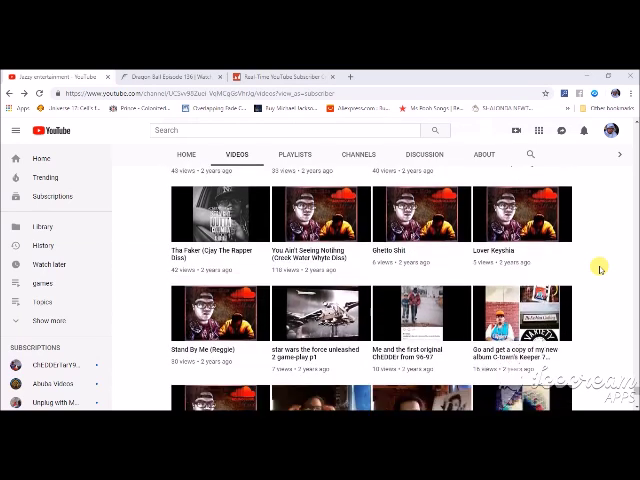
scroll(down, 3)
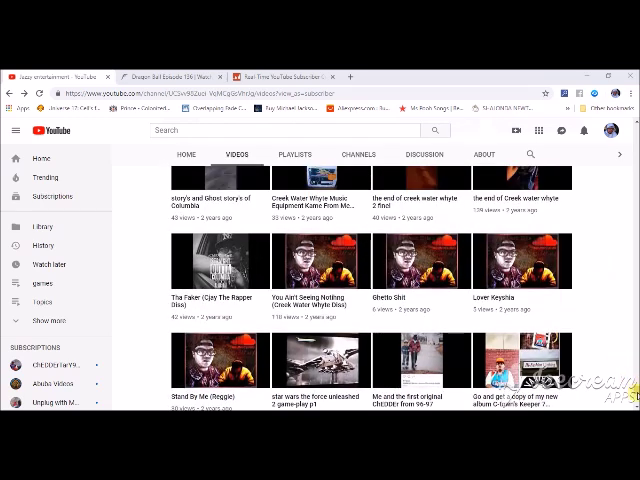
Step: Switch to the second channel and open its YouTube Studio Analytics
scroll(down, 3)
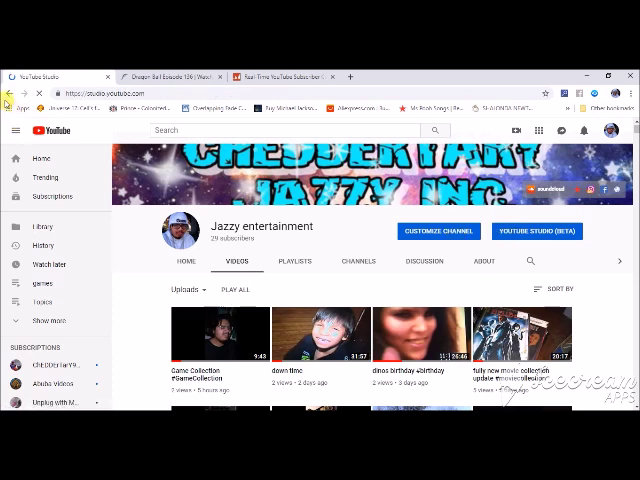
click(536, 232)
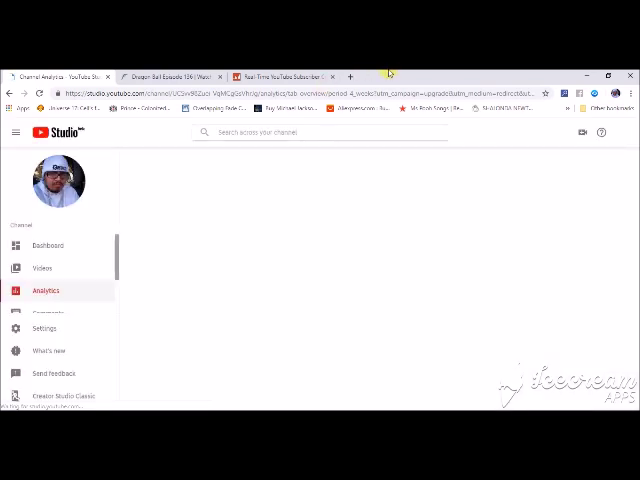
mouse_move(196, 196)
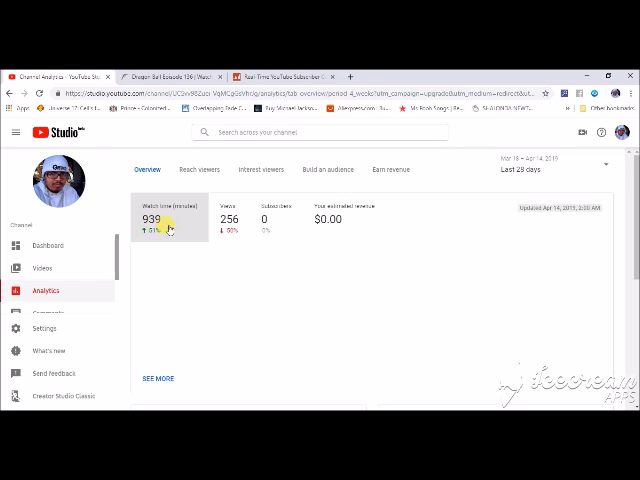
Step: Show the last-28-days views graph (939 views, 256 watch hours, $0.00) and scroll to Top videos and Realtime activity
click(160, 210)
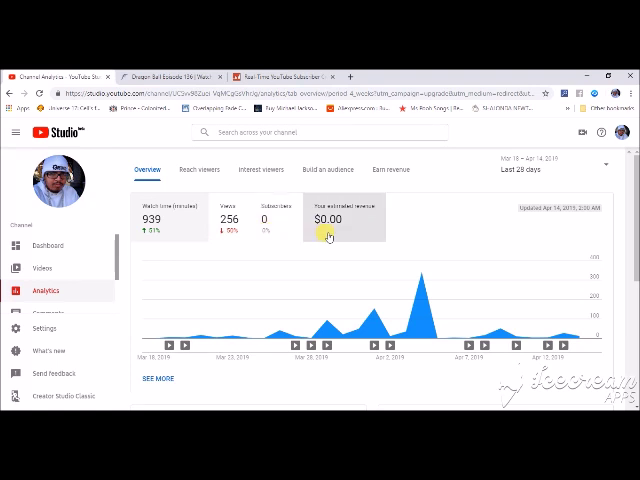
scroll(down, 3)
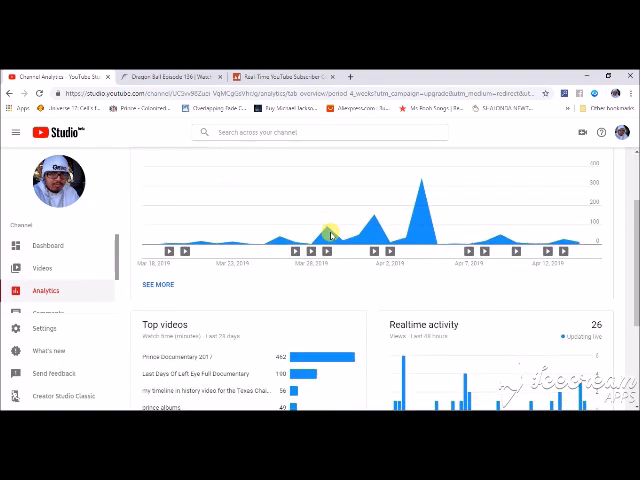
scroll(down, 3)
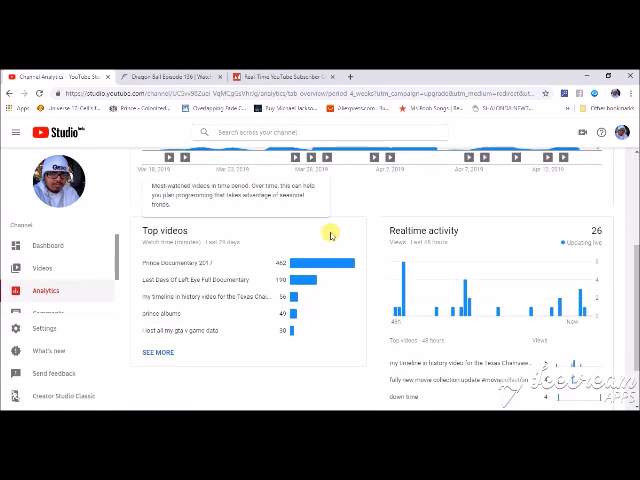
scroll(down, 3)
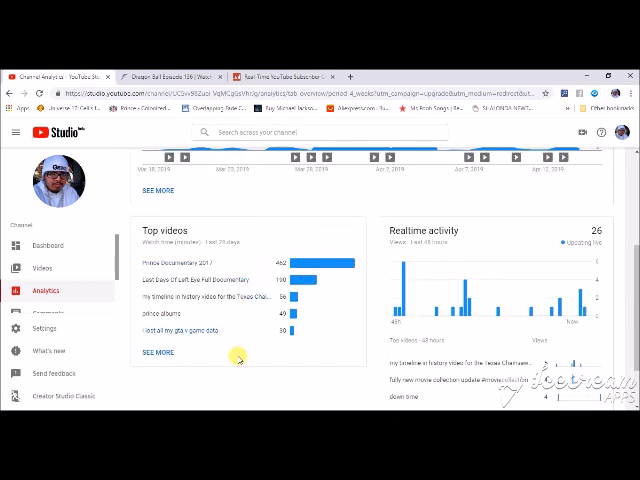
mouse_move(248, 380)
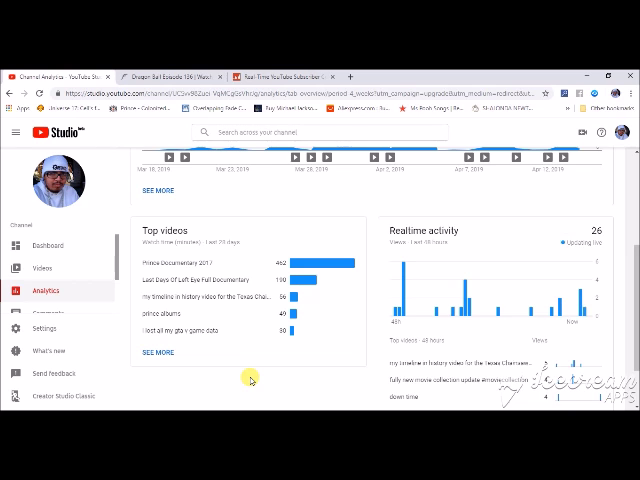
mouse_move(188, 340)
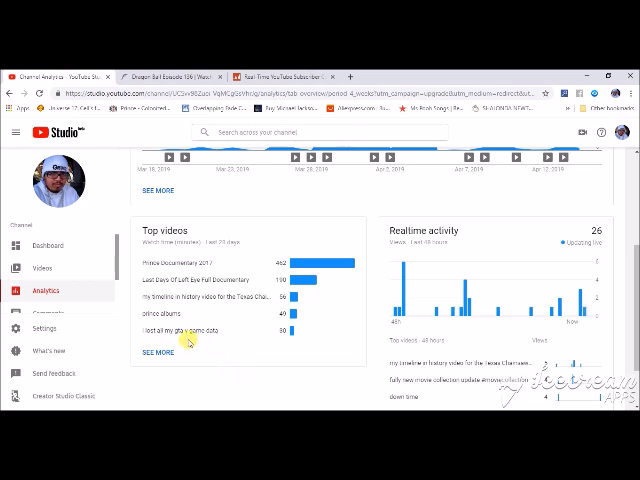
mouse_move(312, 360)
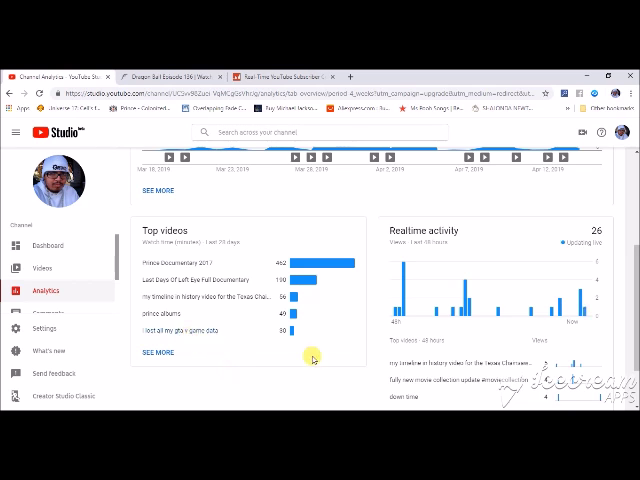
scroll(down, 3)
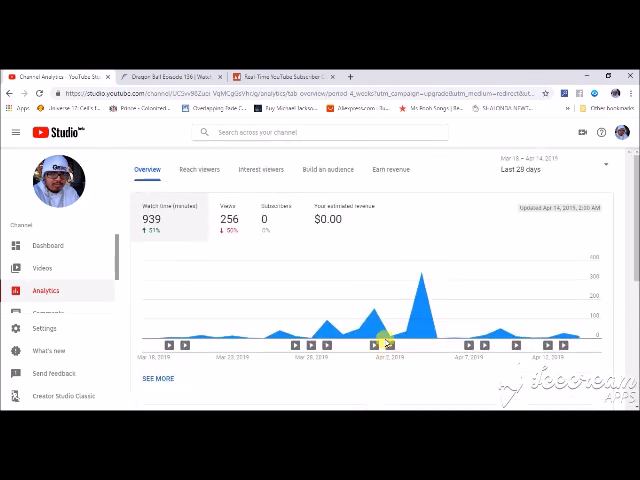
click(200, 168)
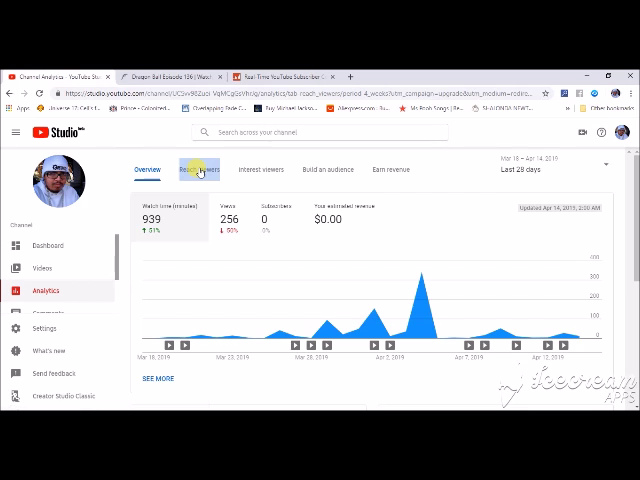
click(198, 168)
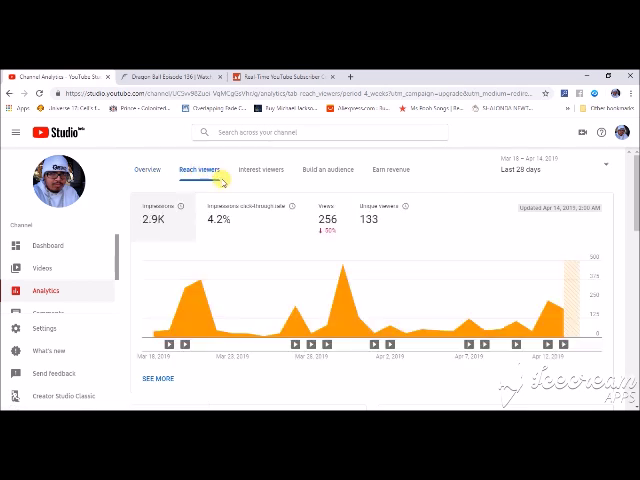
mouse_move(266, 250)
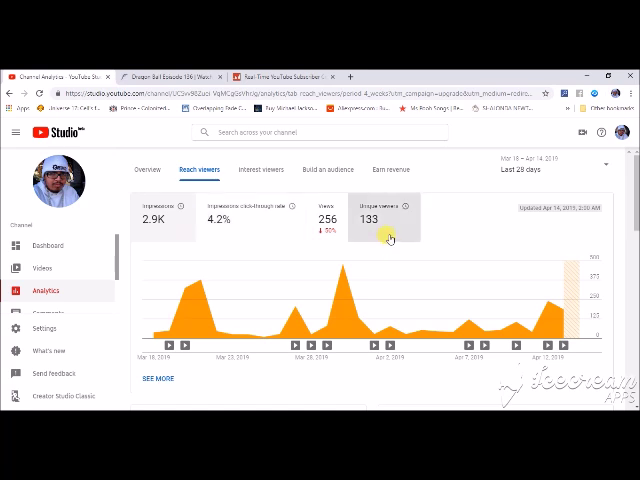
scroll(down, 3)
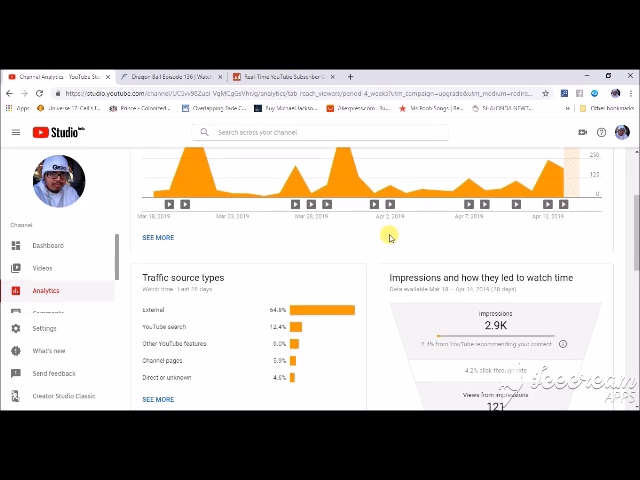
scroll(down, 3)
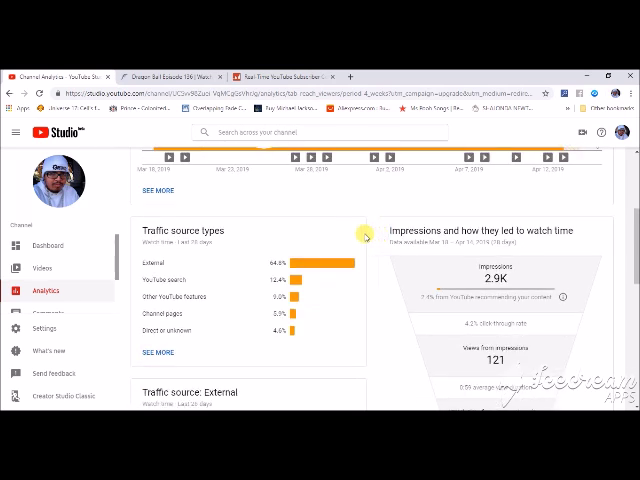
mouse_move(152, 266)
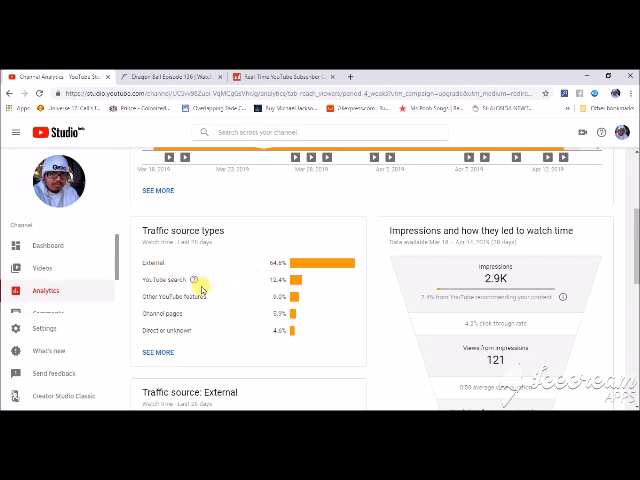
mouse_move(178, 304)
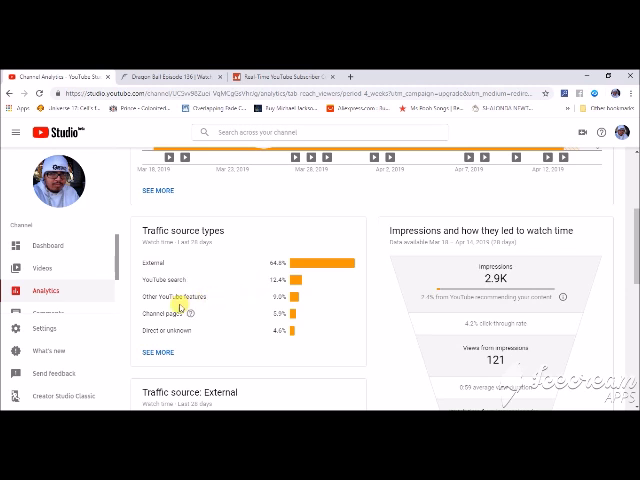
mouse_move(200, 330)
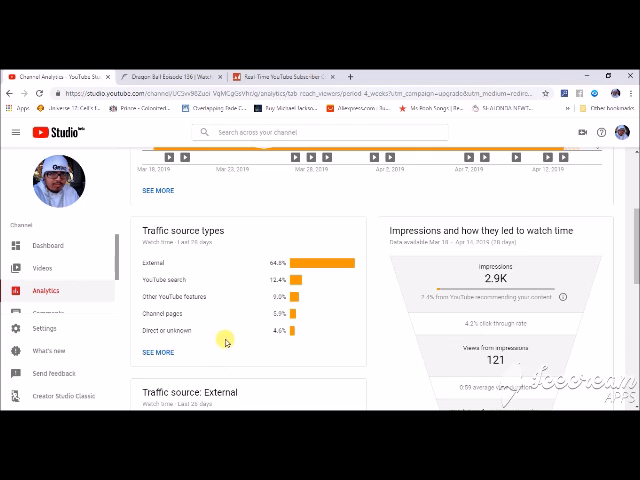
scroll(down, 3)
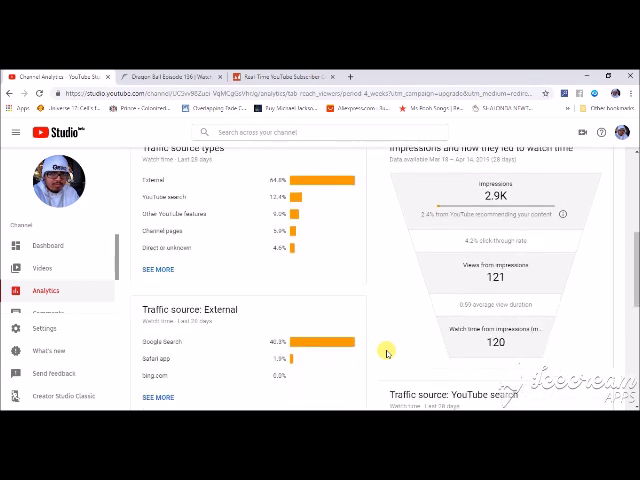
scroll(down, 3)
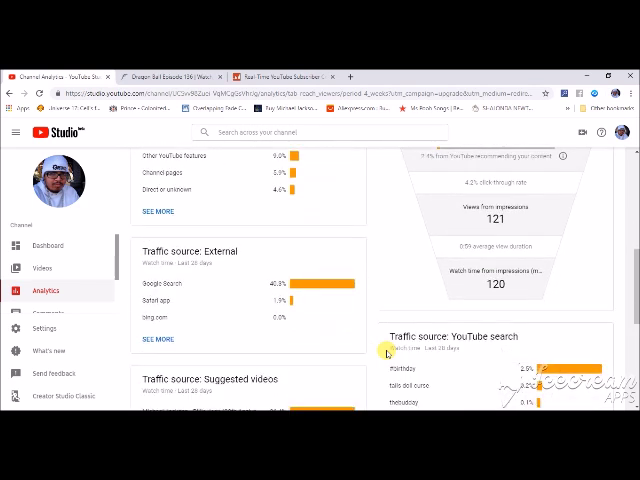
mouse_move(312, 360)
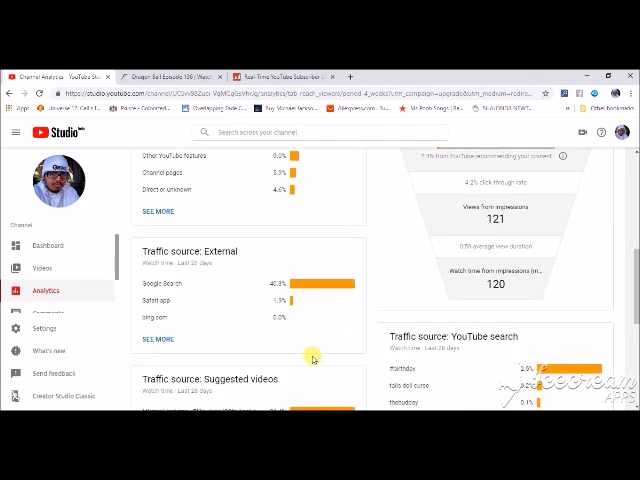
scroll(down, 3)
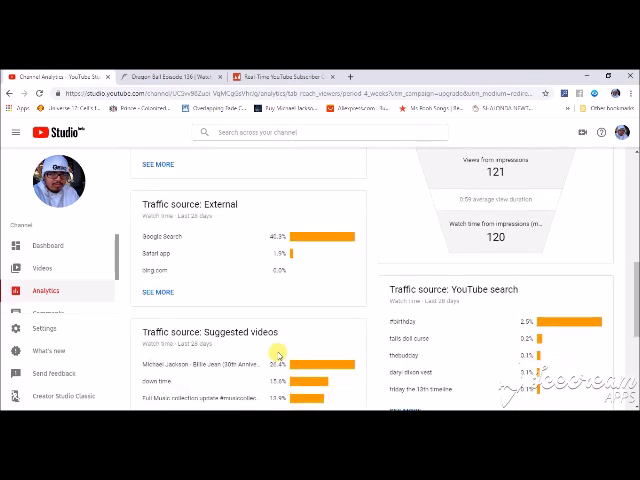
mouse_move(372, 280)
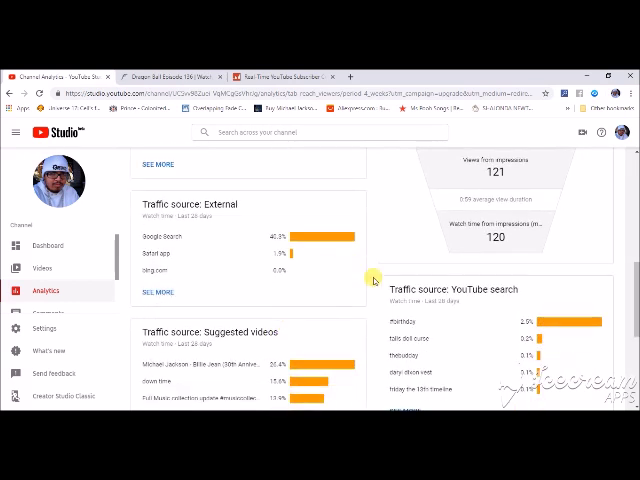
scroll(down, 3)
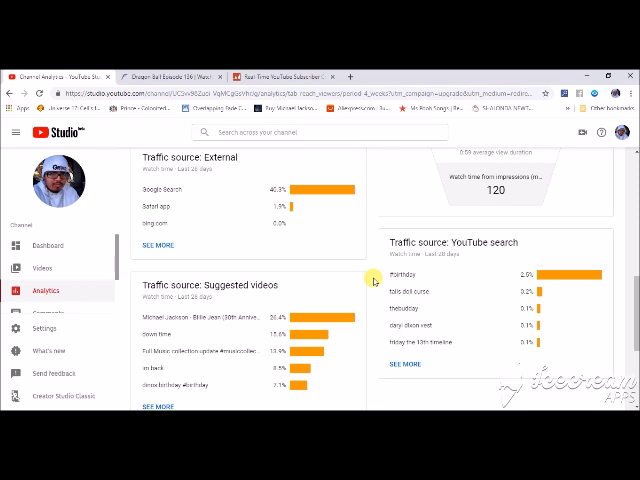
mouse_move(376, 320)
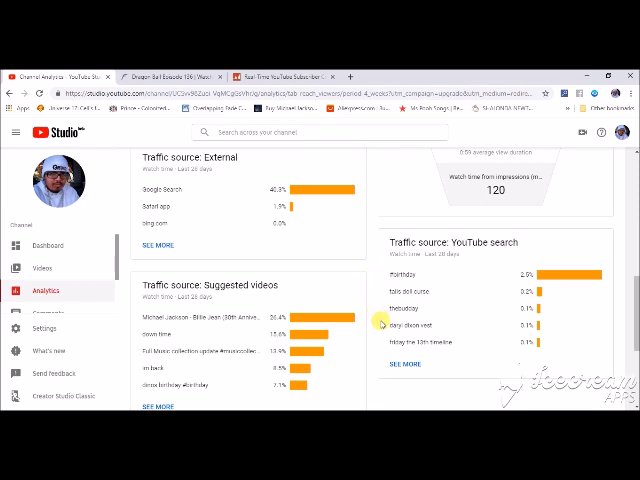
scroll(down, 3)
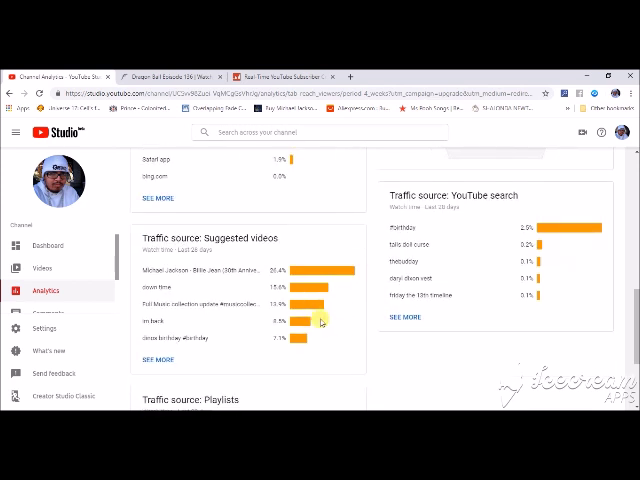
mouse_move(332, 328)
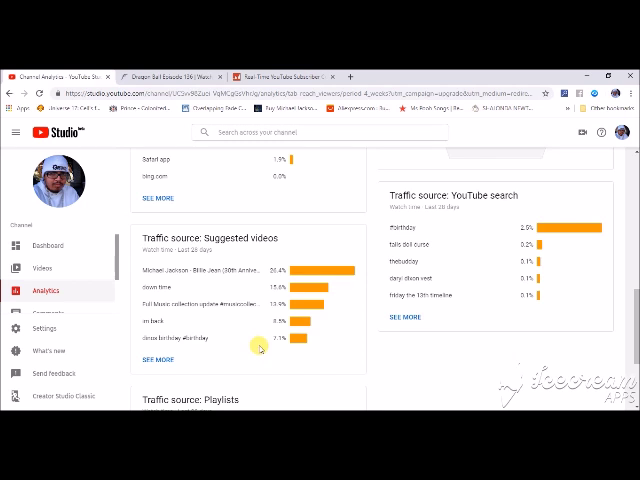
scroll(down, 3)
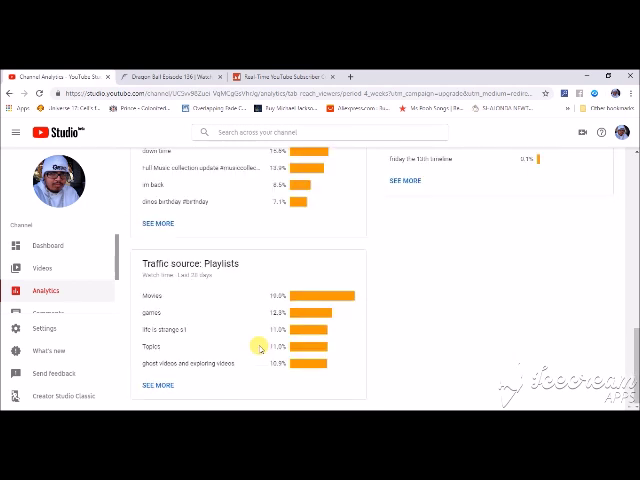
mouse_move(316, 284)
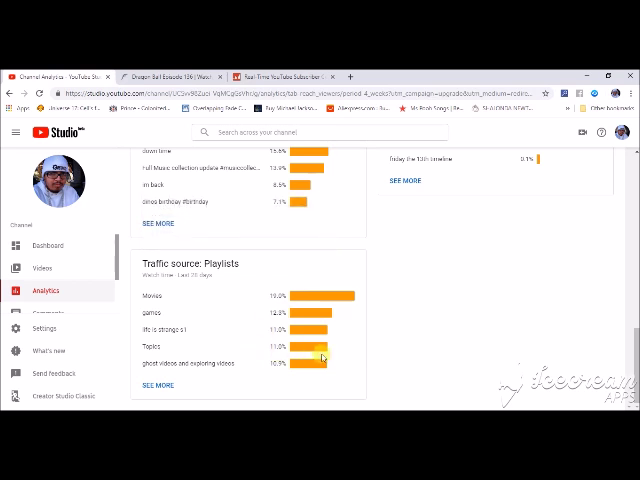
scroll(down, 3)
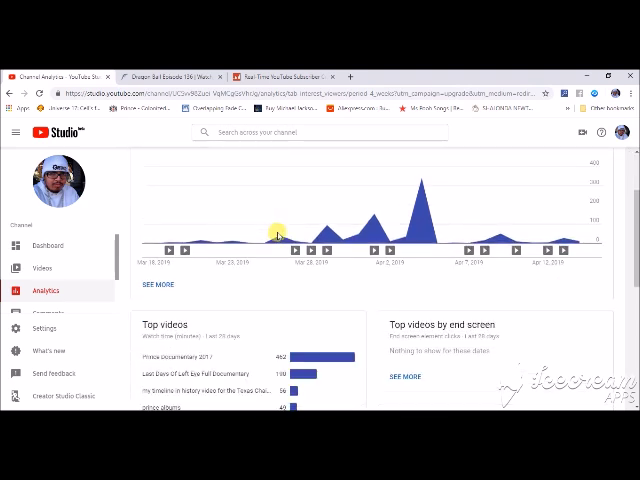
Step: Scroll the interest viewers analytics down past watch time and 3:40 average view duration to Top videos
scroll(down, 3)
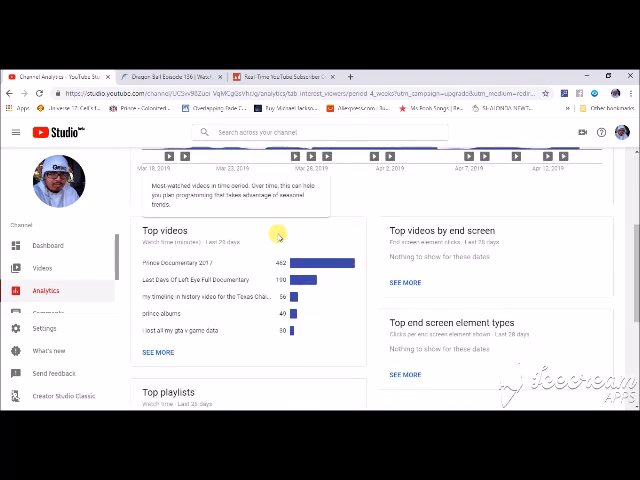
scroll(down, 3)
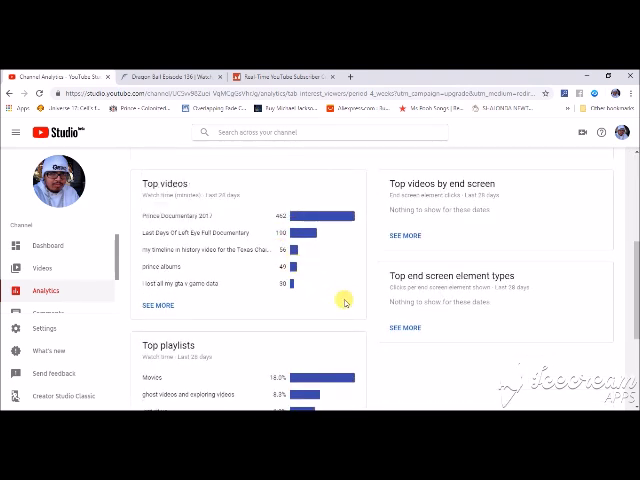
scroll(down, 3)
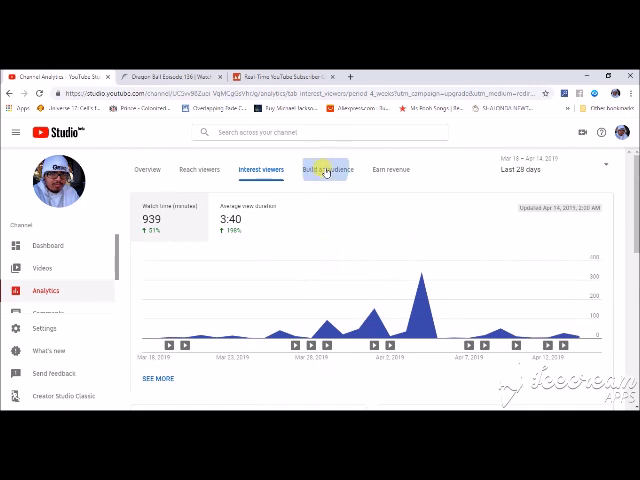
Step: Show the audience analytics (133 unique viewers, 1.8 views per viewer) and scroll through subscriber watch time, countries and languages
click(326, 170)
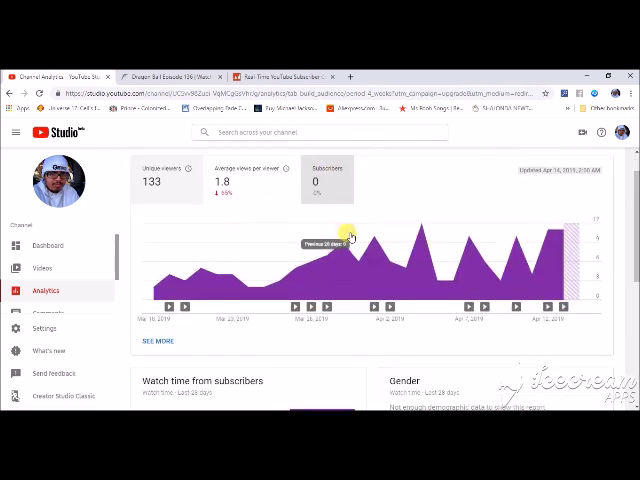
scroll(down, 3)
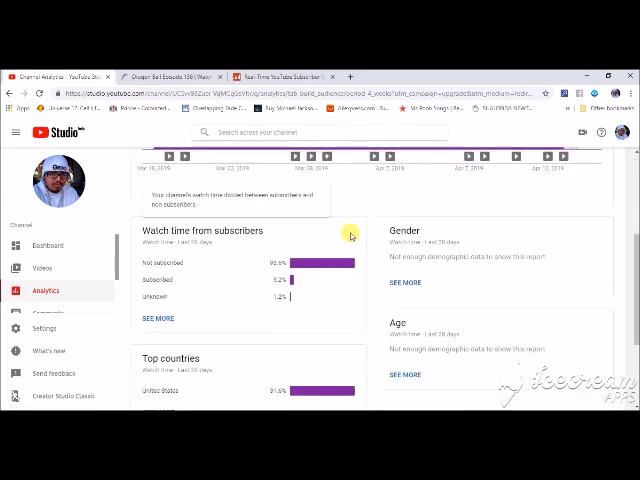
scroll(down, 3)
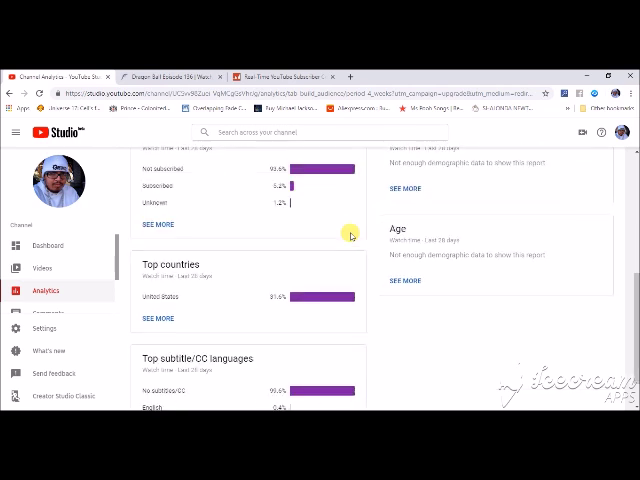
scroll(down, 3)
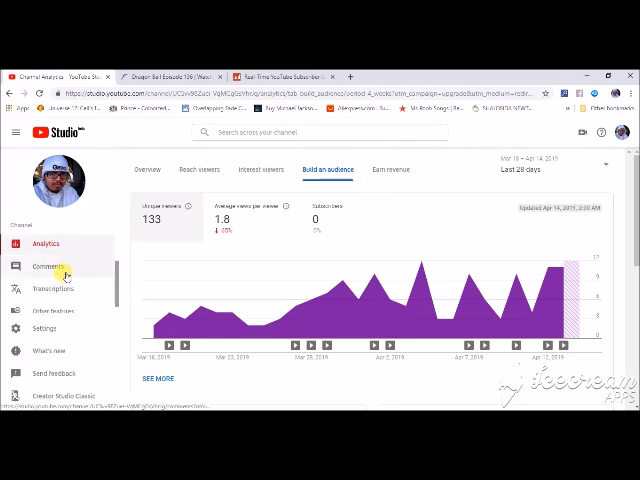
click(48, 266)
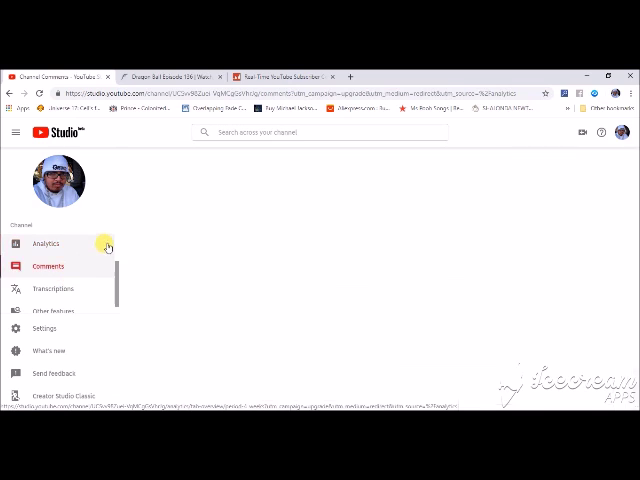
click(48, 264)
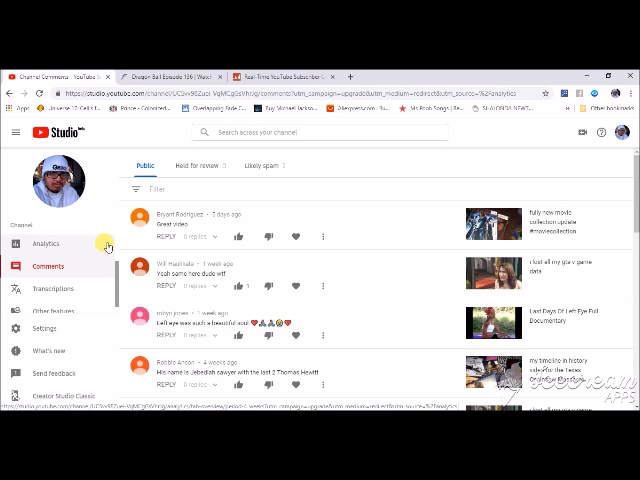
mouse_move(112, 250)
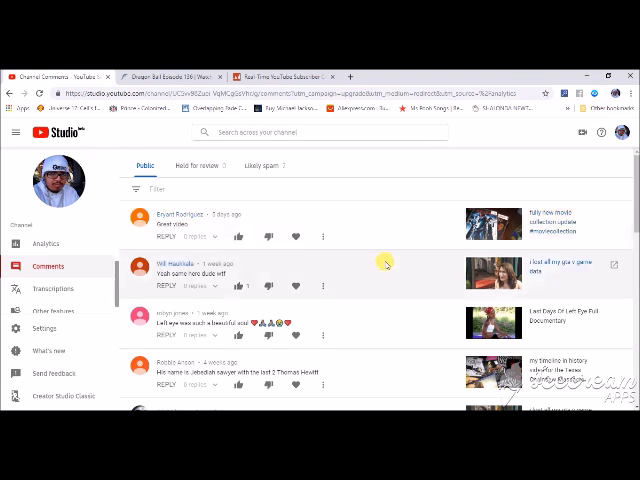
scroll(down, 3)
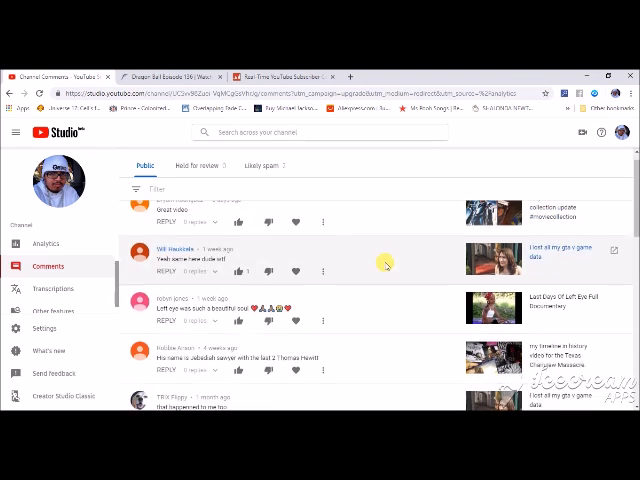
scroll(down, 3)
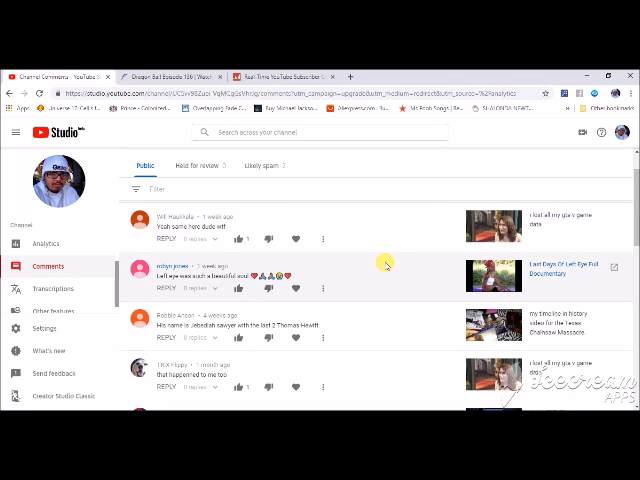
scroll(down, 3)
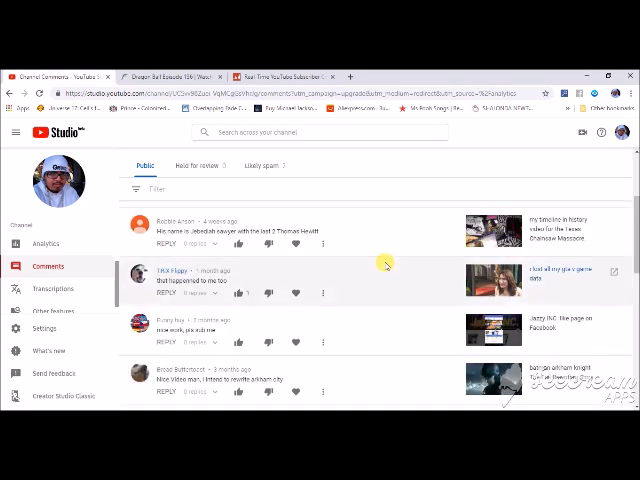
scroll(down, 3)
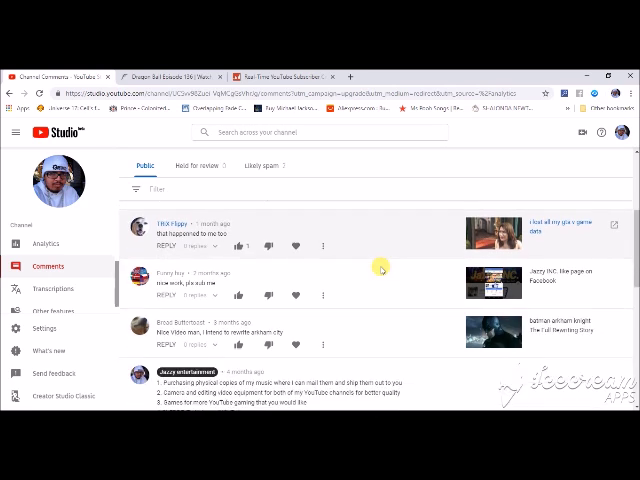
scroll(down, 3)
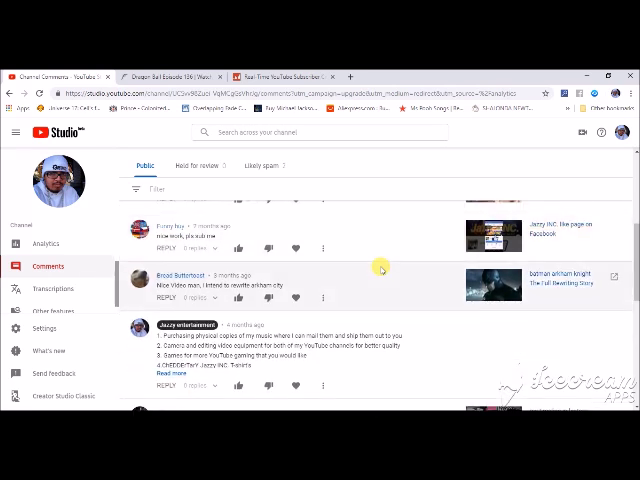
scroll(down, 3)
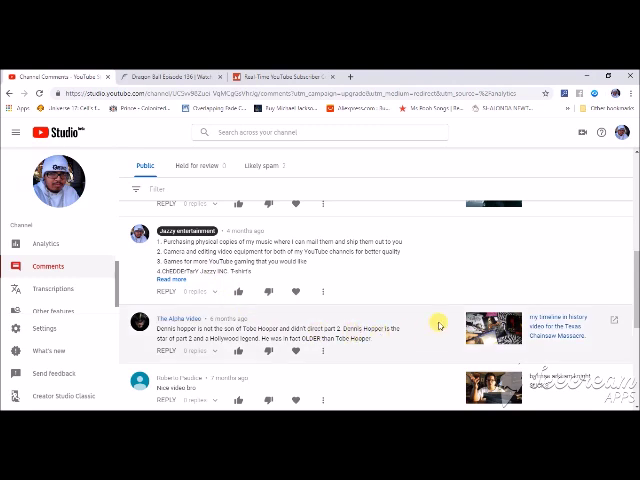
scroll(down, 3)
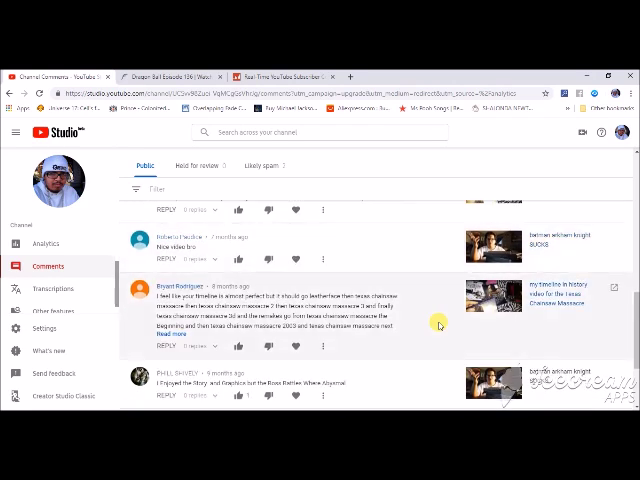
scroll(down, 3)
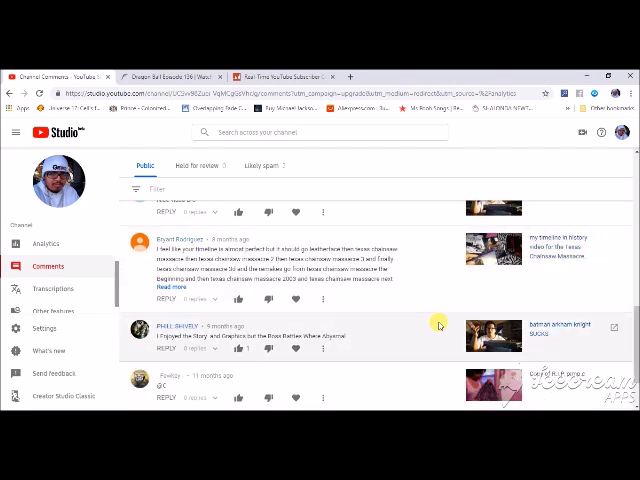
scroll(down, 3)
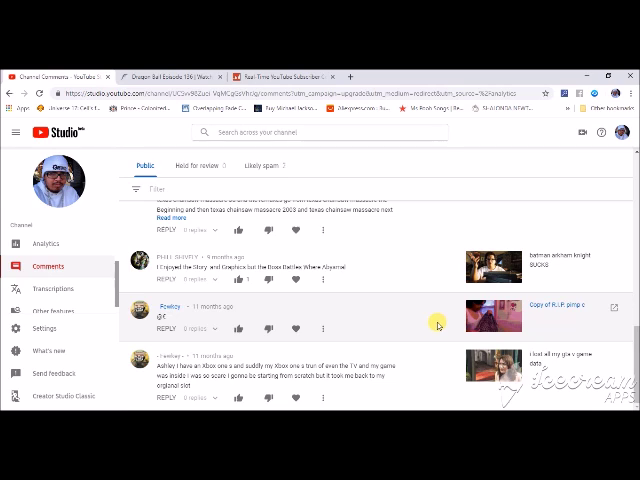
scroll(down, 3)
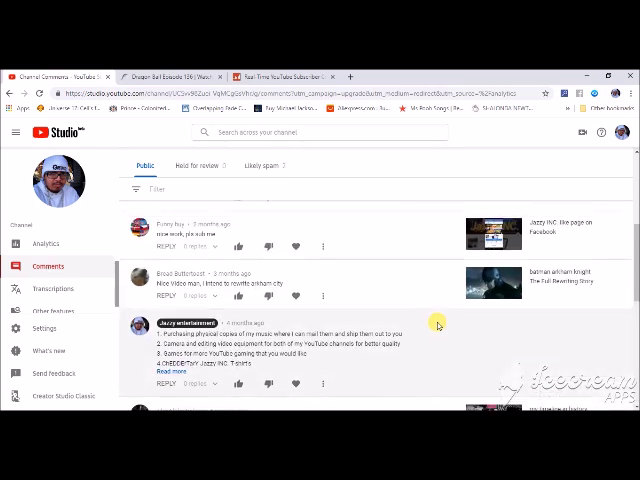
scroll(down, 3)
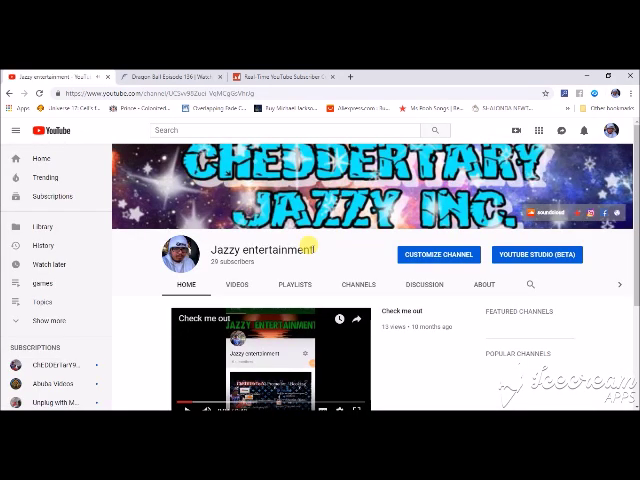
Step: Select the Jazzy entertainment channel name and go to its PLAYLISTS tab
double_click(250, 250)
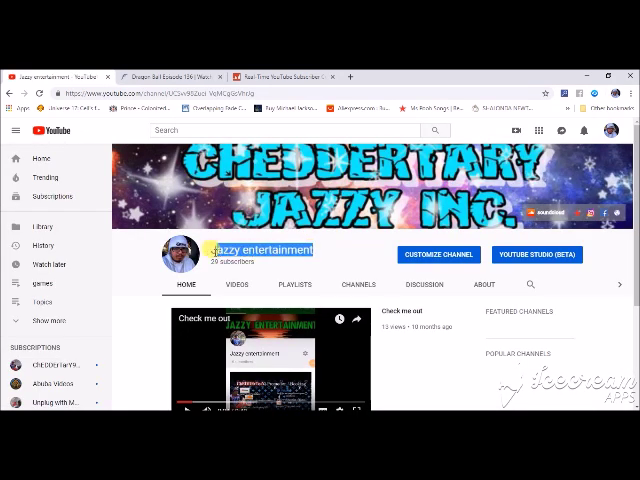
right_click(260, 252)
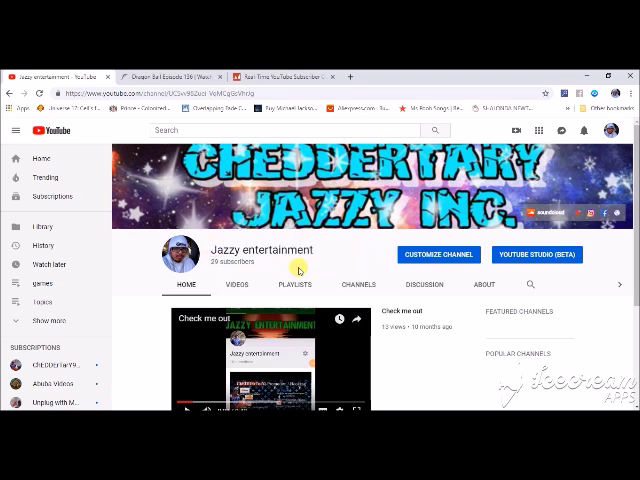
click(294, 284)
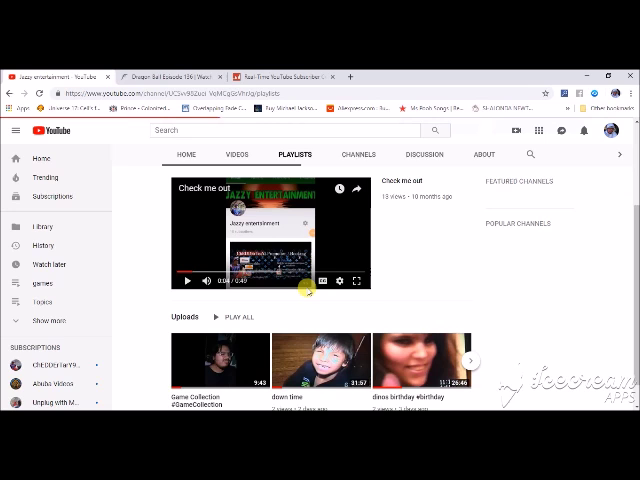
click(294, 154)
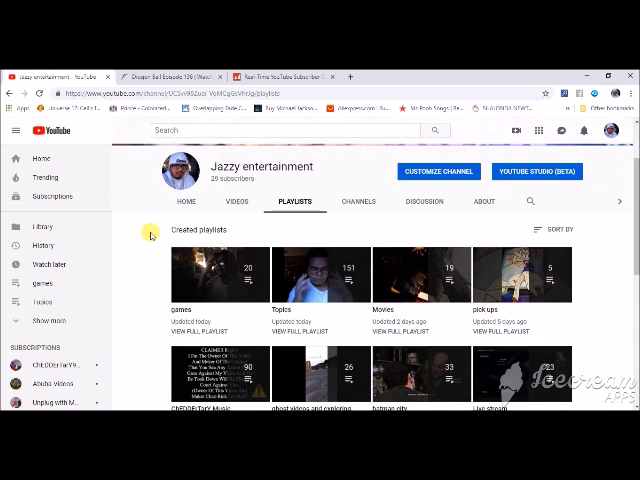
scroll(down, 3)
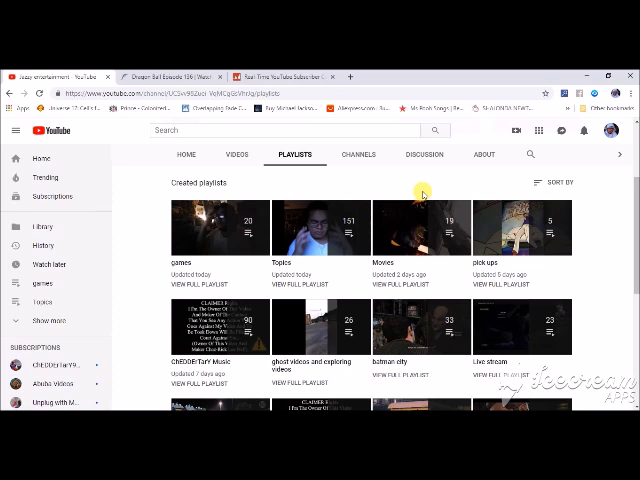
mouse_move(424, 192)
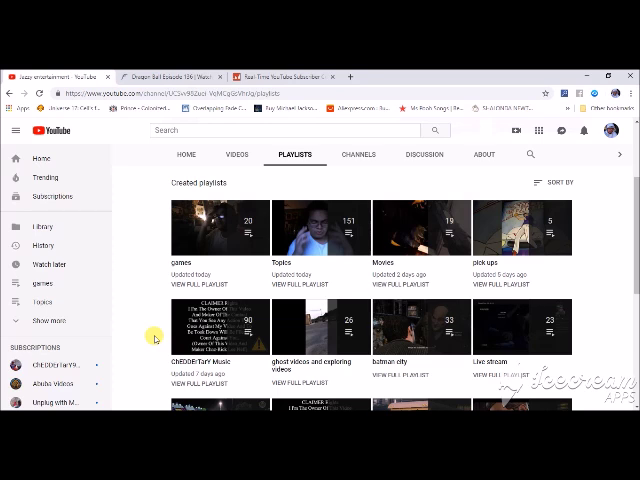
scroll(down, 3)
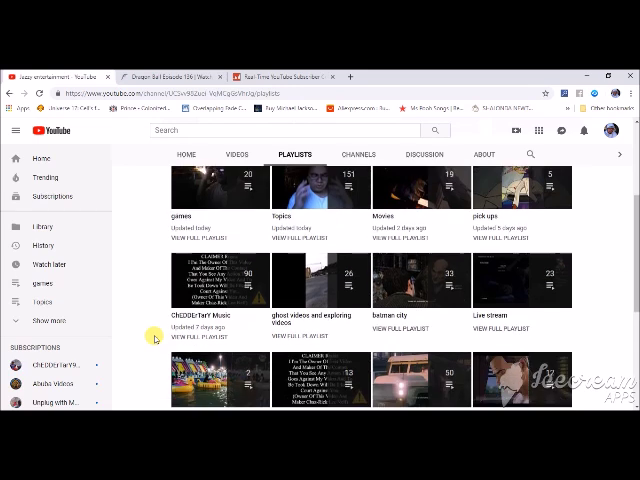
scroll(down, 3)
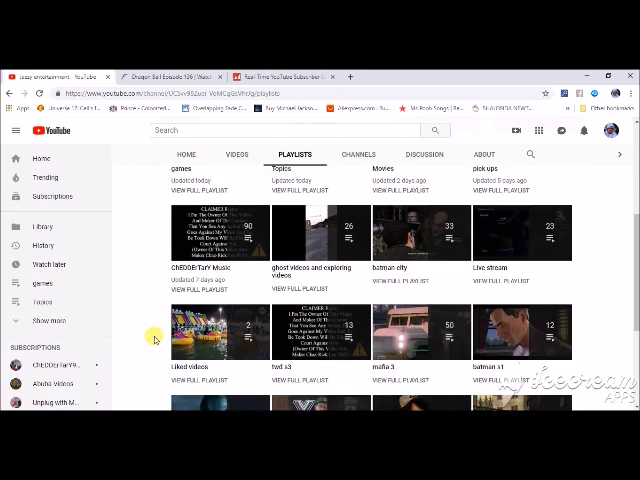
scroll(down, 3)
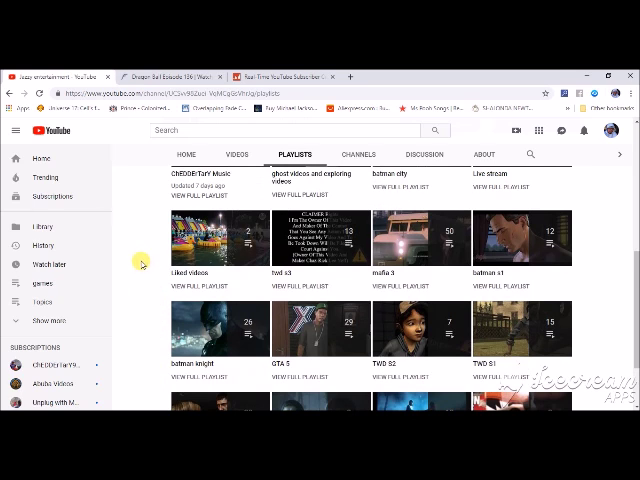
mouse_move(344, 288)
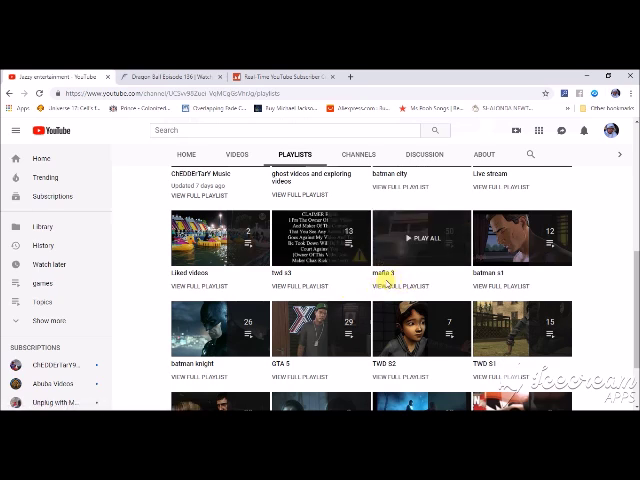
mouse_move(440, 198)
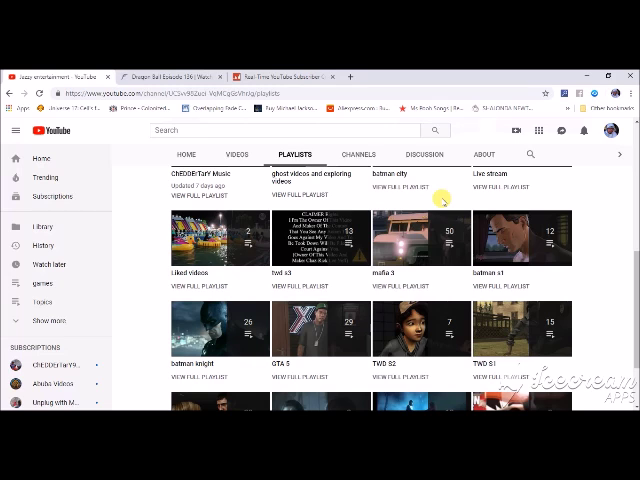
mouse_move(586, 220)
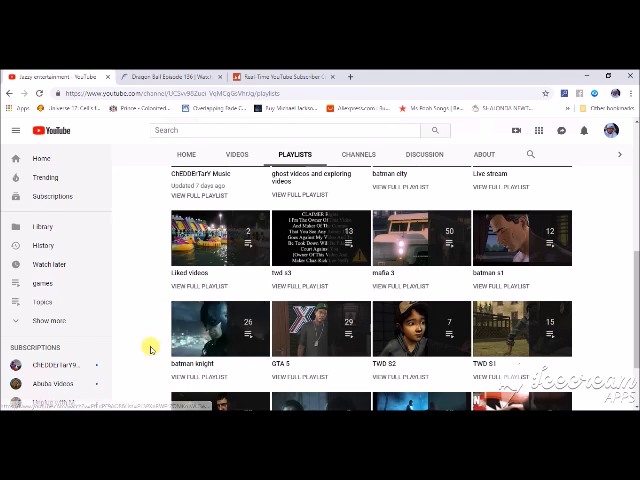
scroll(down, 3)
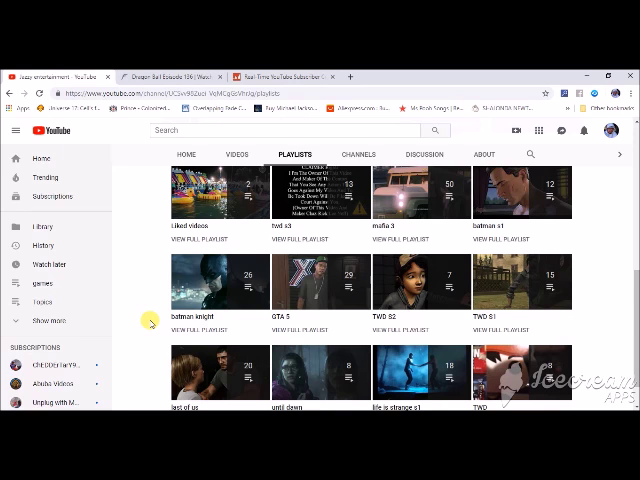
scroll(down, 3)
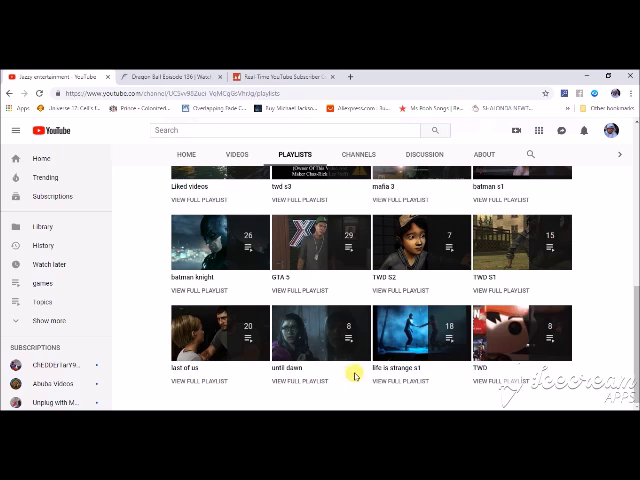
mouse_move(434, 398)
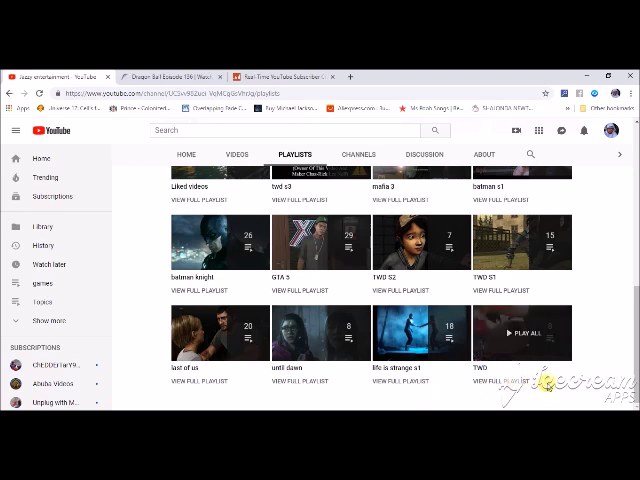
scroll(up, 3)
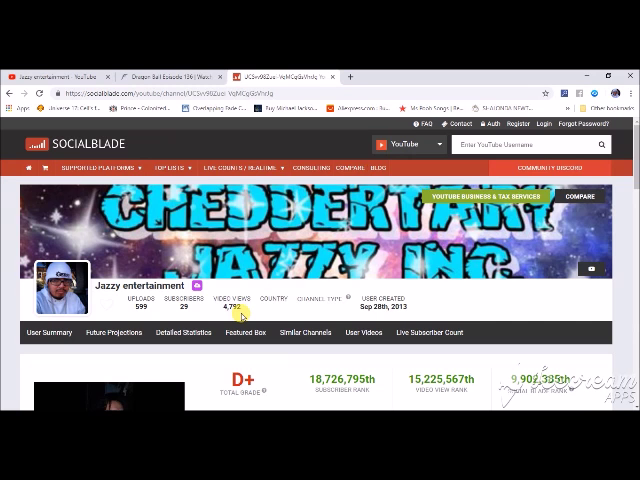
mouse_move(312, 314)
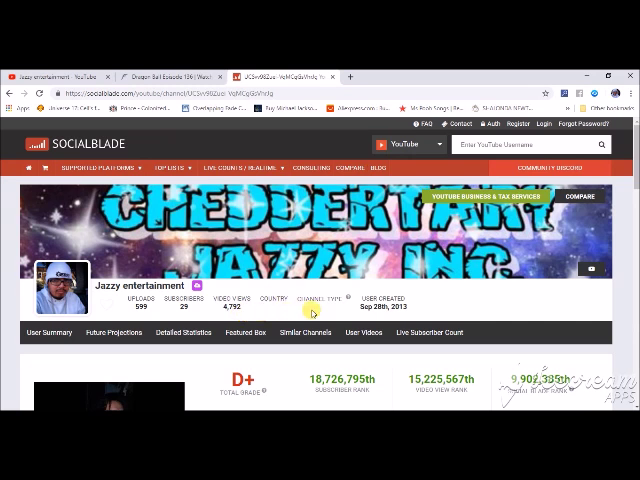
Step: Scroll Social Blade to the D+ grade, rankings and $0.07–$1 monthly / $0.81–$13 yearly earnings
scroll(down, 3)
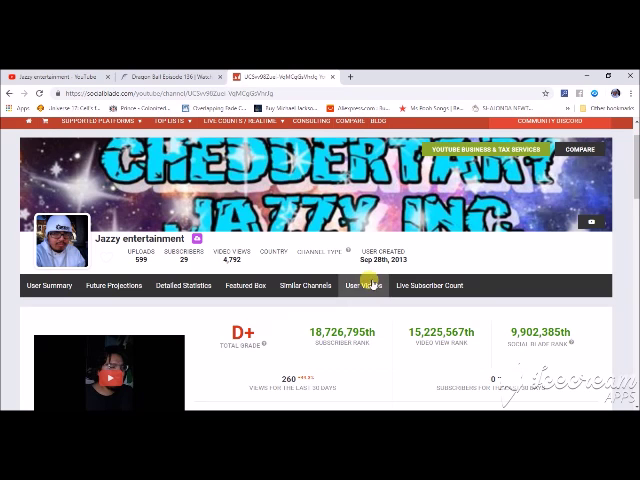
mouse_move(392, 264)
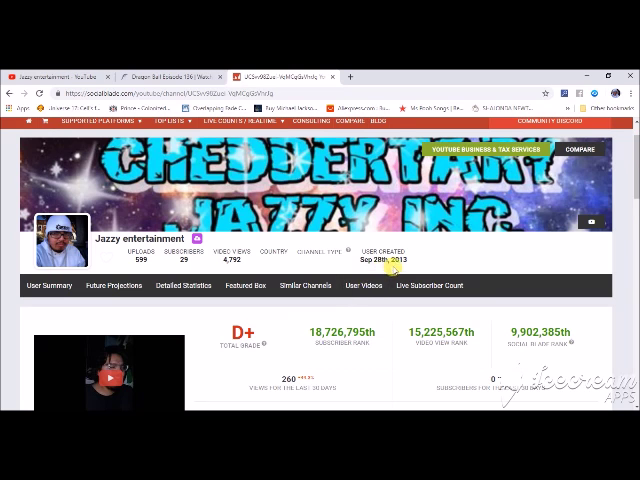
scroll(down, 3)
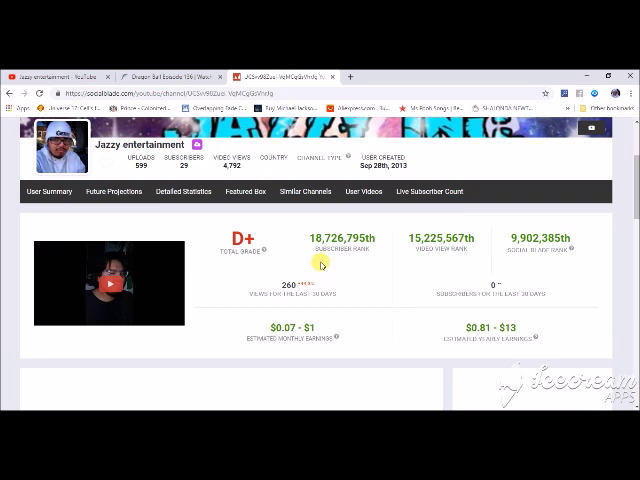
mouse_move(410, 262)
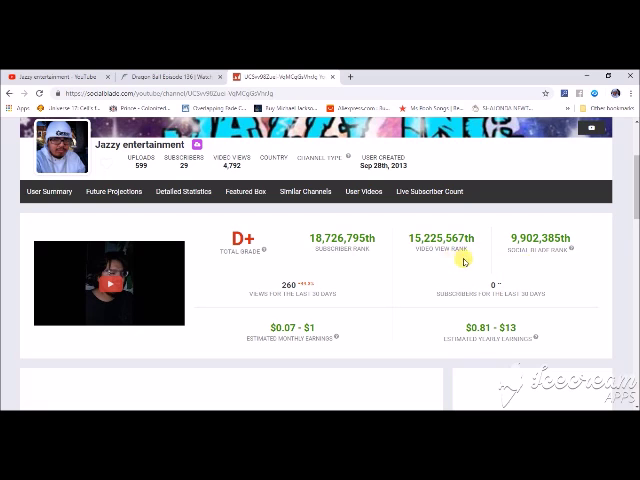
mouse_move(500, 264)
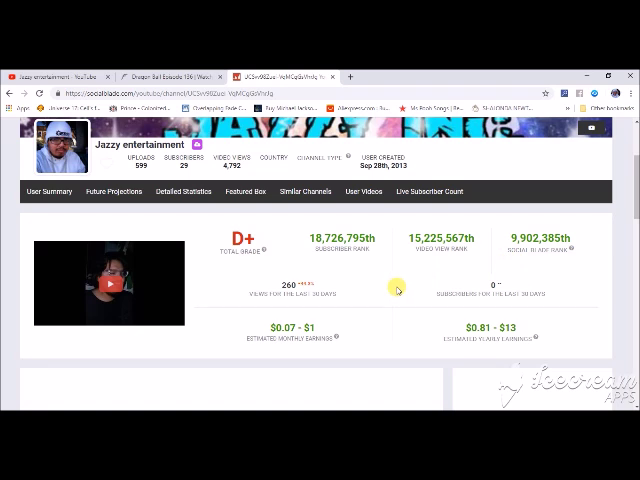
mouse_move(372, 294)
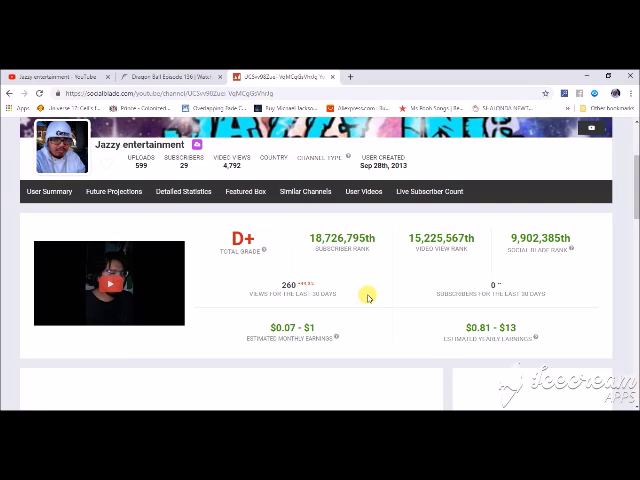
mouse_move(304, 358)
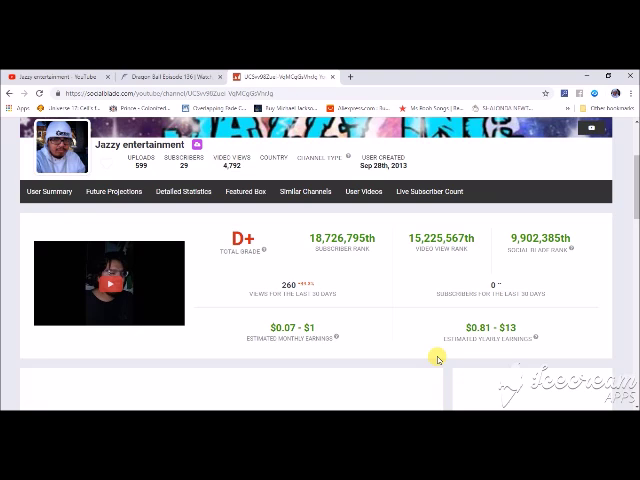
mouse_move(440, 368)
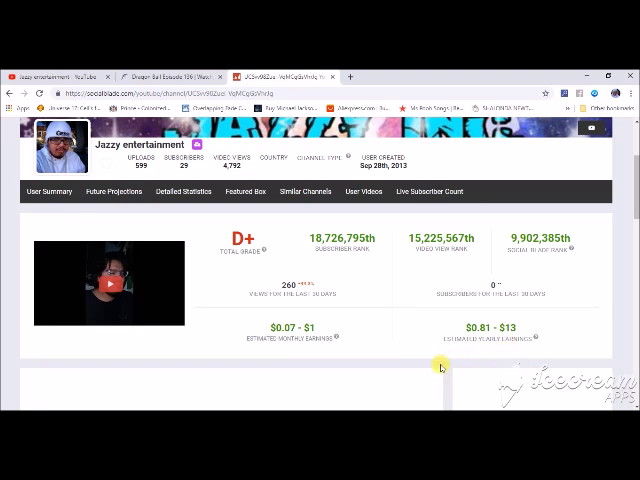
scroll(down, 3)
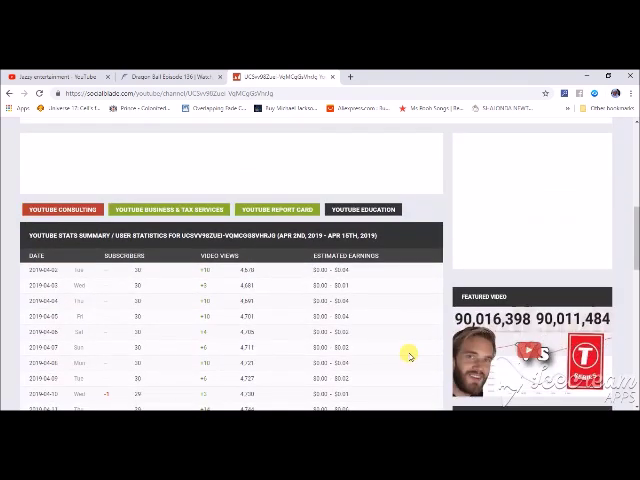
scroll(down, 3)
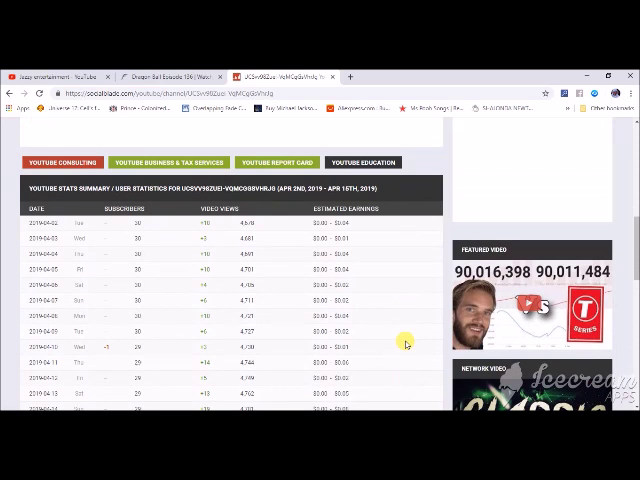
mouse_move(6, 268)
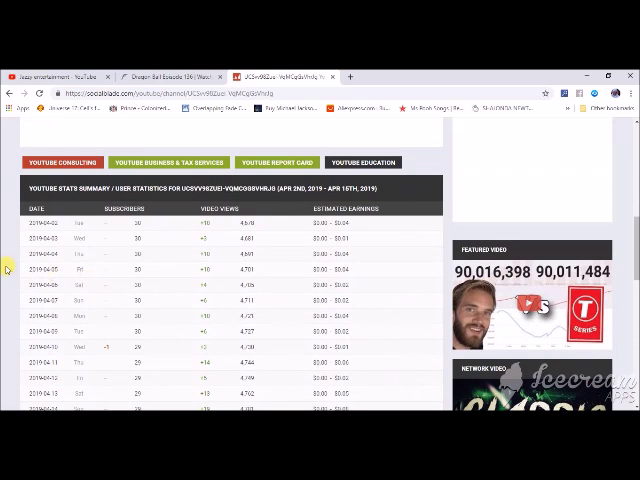
scroll(down, 3)
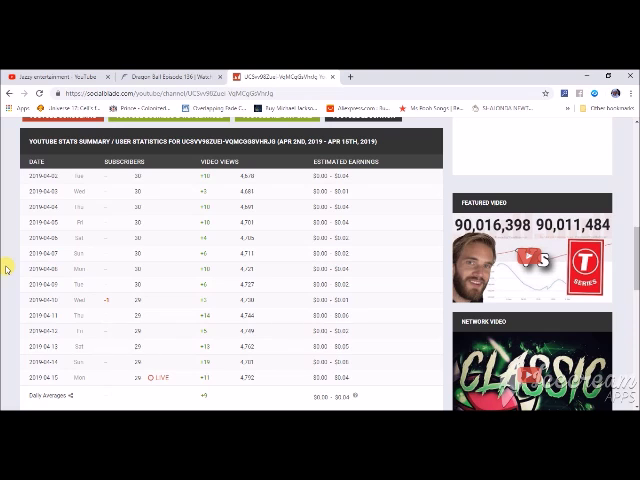
scroll(down, 3)
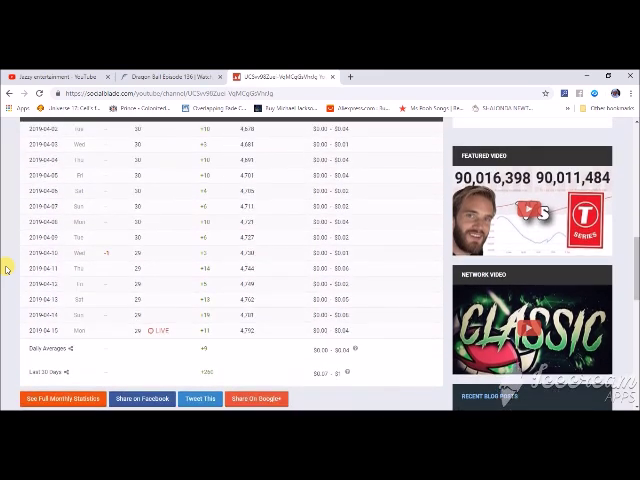
scroll(down, 3)
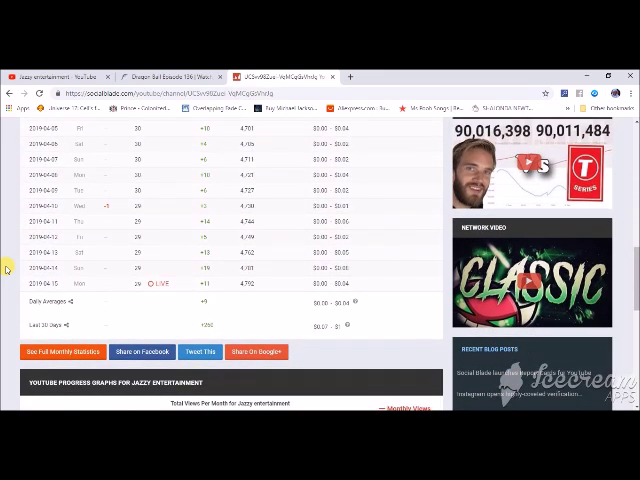
scroll(down, 3)
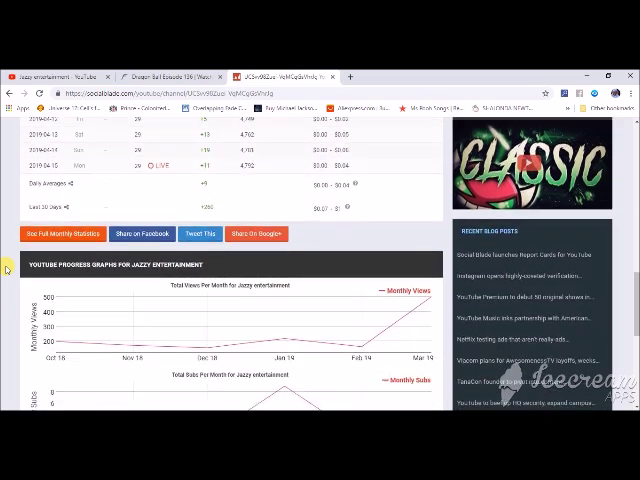
scroll(down, 3)
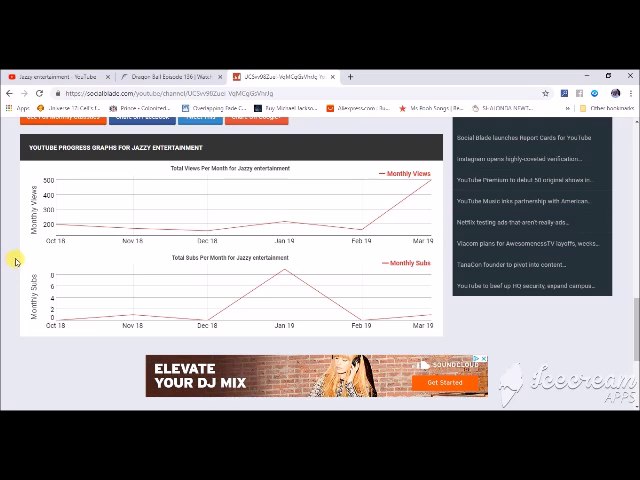
mouse_move(368, 192)
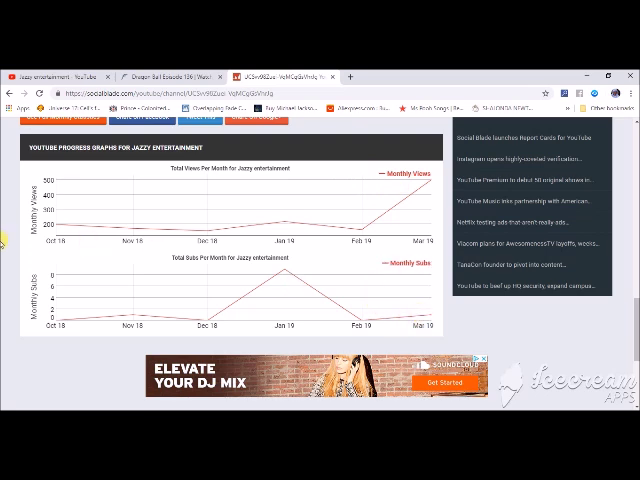
scroll(up, 3)
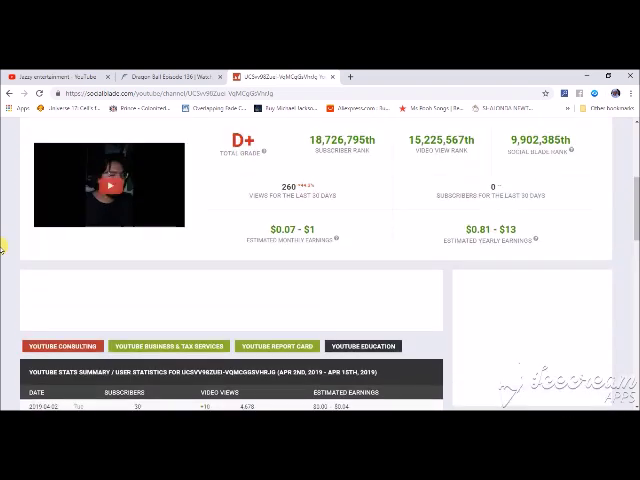
scroll(up, 3)
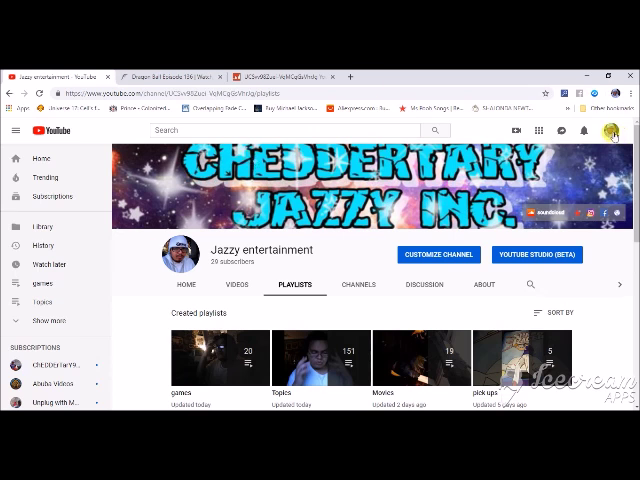
Step: Switch the YouTube account from Jazzy entertainment to the second channel, ChEDDErTarr931
click(616, 128)
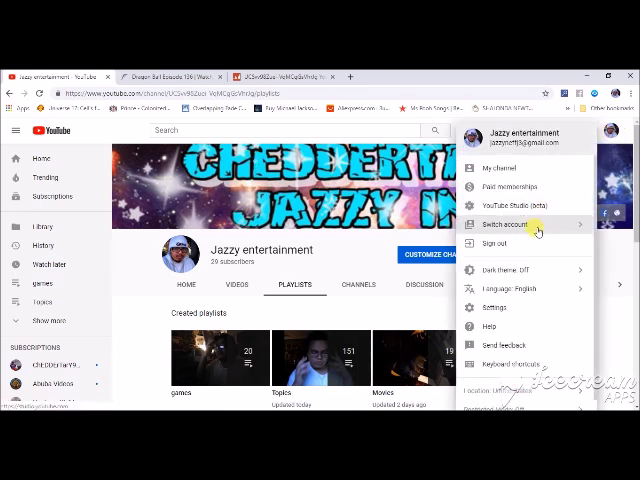
click(506, 224)
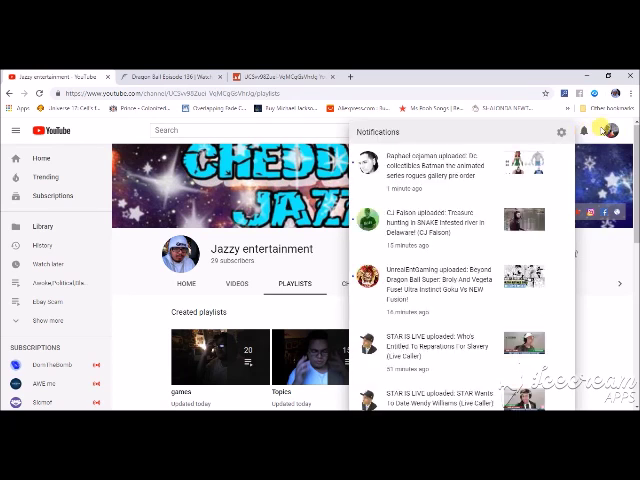
click(618, 132)
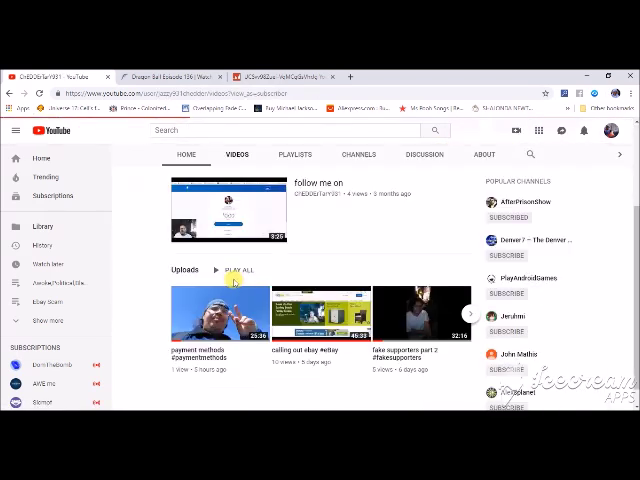
Step: Review the ChEDDErTarr931 channel's About details, then go to its uploaded Videos list
scroll(down, 3)
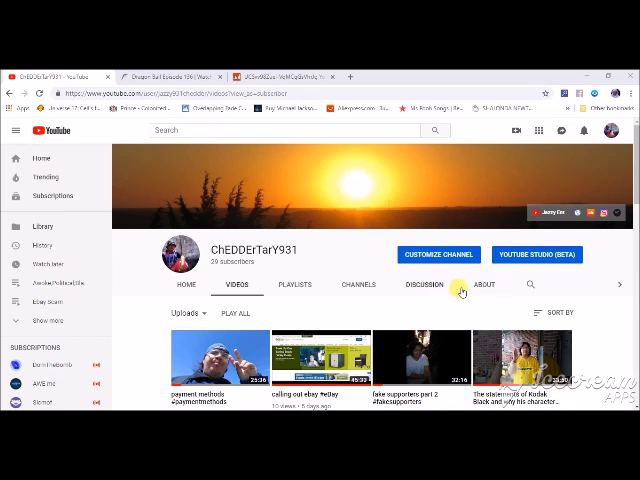
click(484, 284)
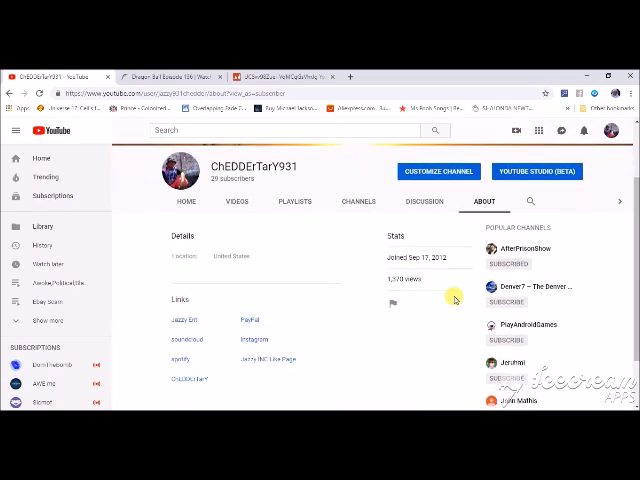
scroll(down, 3)
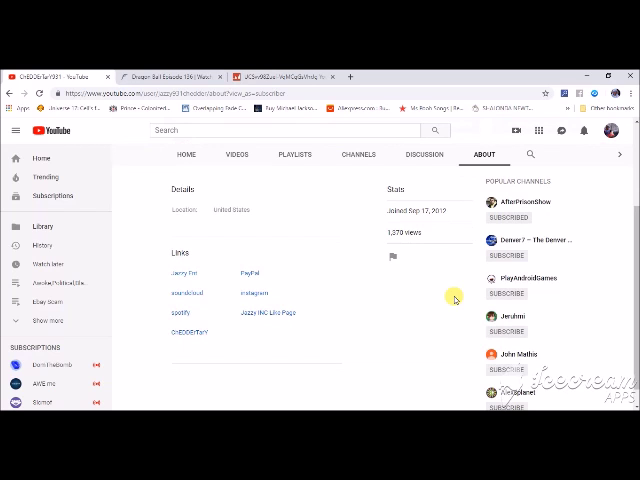
mouse_move(264, 356)
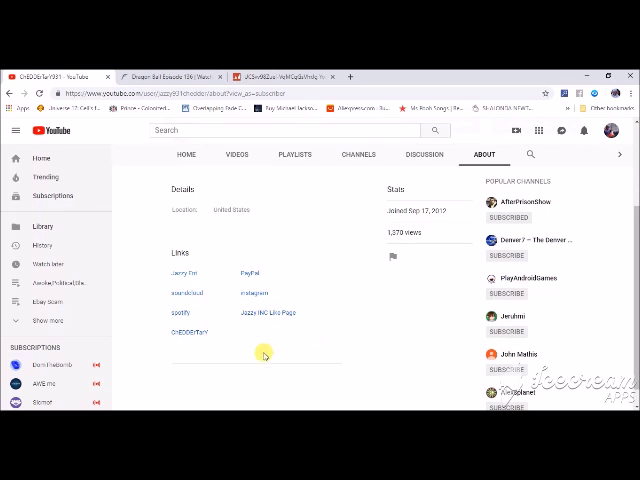
mouse_move(164, 292)
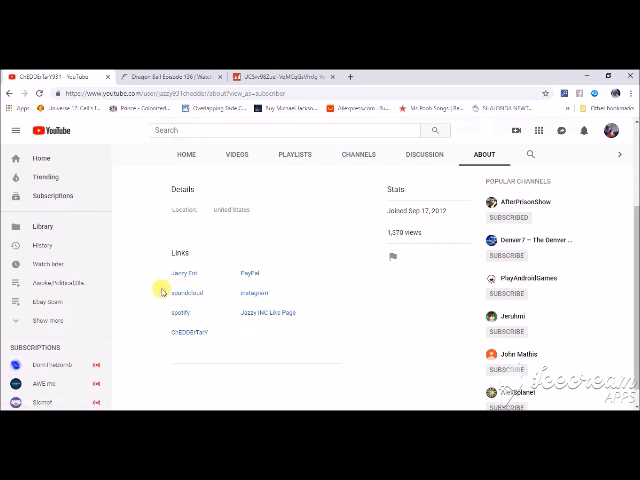
mouse_move(160, 294)
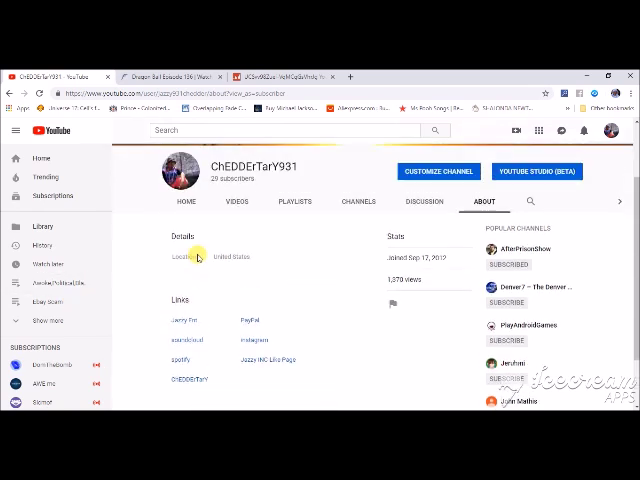
scroll(down, 3)
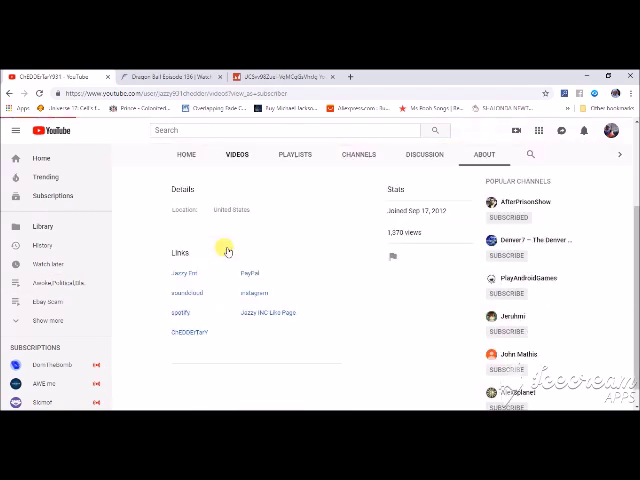
click(236, 154)
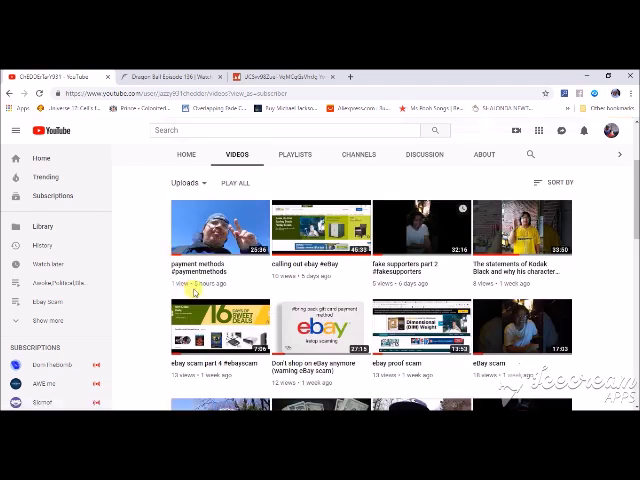
mouse_move(200, 288)
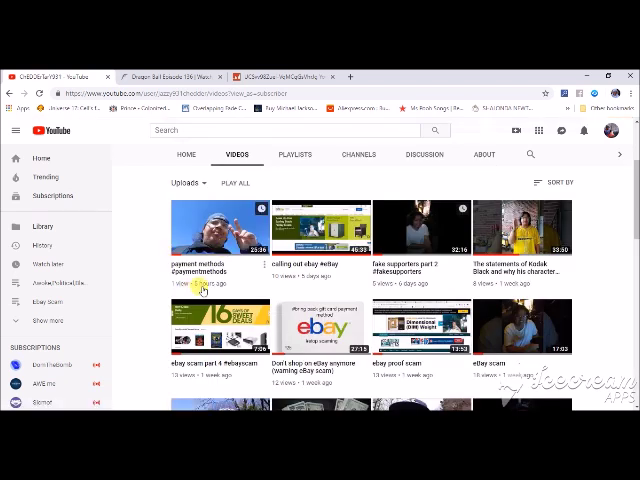
mouse_move(232, 262)
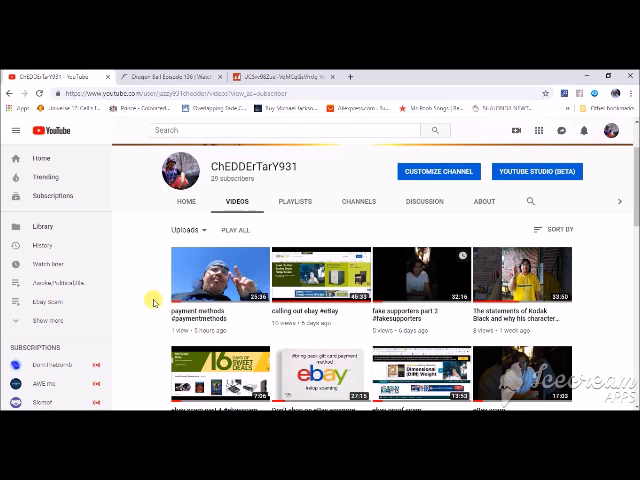
Step: Scroll down the Videos tab to older uploads like government shutdown parts and self defense videos
scroll(down, 3)
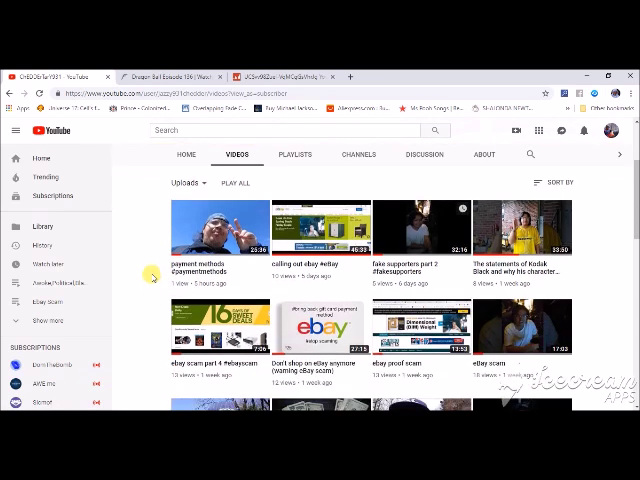
mouse_move(154, 272)
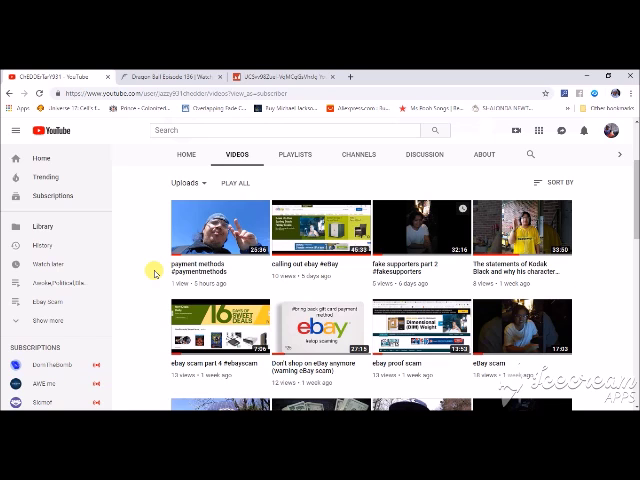
scroll(down, 3)
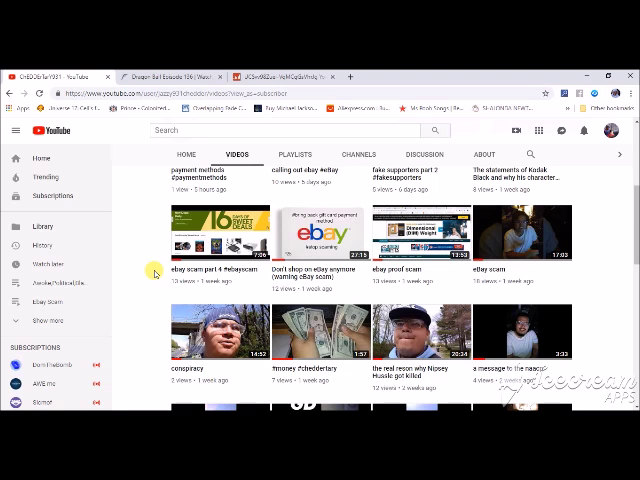
scroll(down, 3)
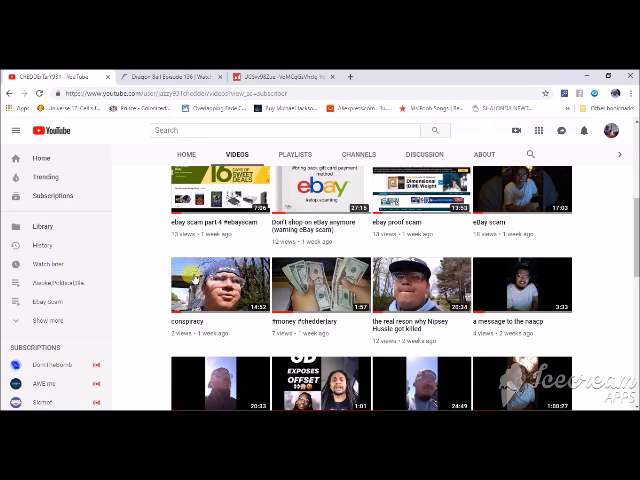
mouse_move(152, 292)
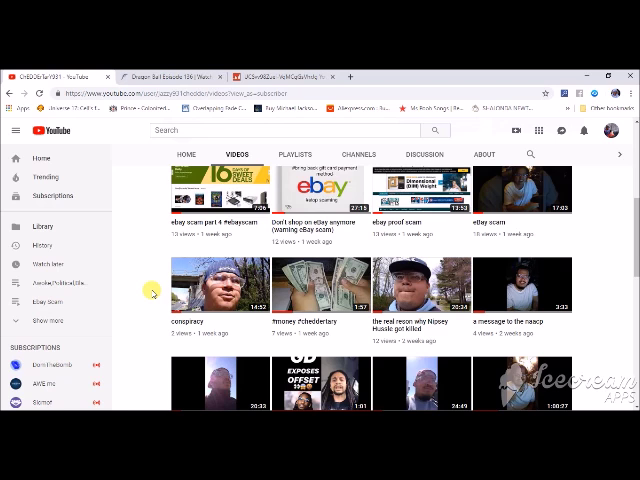
scroll(down, 3)
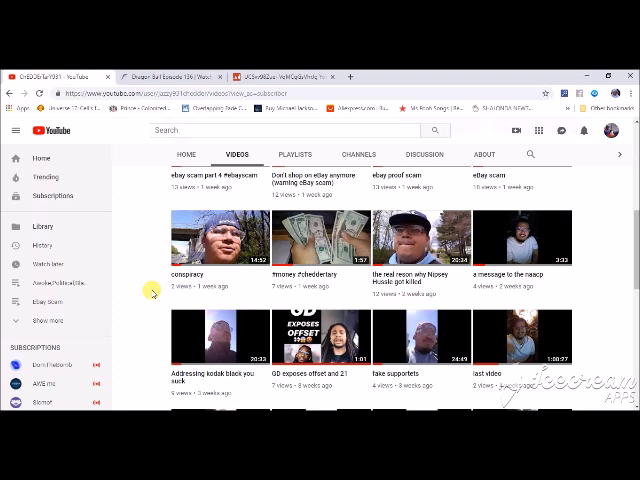
scroll(down, 3)
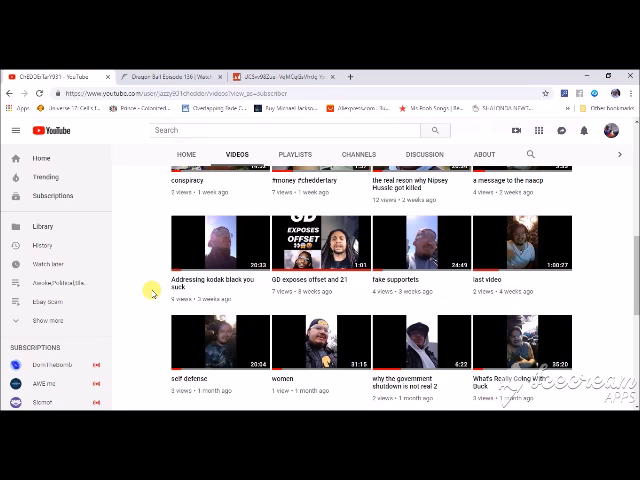
scroll(down, 3)
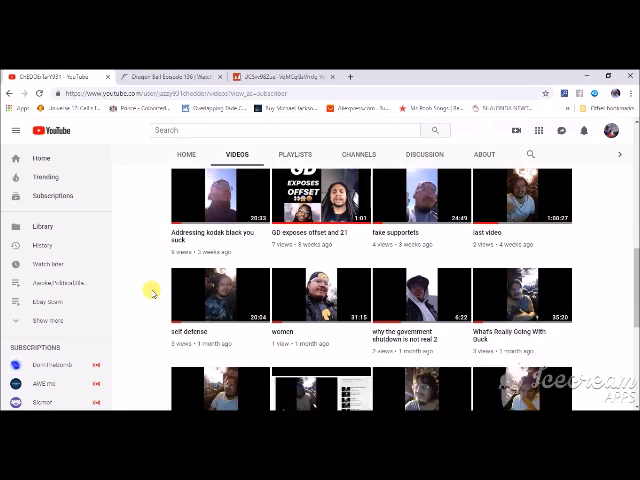
scroll(down, 3)
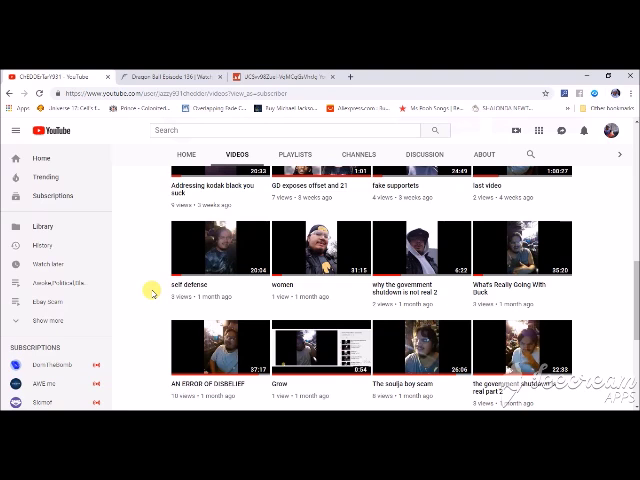
scroll(down, 3)
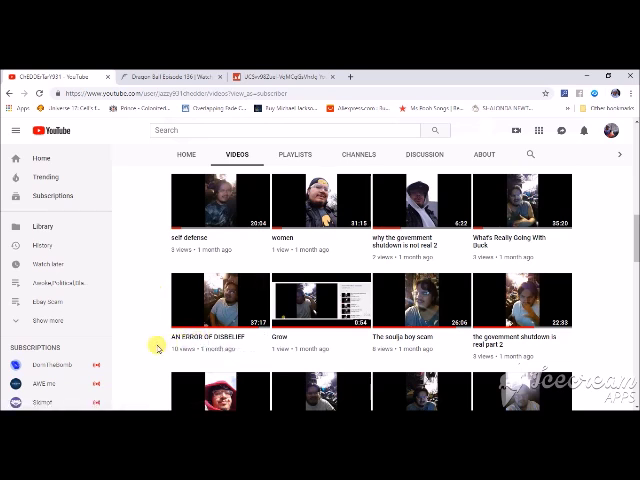
scroll(down, 3)
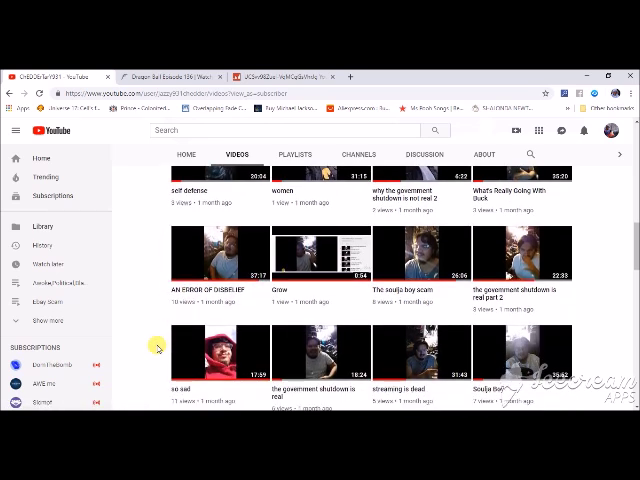
mouse_move(148, 310)
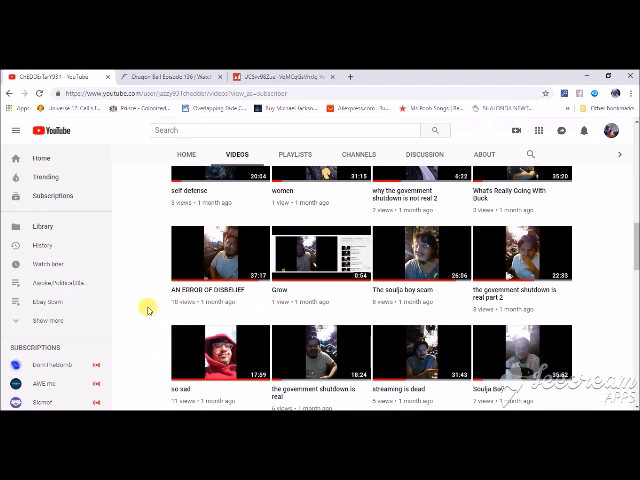
mouse_move(148, 296)
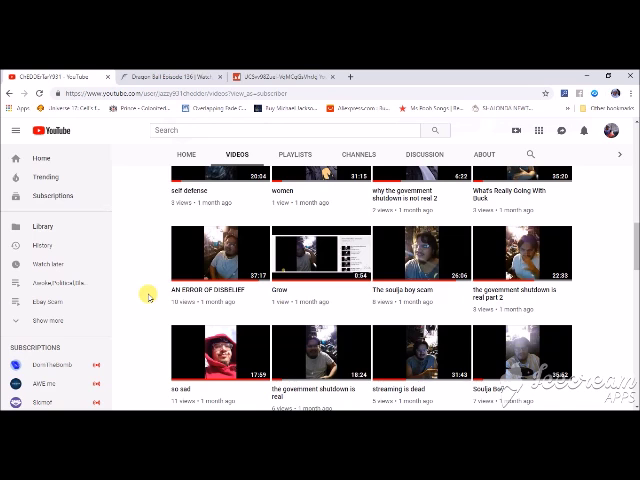
scroll(down, 3)
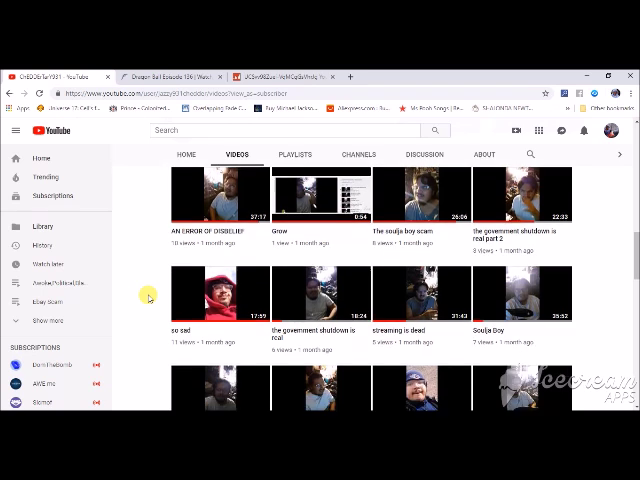
scroll(down, 3)
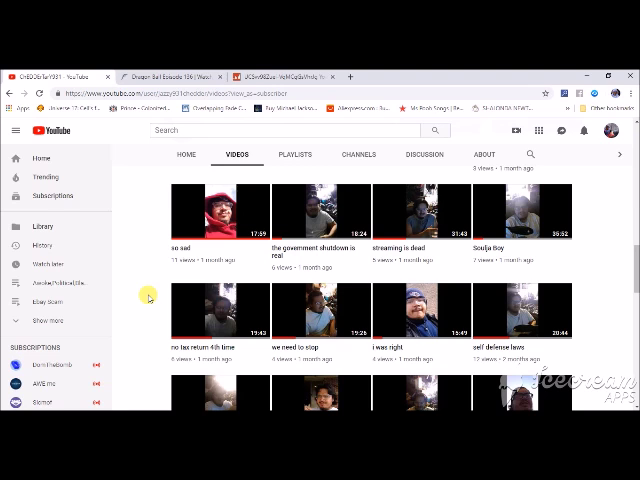
scroll(down, 3)
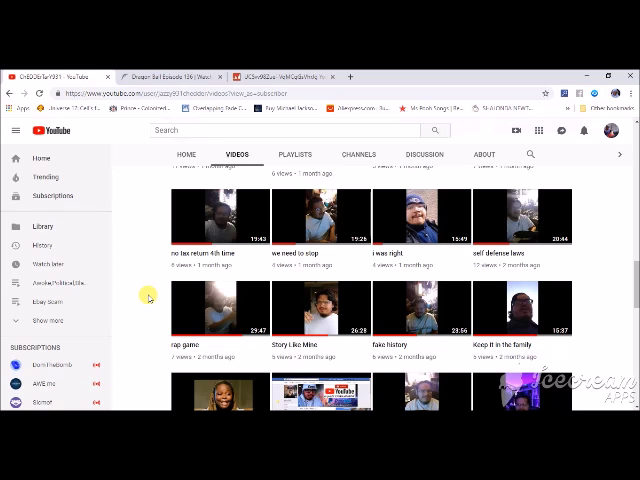
scroll(down, 3)
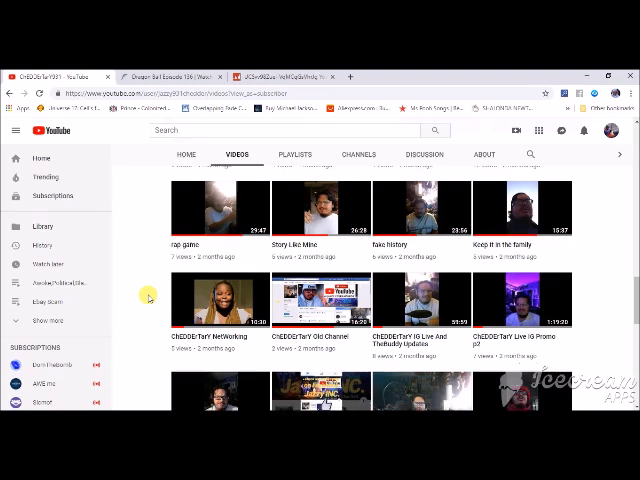
Step: Scroll further to older uploads: Akademiks videos, a Christmas haul, 'Taking a break from youtube'
scroll(down, 3)
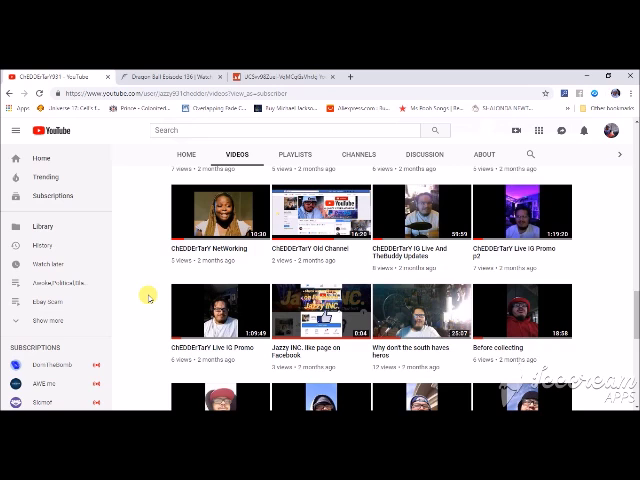
scroll(down, 3)
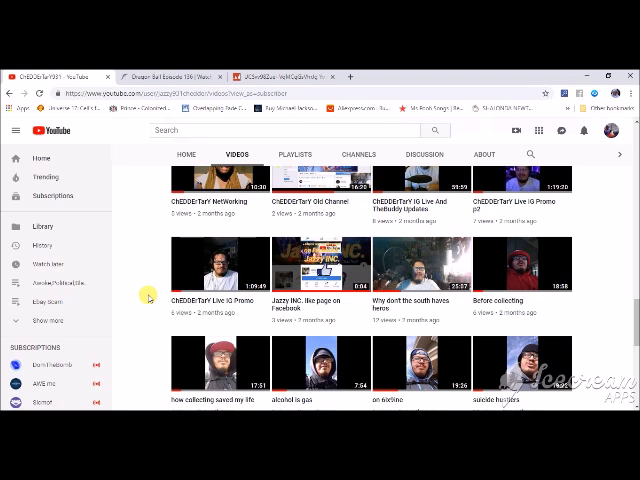
scroll(down, 3)
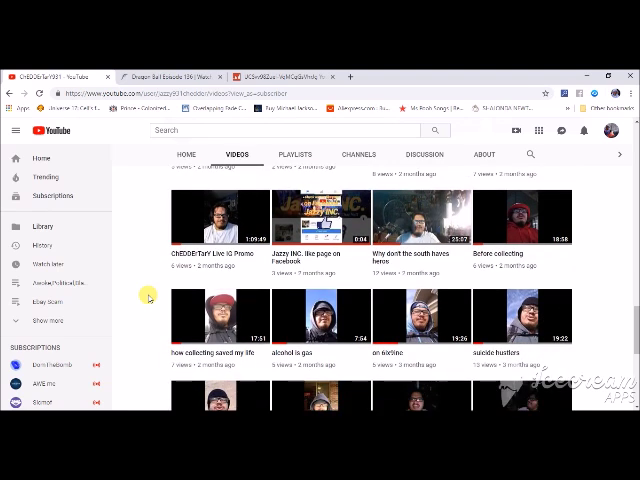
scroll(down, 3)
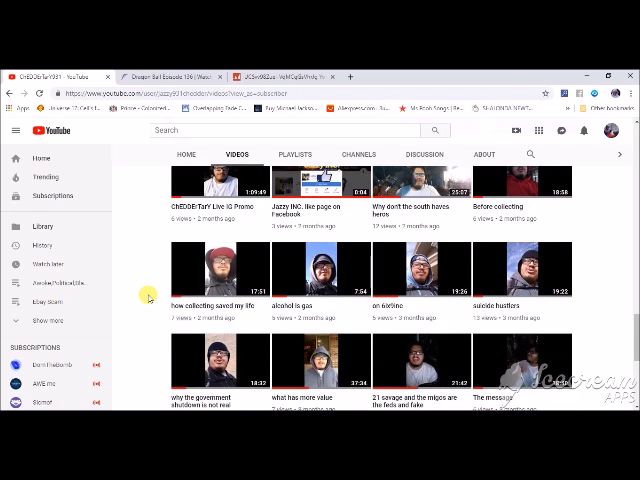
scroll(down, 3)
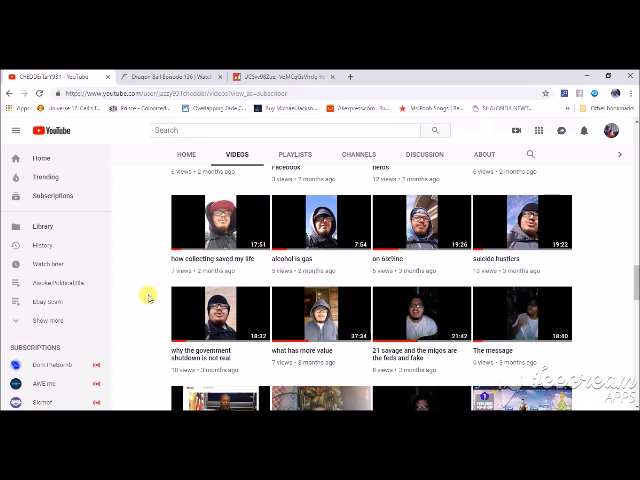
scroll(down, 3)
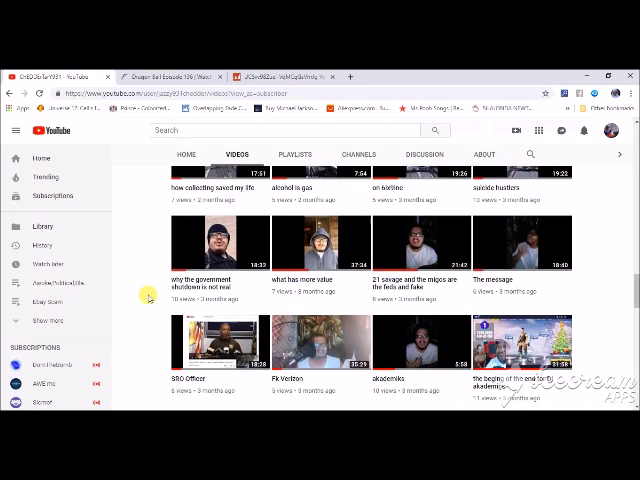
scroll(down, 3)
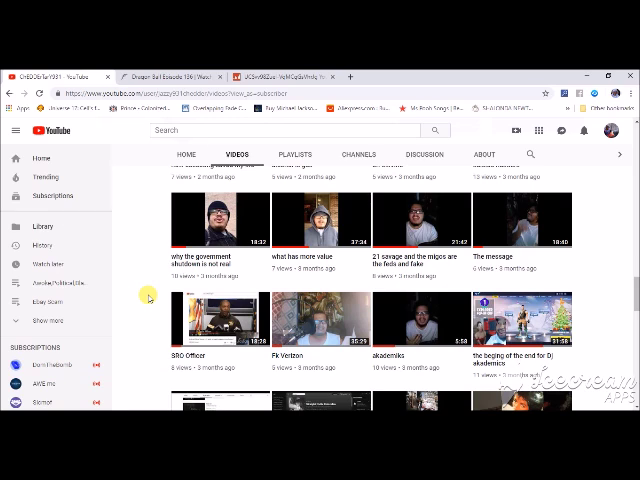
scroll(down, 3)
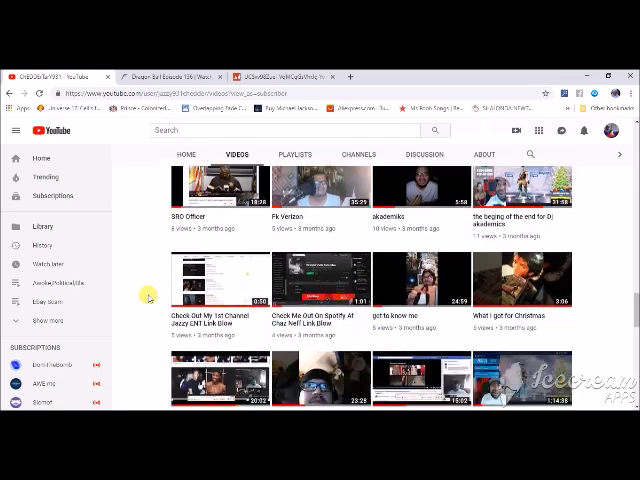
scroll(down, 3)
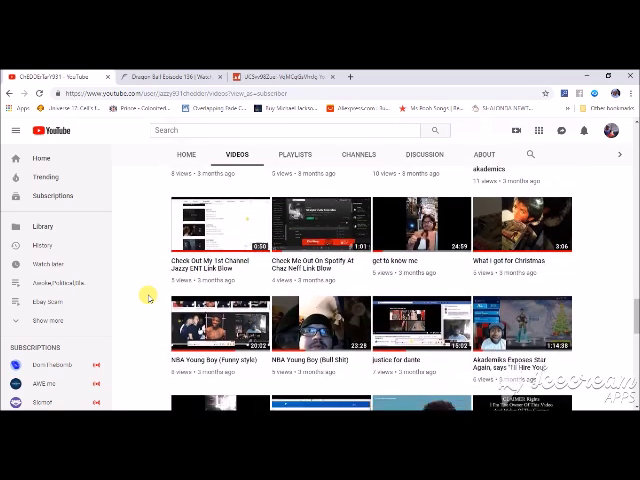
scroll(down, 3)
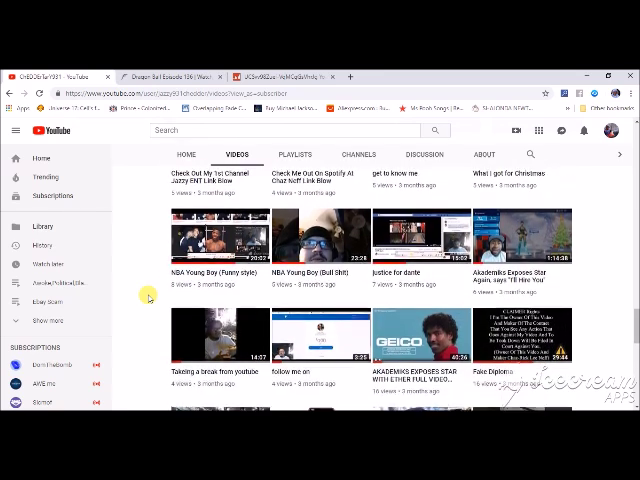
scroll(down, 3)
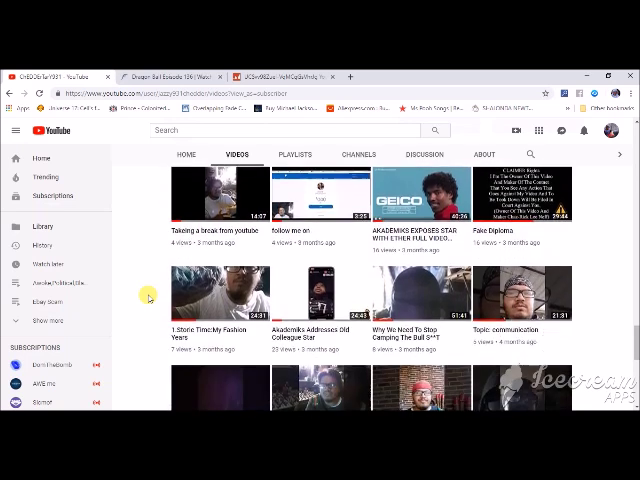
scroll(down, 3)
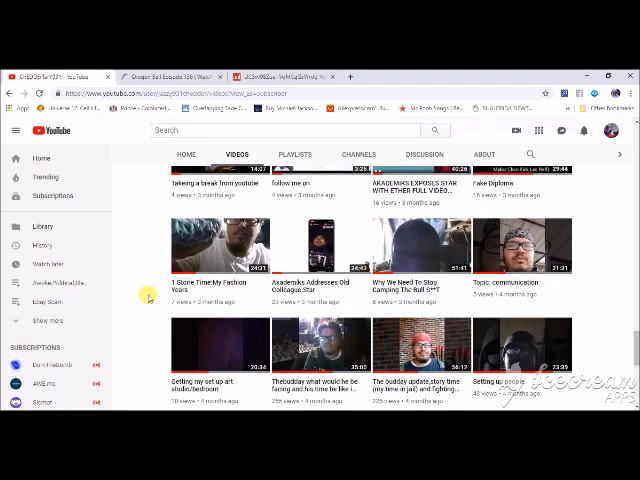
scroll(down, 3)
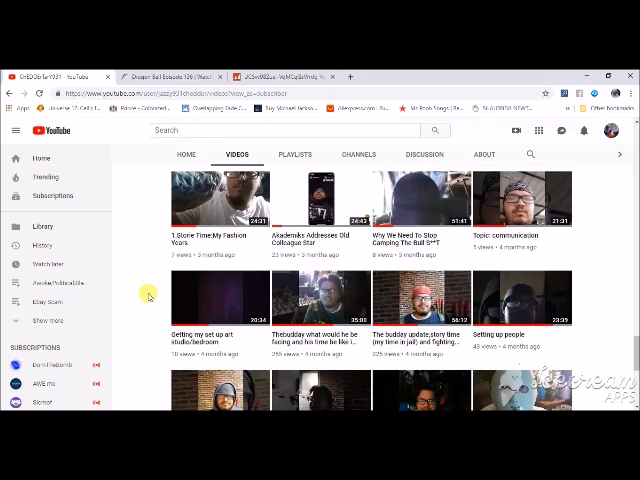
scroll(down, 3)
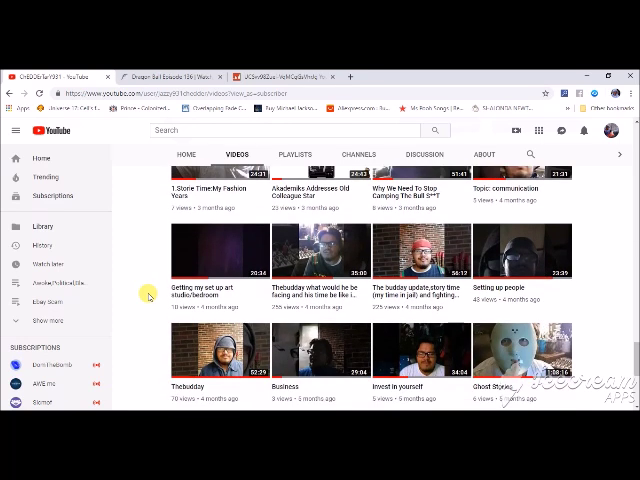
mouse_move(284, 316)
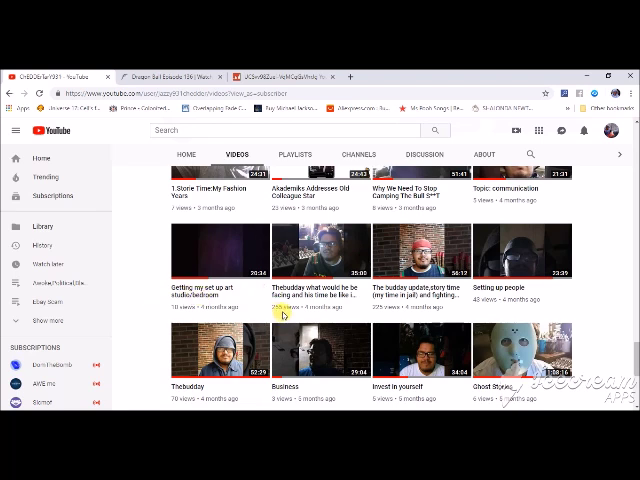
mouse_move(156, 342)
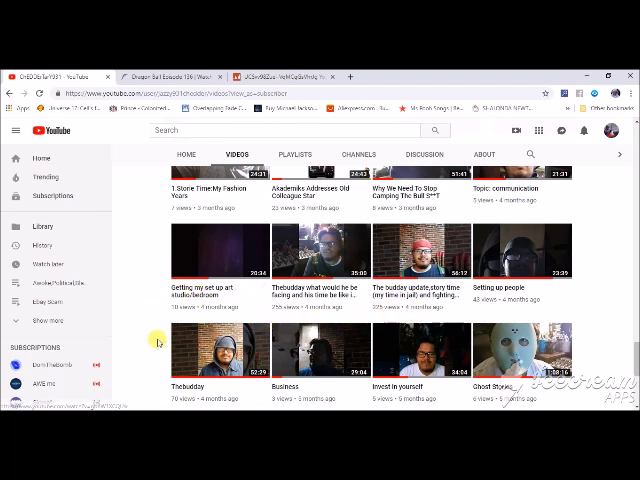
scroll(down, 3)
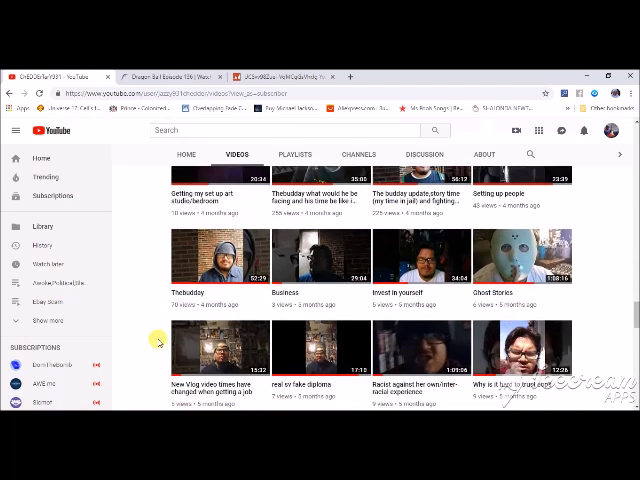
scroll(down, 3)
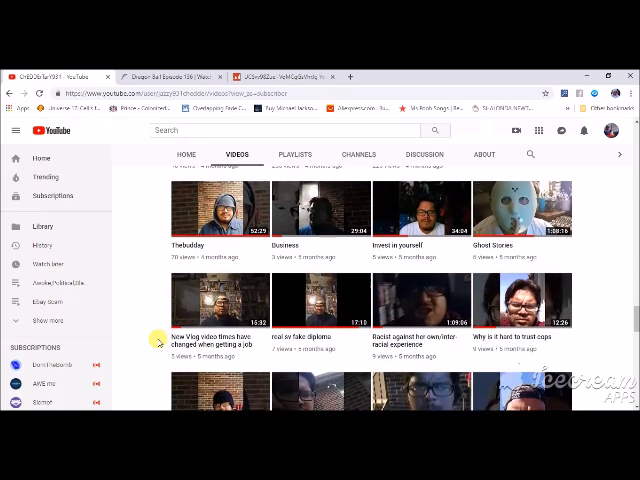
scroll(down, 3)
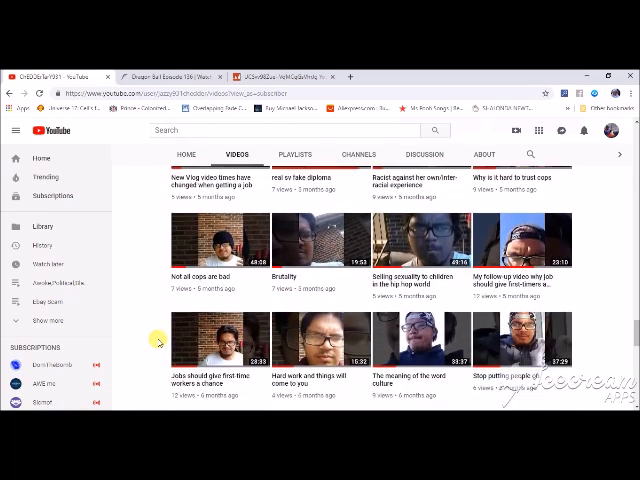
scroll(down, 3)
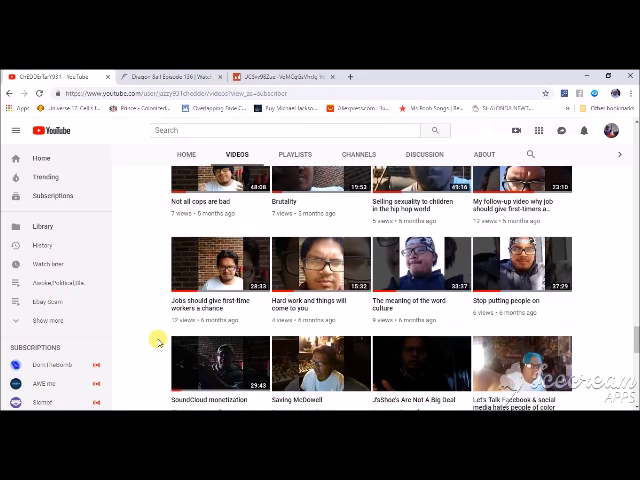
scroll(down, 3)
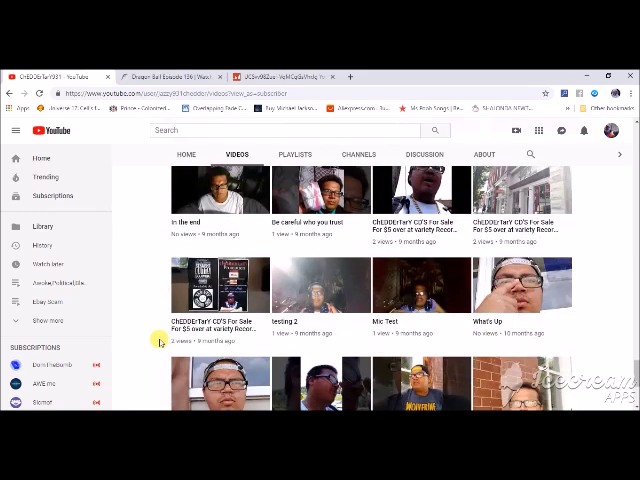
scroll(down, 3)
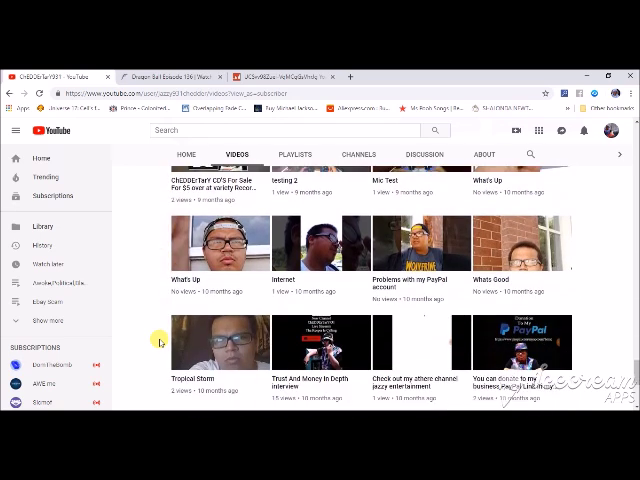
scroll(down, 3)
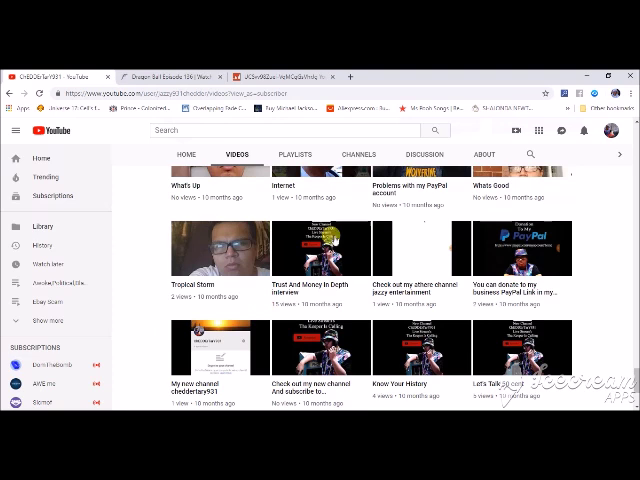
scroll(down, 3)
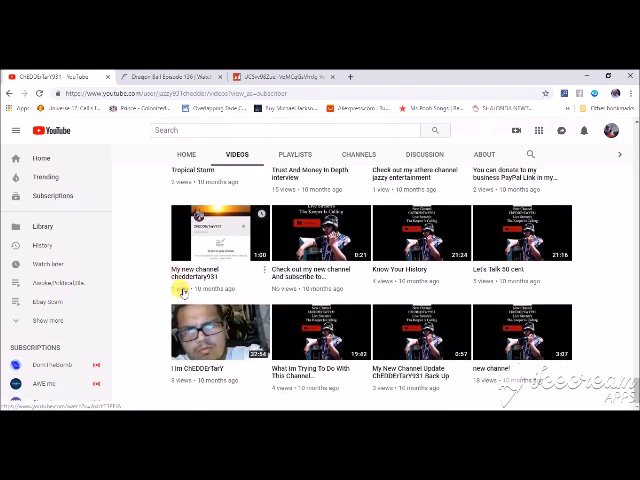
scroll(down, 3)
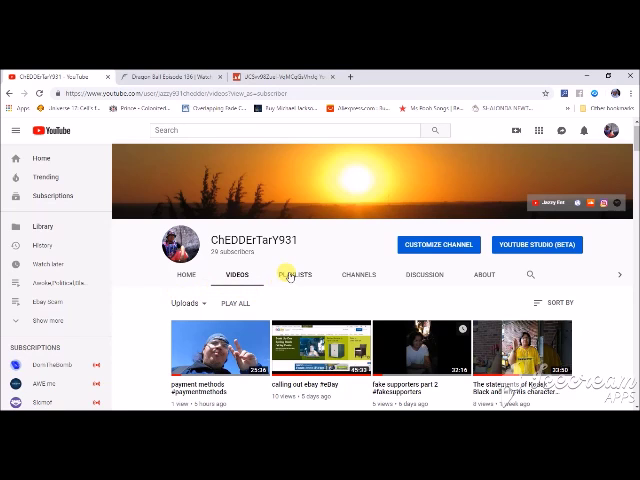
Step: Show the ChEDDErTarr931 channel's created playlists, such as Favorites
click(296, 274)
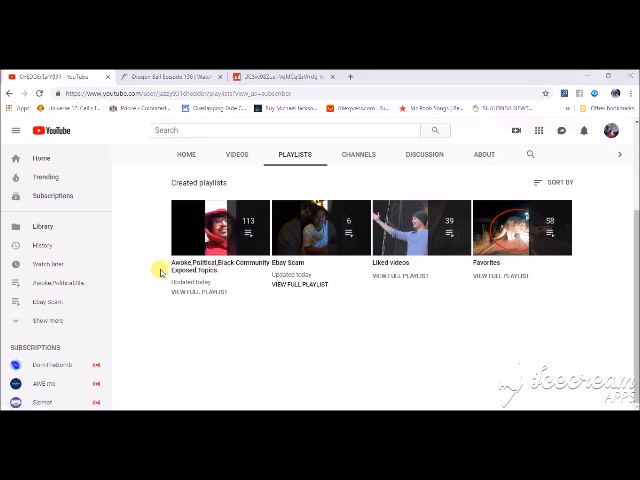
mouse_move(210, 292)
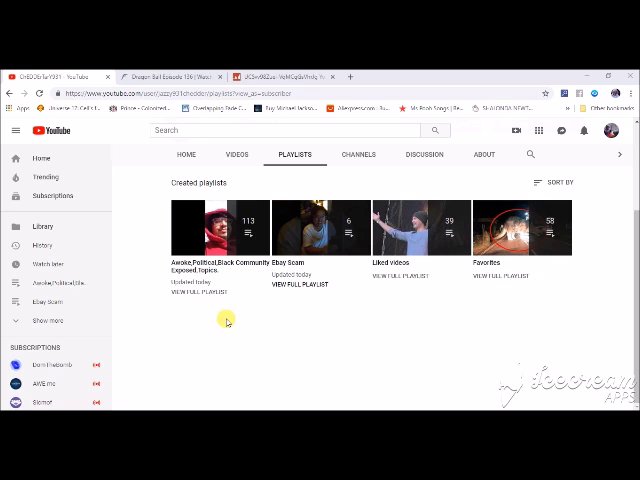
mouse_move(314, 312)
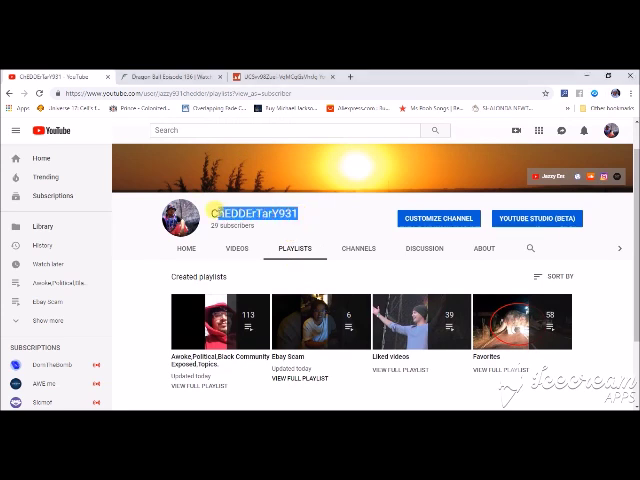
Step: Select the channel name ChEDDErTarr931 in the channel header
double_click(256, 214)
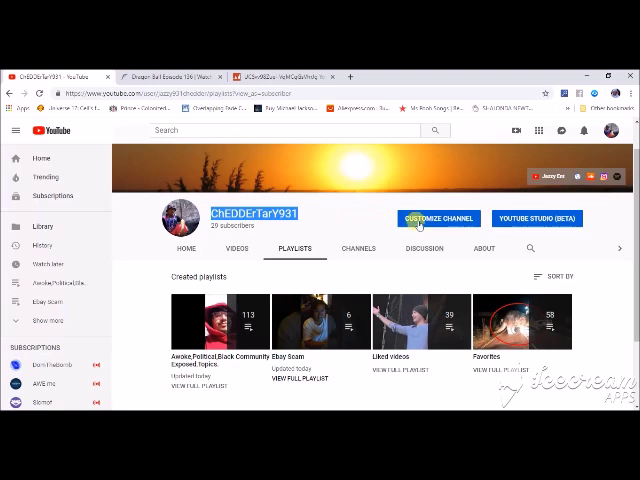
mouse_move(392, 228)
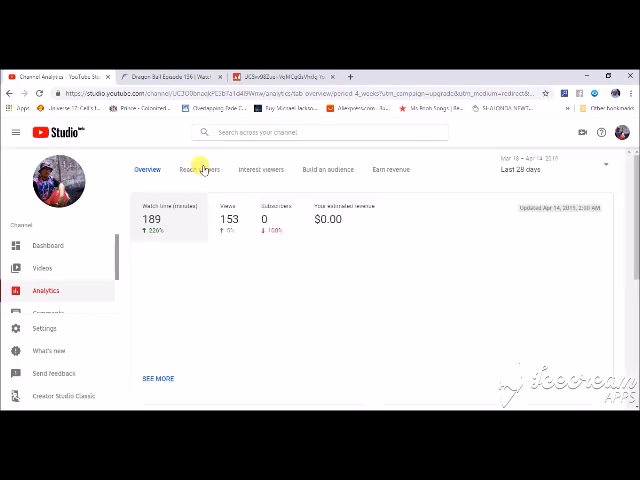
Step: View the Studio Analytics overview: 189 views, 153 watch hours, top videos and realtime activity
click(226, 216)
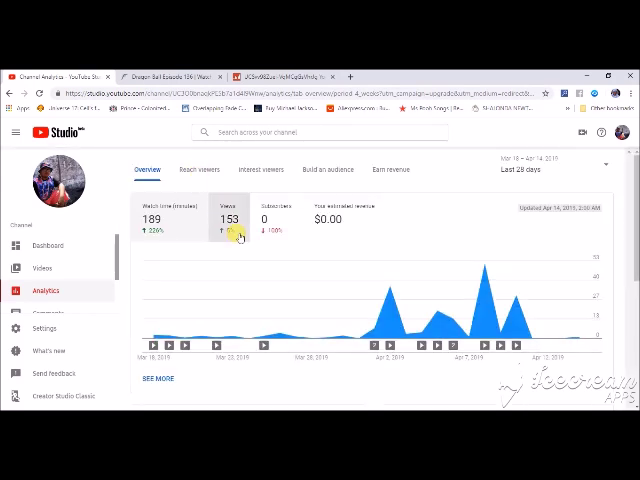
mouse_move(156, 244)
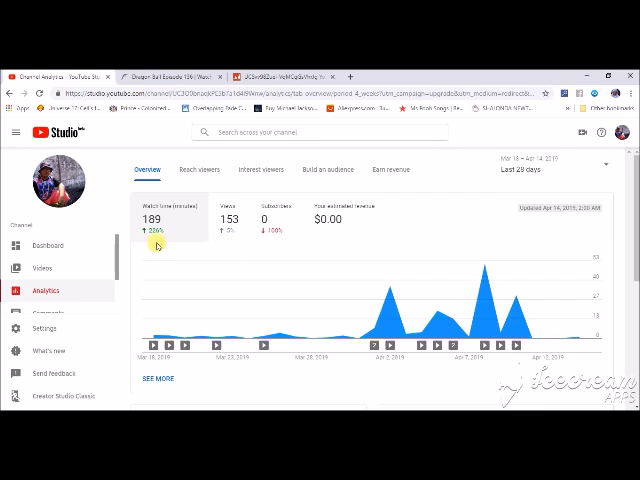
mouse_move(172, 250)
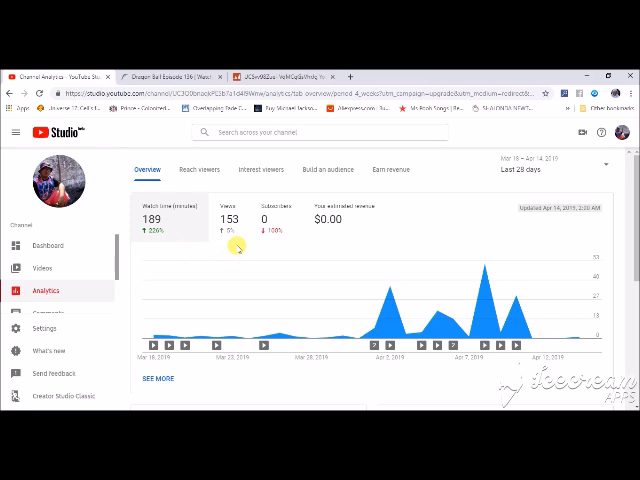
scroll(down, 3)
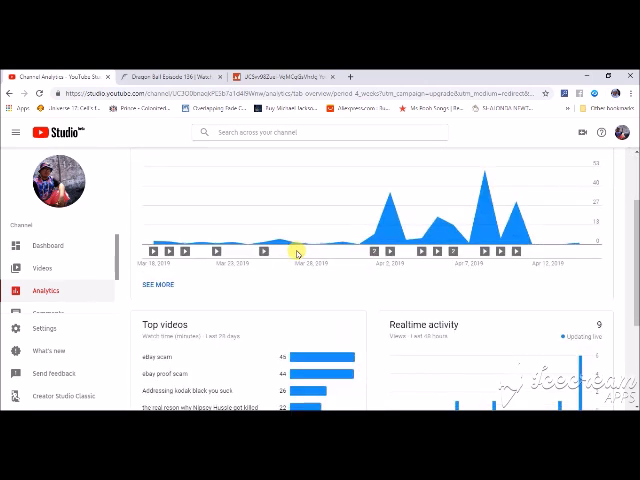
scroll(down, 3)
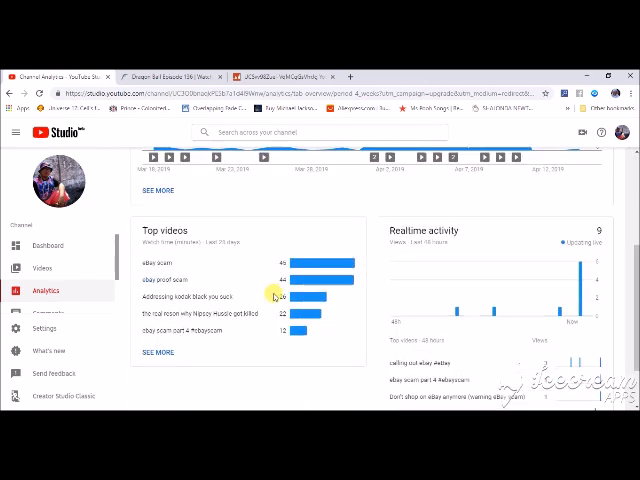
scroll(down, 3)
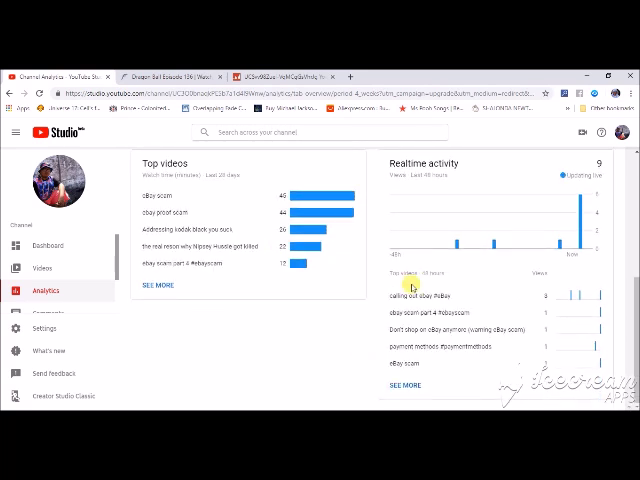
mouse_move(420, 276)
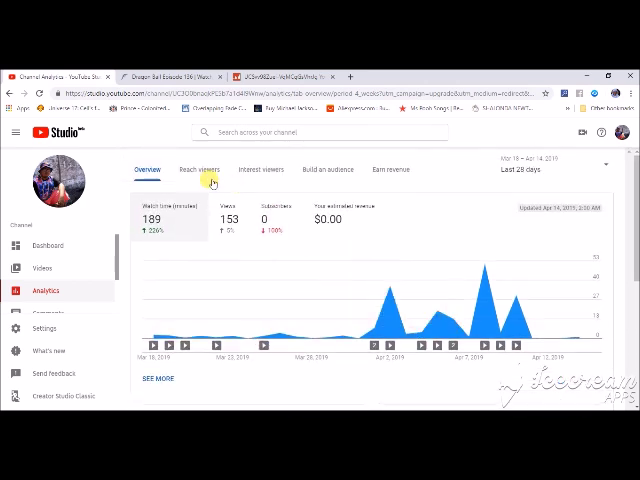
Step: View the Reach report: 3.2K impressions, 2.5% click-through rate, impressions funnel and traffic sources
click(198, 170)
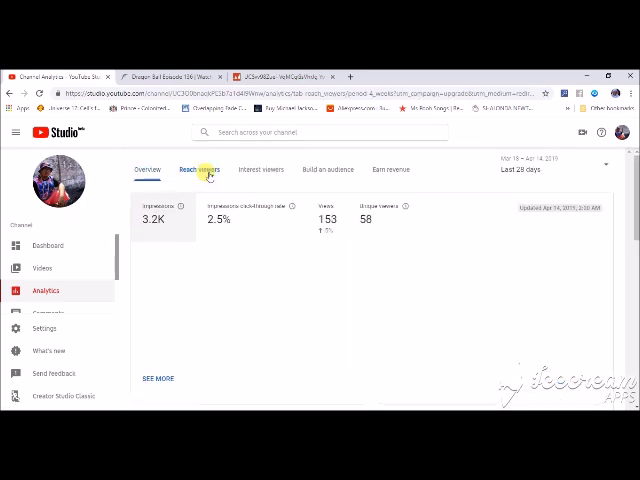
click(200, 170)
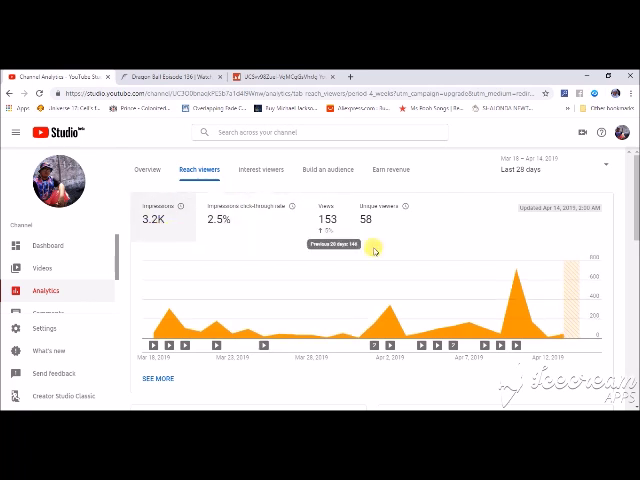
scroll(down, 3)
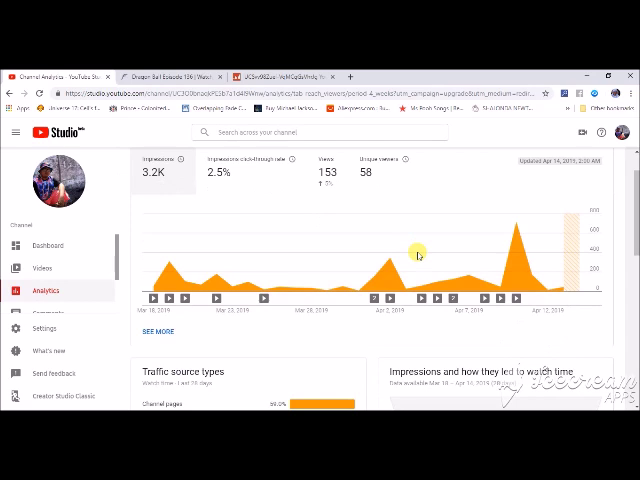
scroll(down, 3)
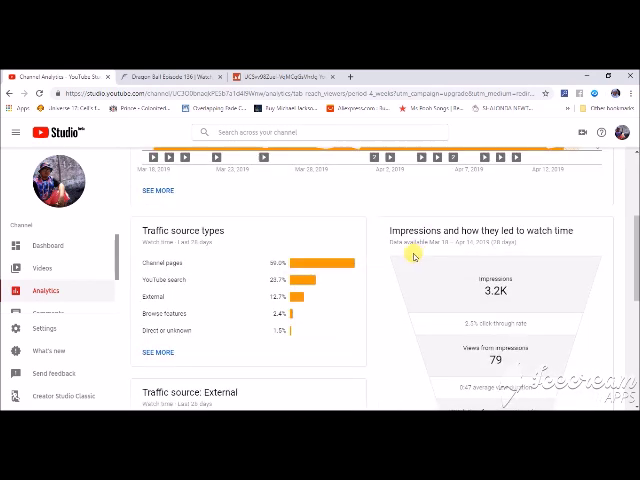
scroll(down, 3)
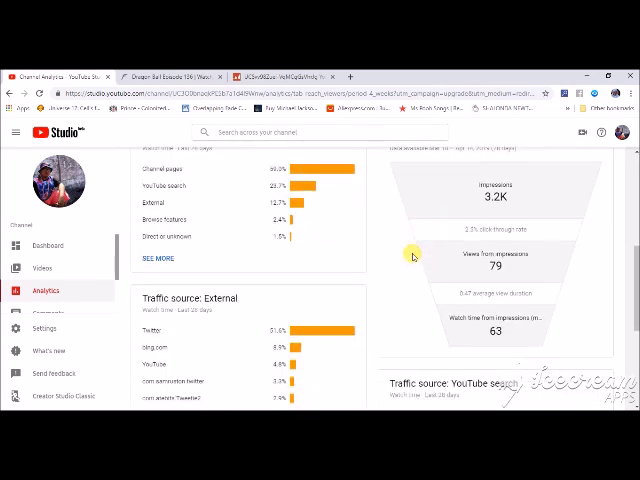
scroll(down, 3)
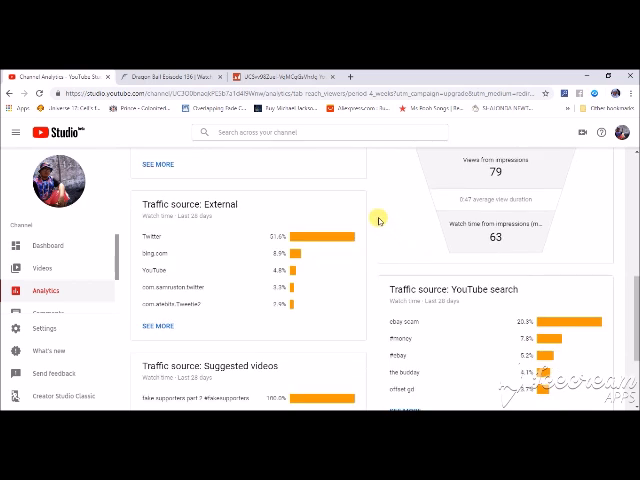
mouse_move(360, 204)
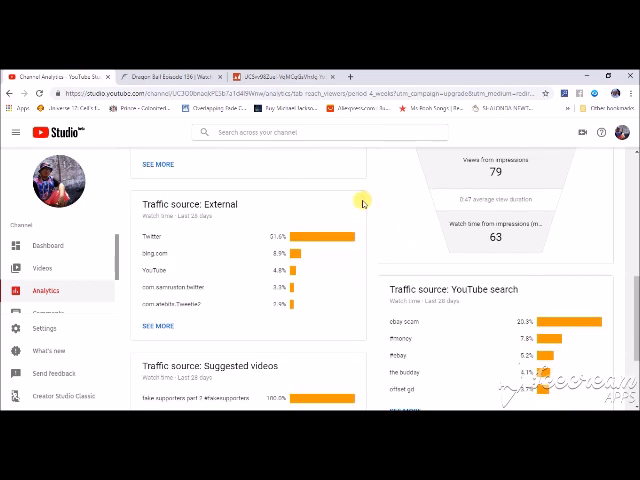
mouse_move(348, 242)
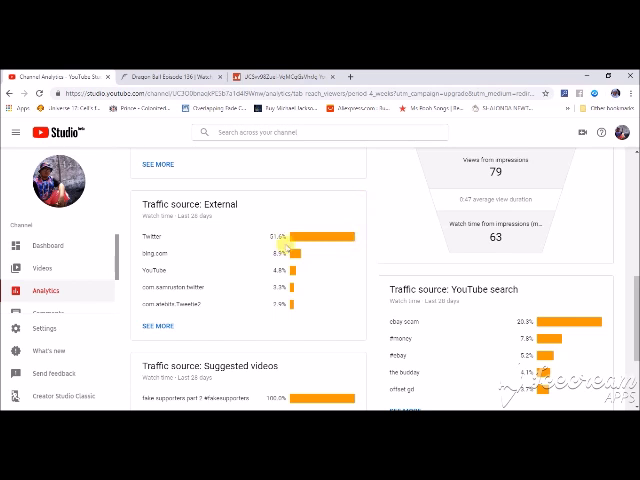
mouse_move(196, 258)
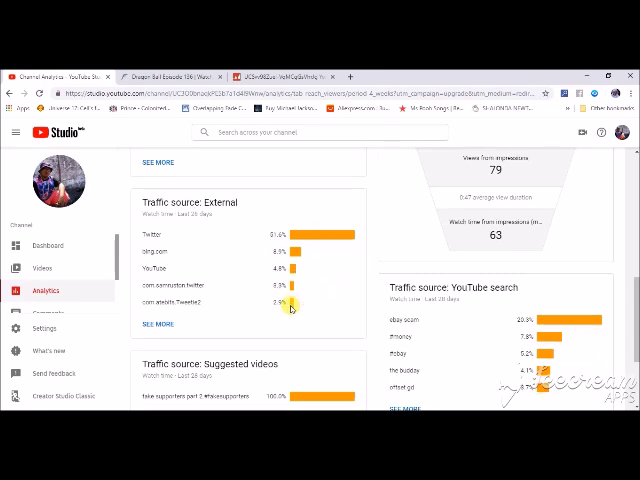
scroll(down, 3)
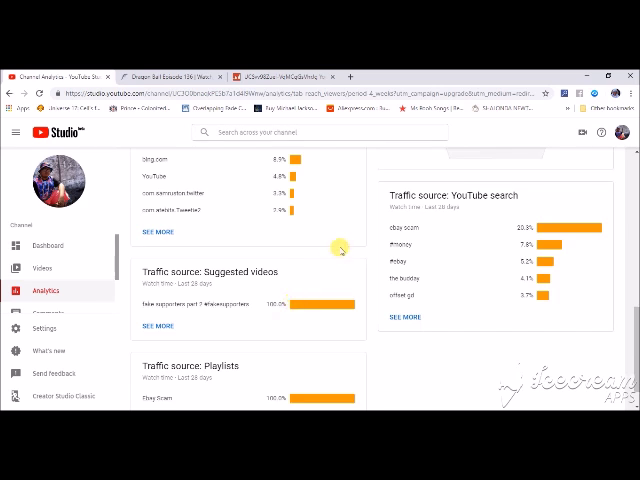
mouse_move(476, 336)
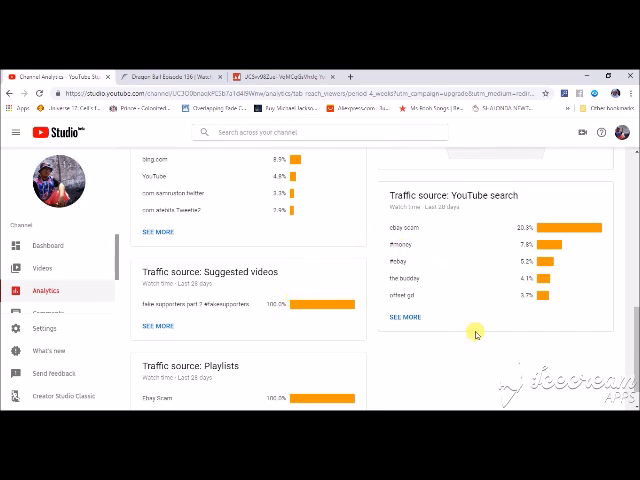
scroll(down, 3)
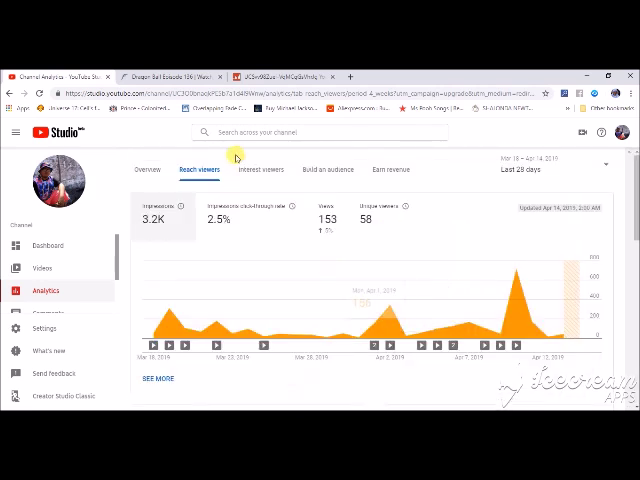
Step: View the Interested viewers report: 189 unique viewers, top videos, playlists and end screens
click(262, 168)
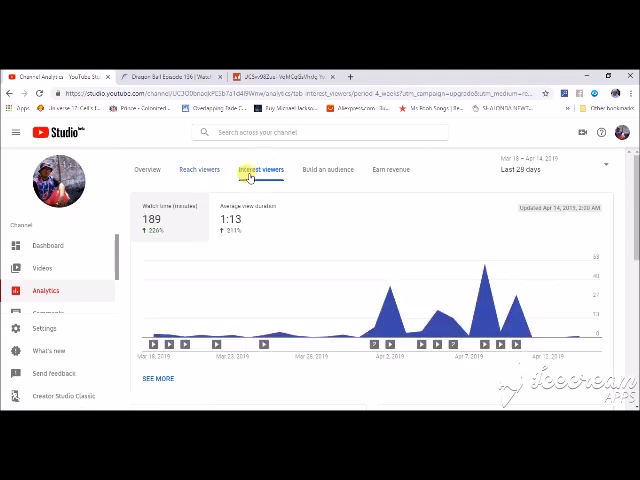
click(262, 168)
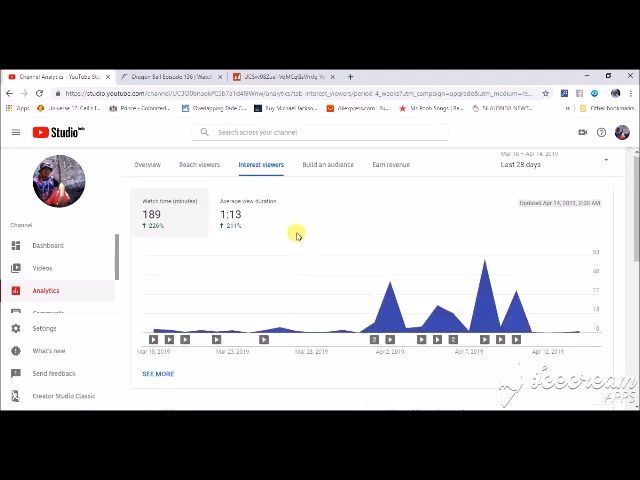
scroll(down, 3)
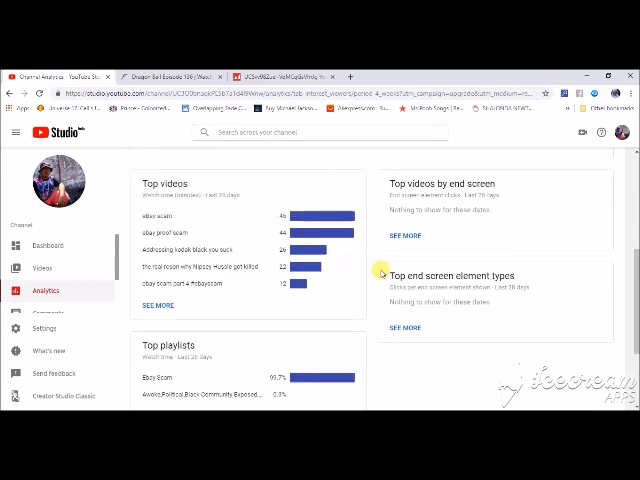
mouse_move(380, 276)
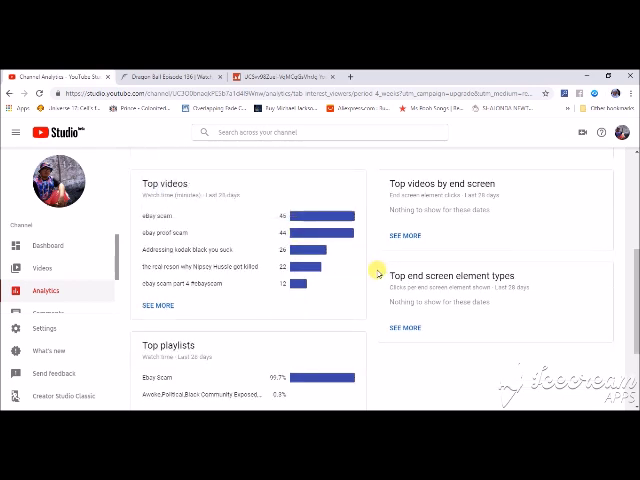
scroll(down, 3)
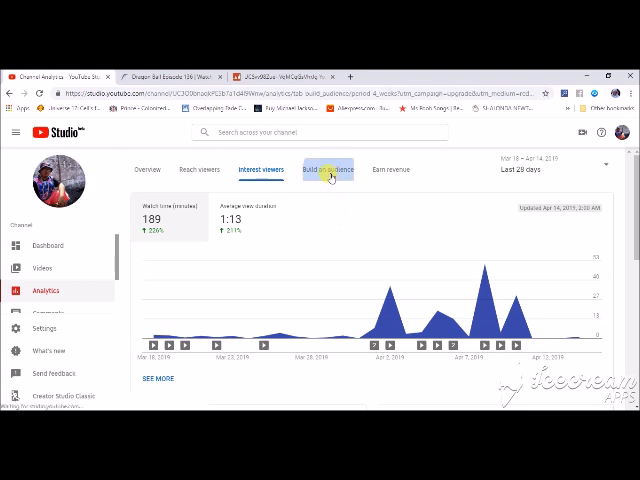
Step: Check Build an audience stats with subscriber watch time, then Earn revenue showing $0.00
click(328, 168)
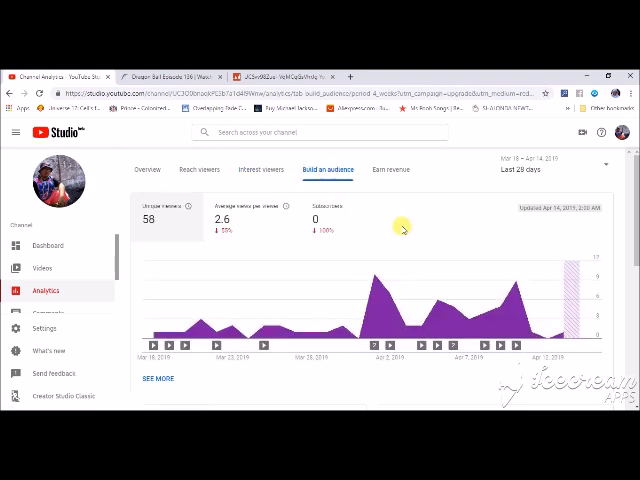
scroll(down, 3)
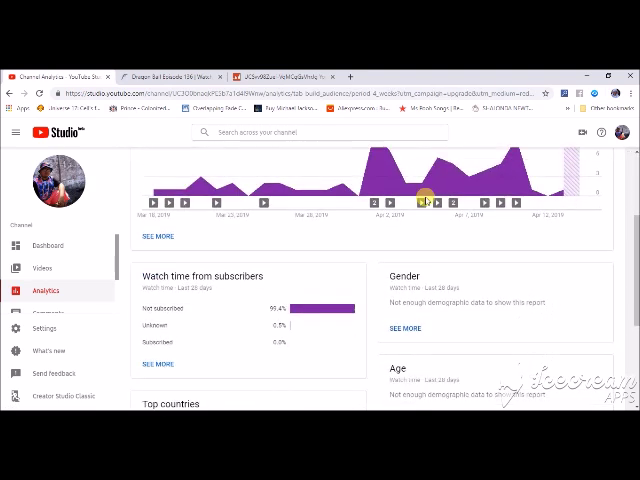
scroll(down, 3)
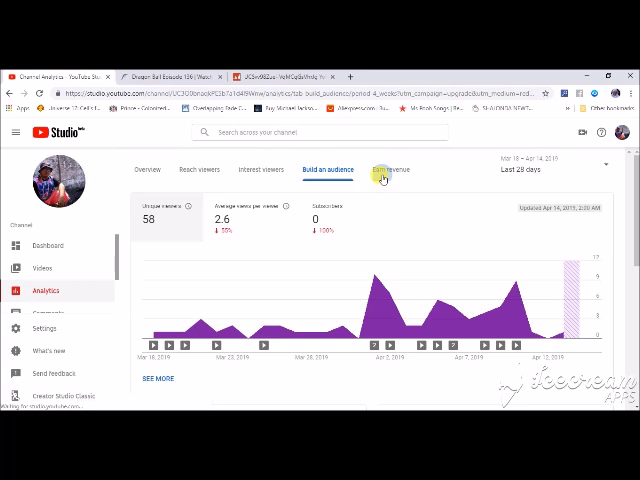
click(392, 168)
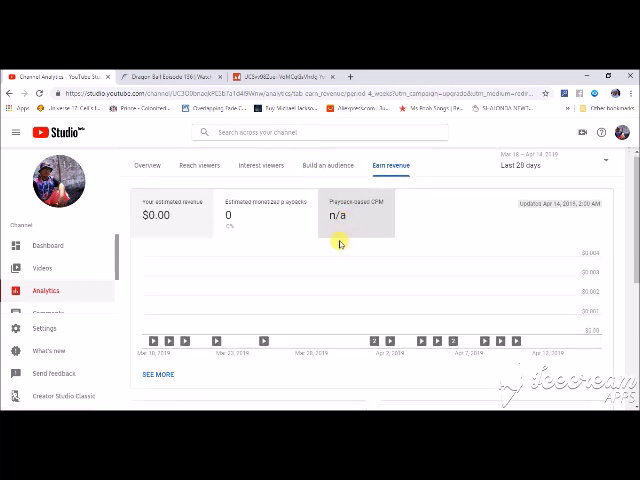
scroll(down, 3)
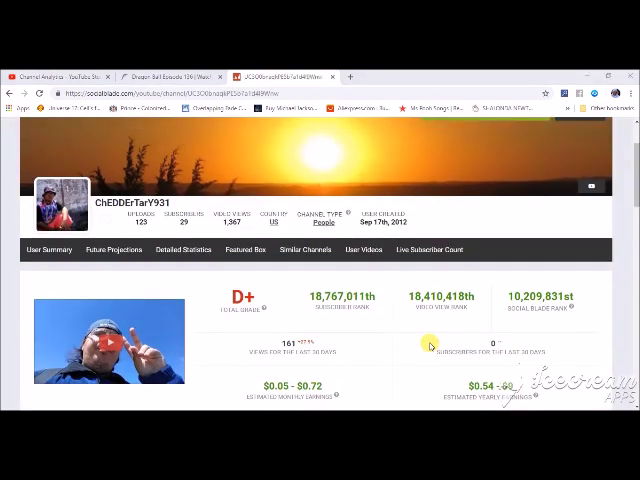
Step: Scroll through ChEDDErTarr931's Social Blade page: D+ grade, daily subscriber/view table and progress graphs
scroll(down, 3)
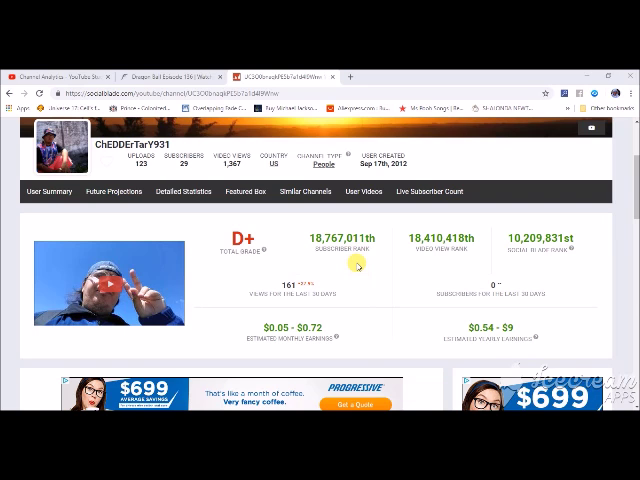
mouse_move(424, 278)
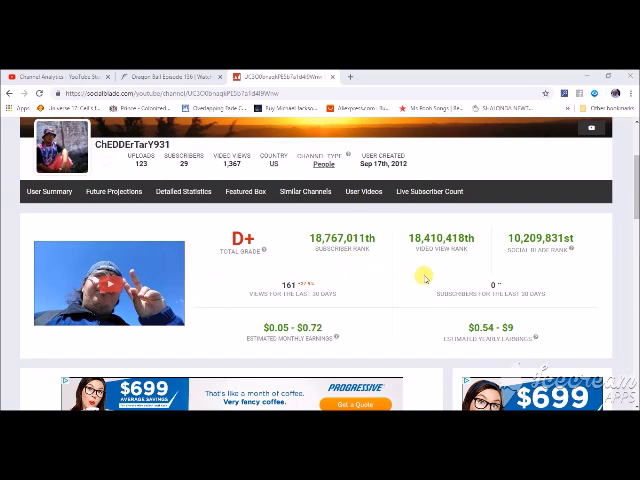
mouse_move(364, 296)
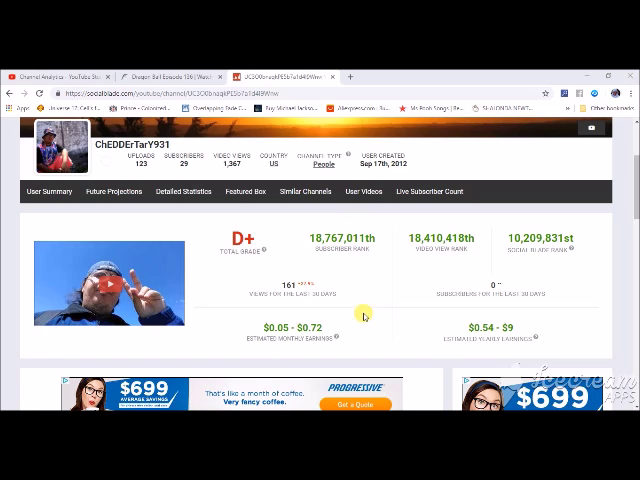
scroll(down, 3)
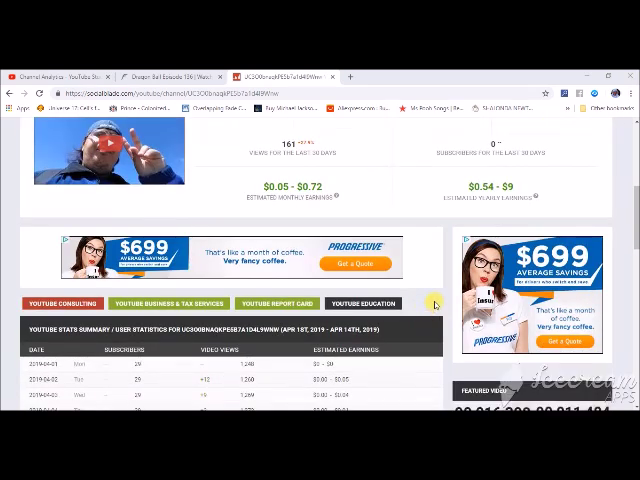
scroll(down, 3)
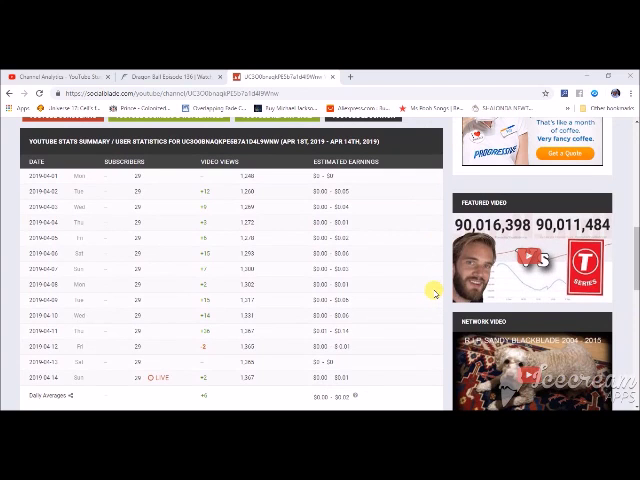
mouse_move(8, 256)
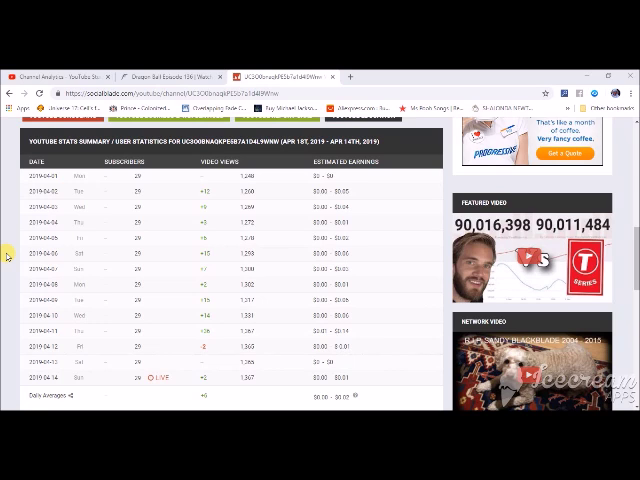
scroll(down, 3)
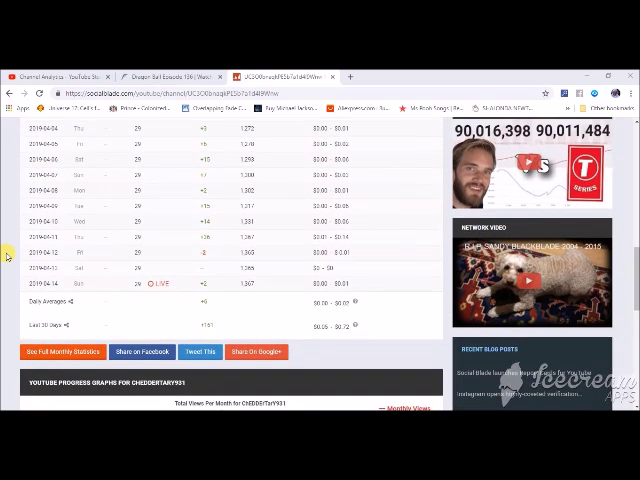
scroll(down, 3)
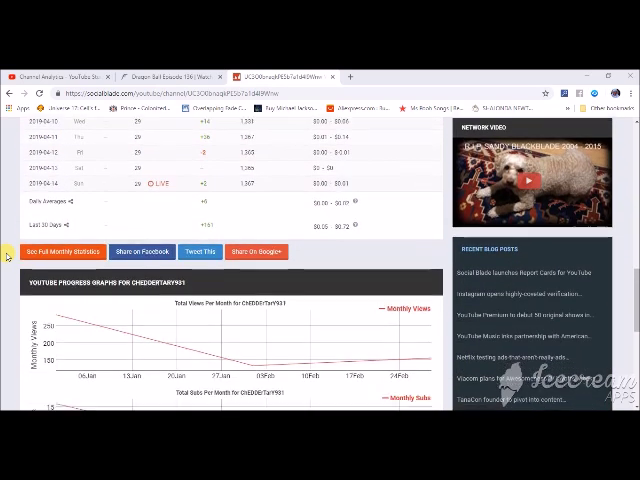
scroll(down, 3)
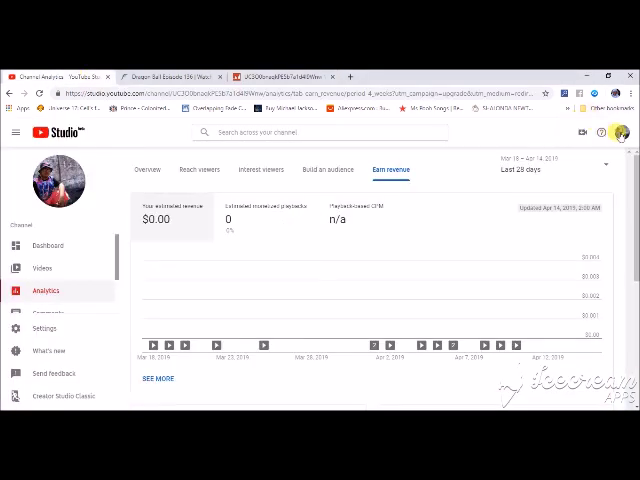
Step: Leave Studio for the ChEDDErTarr931 channel page, then browse the YouTube home Recommended feed
click(620, 132)
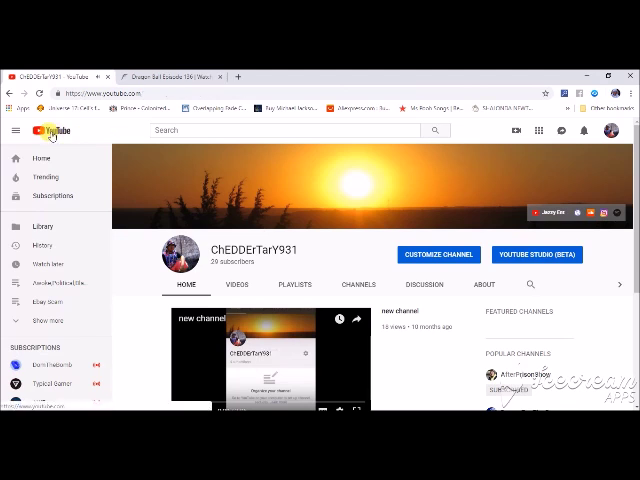
click(40, 158)
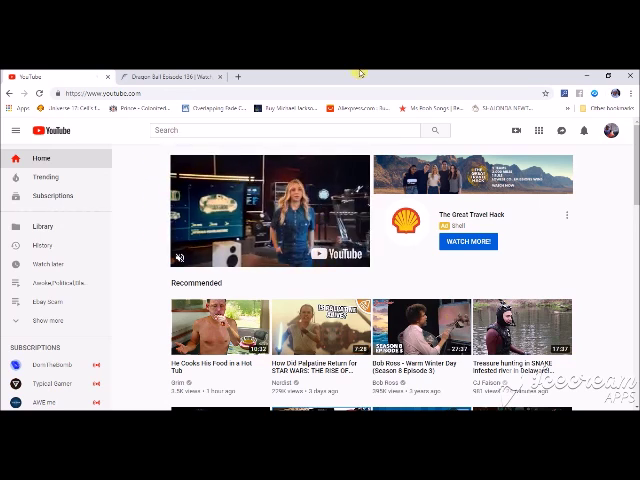
scroll(down, 3)
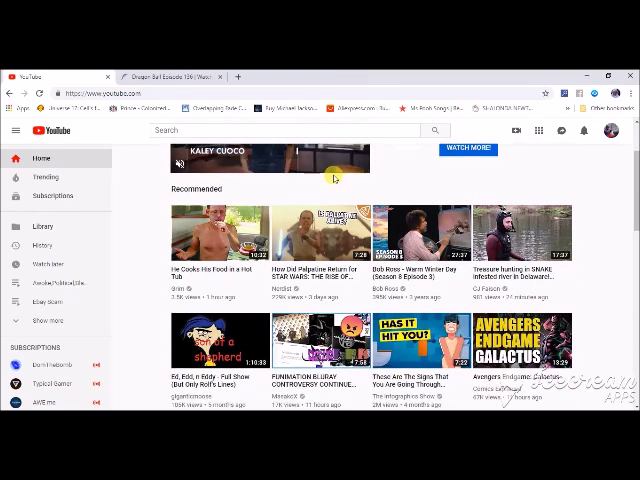